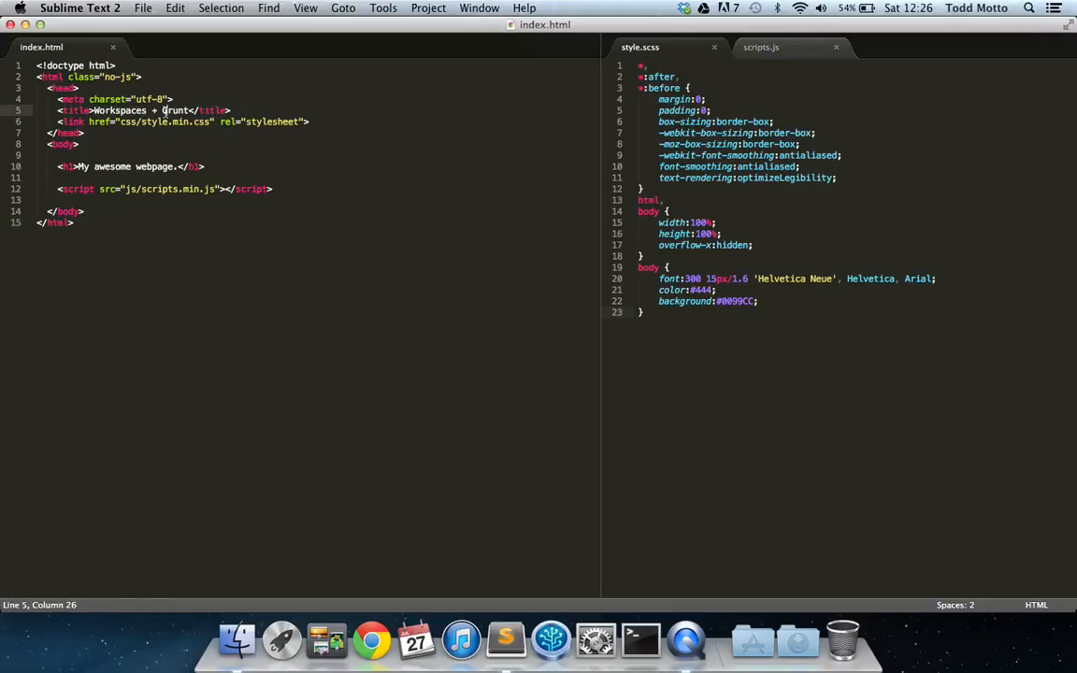
# Step: Review index.html, highlighting the word Grunt in the page title, with scripts.js shown alongside
pyautogui.doubleClick(176, 110)
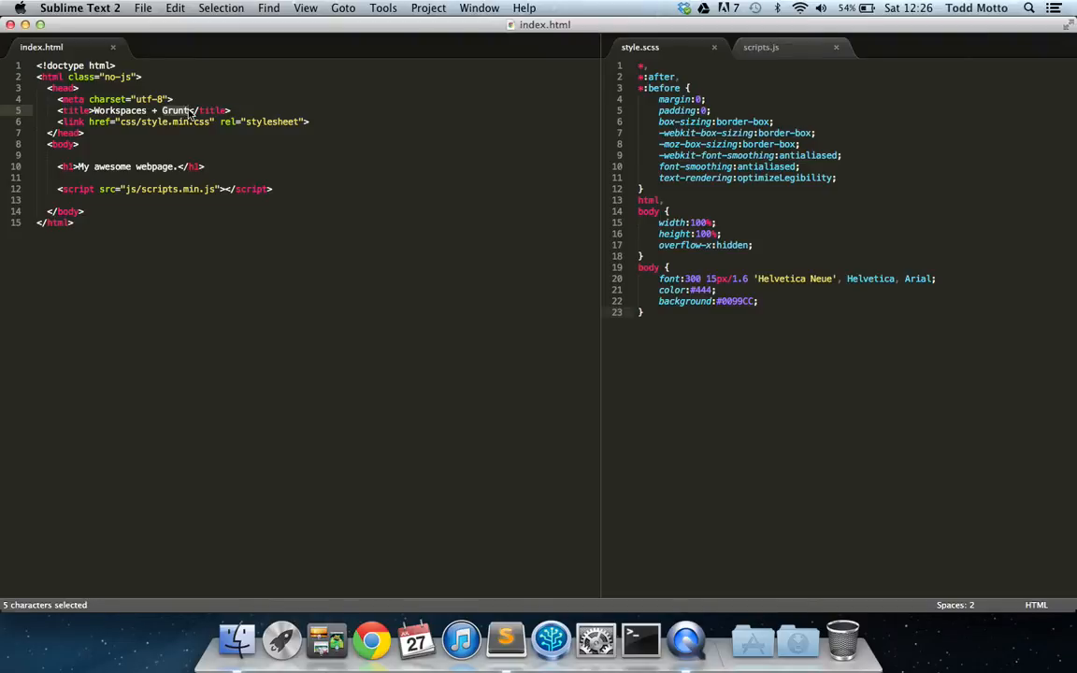
pyautogui.click(195, 111)
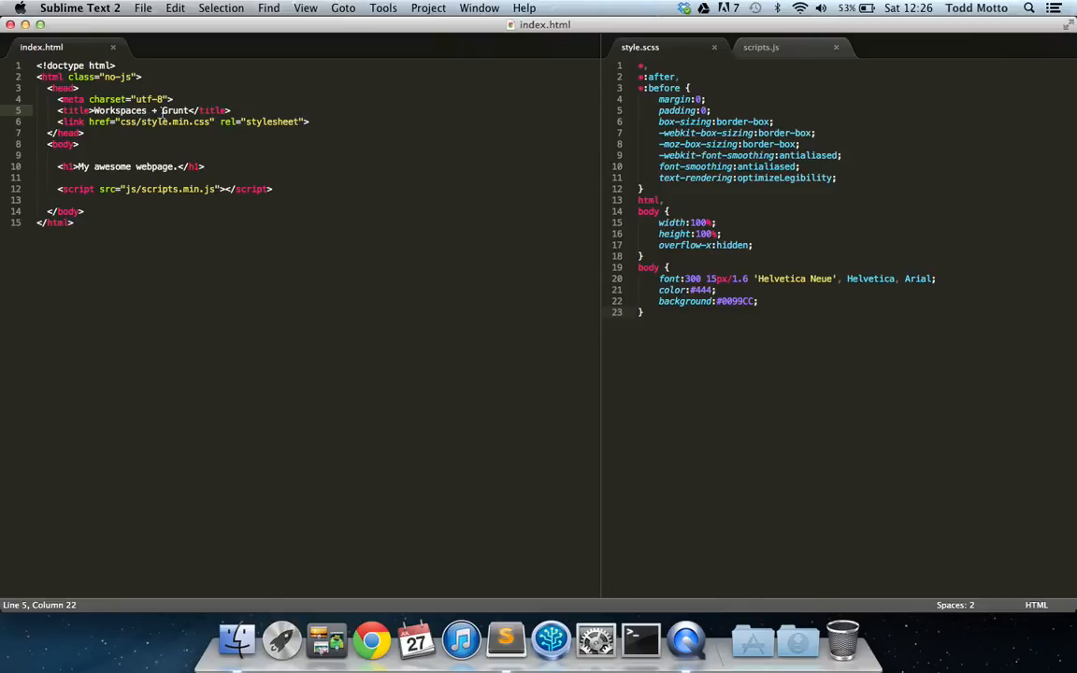
pyautogui.doubleClick(176, 110)
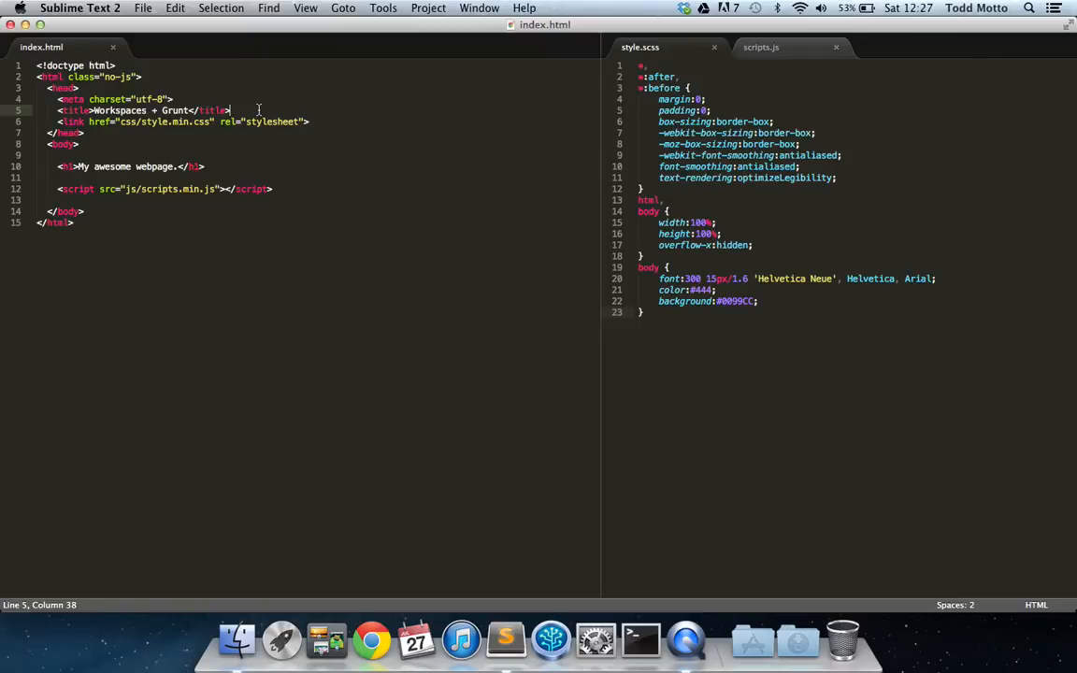
pyautogui.moveTo(669, 541)
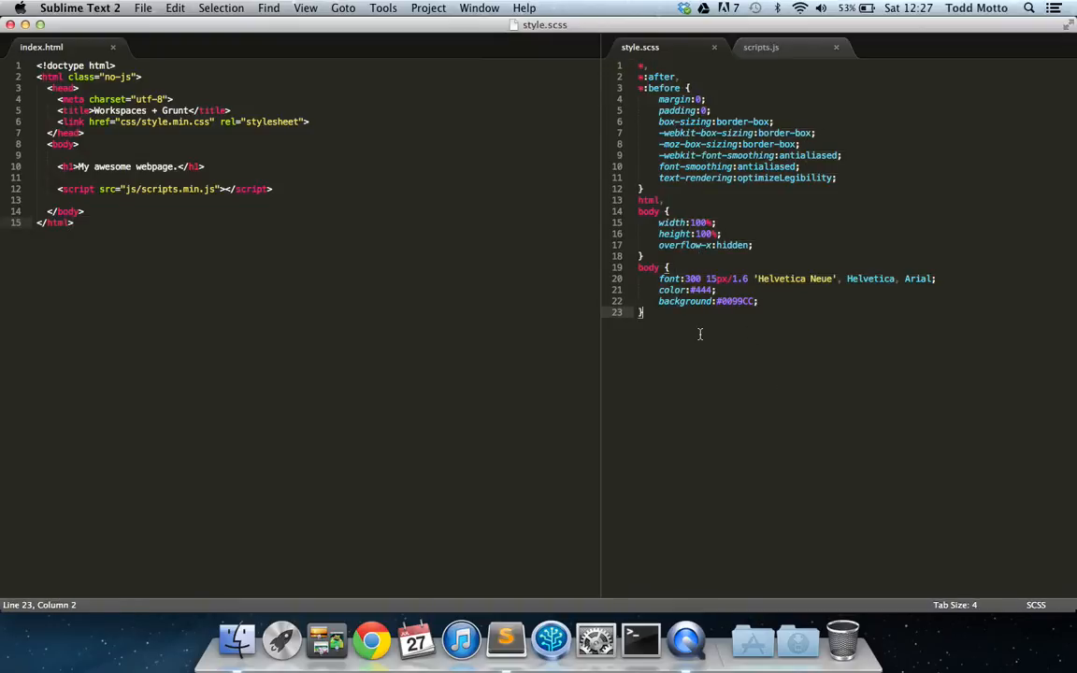
pyautogui.click(759, 47)
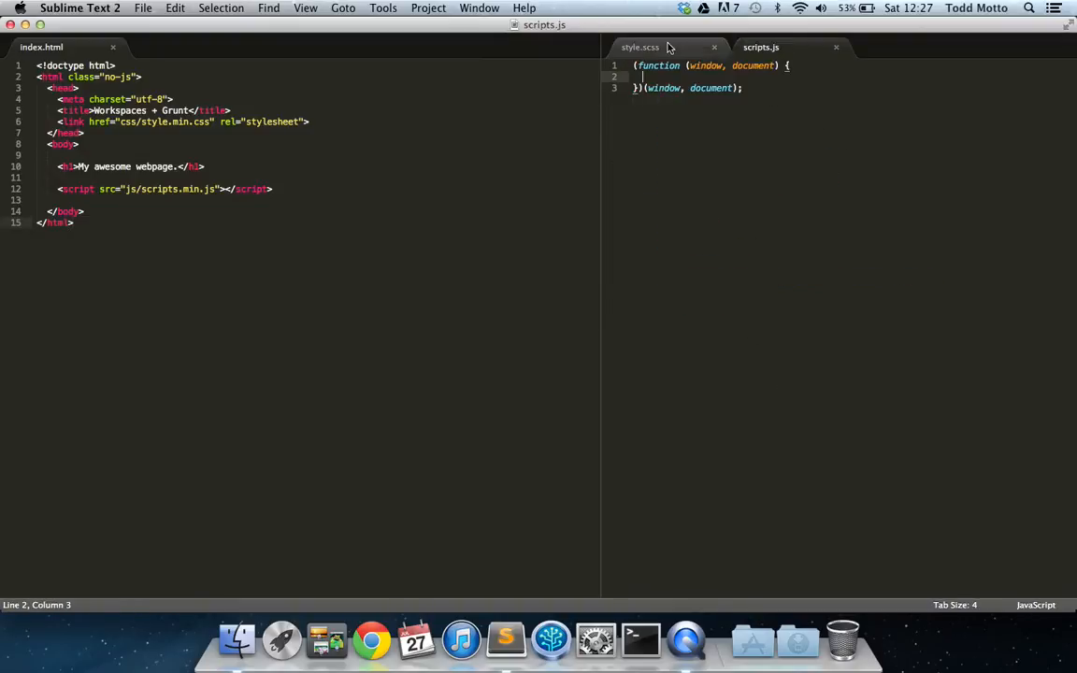
# Step: Check the style.scss stylesheet, then leave scripts.js showing beside index.html
pyautogui.click(640, 47)
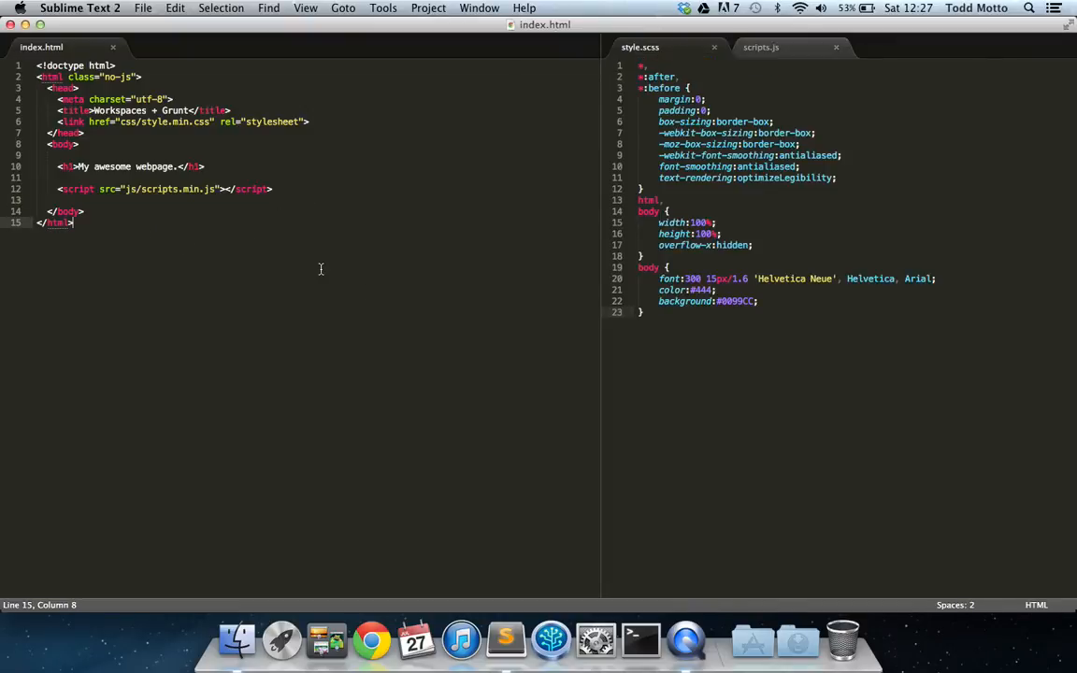
pyautogui.moveTo(311, 258)
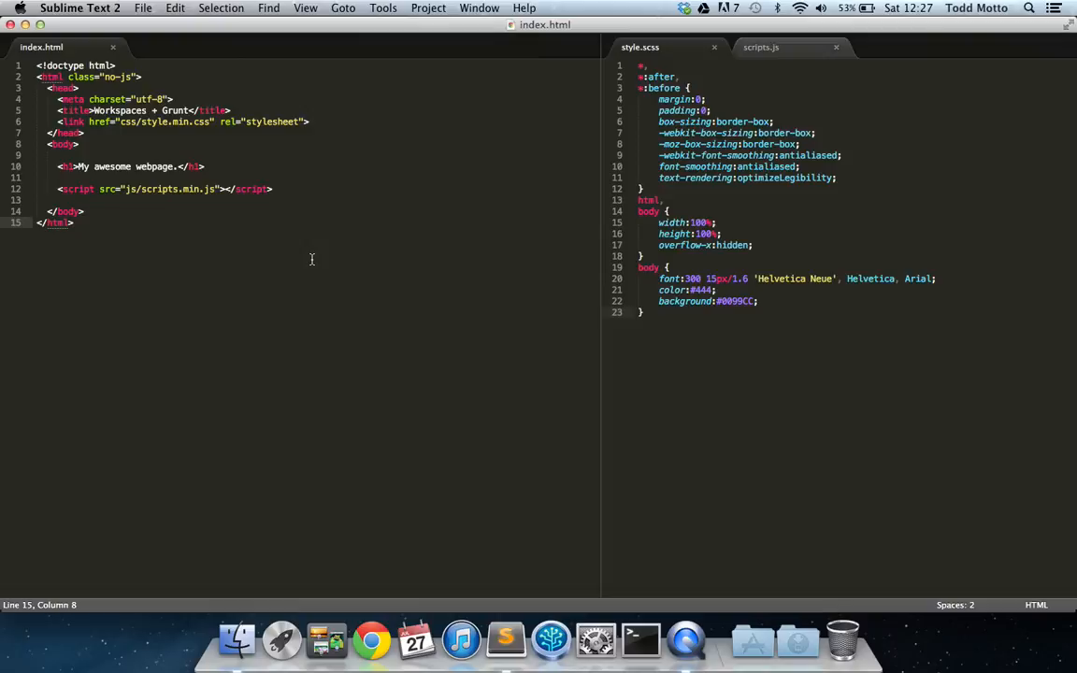
pyautogui.moveTo(310, 258)
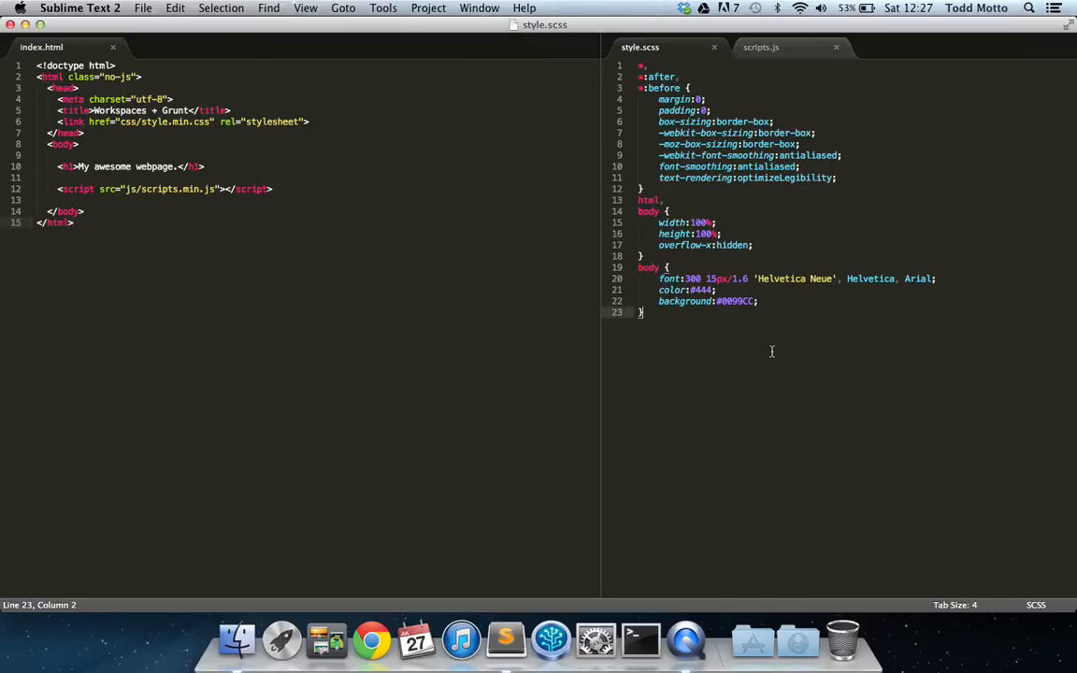
pyautogui.click(149, 230)
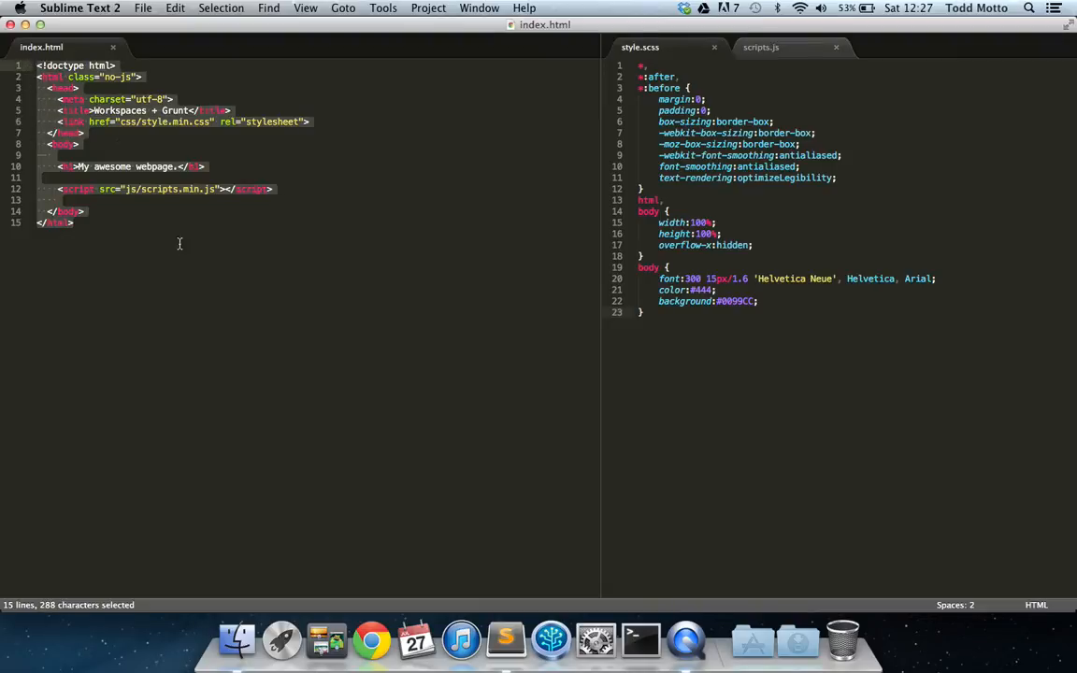
pyautogui.click(75, 222)
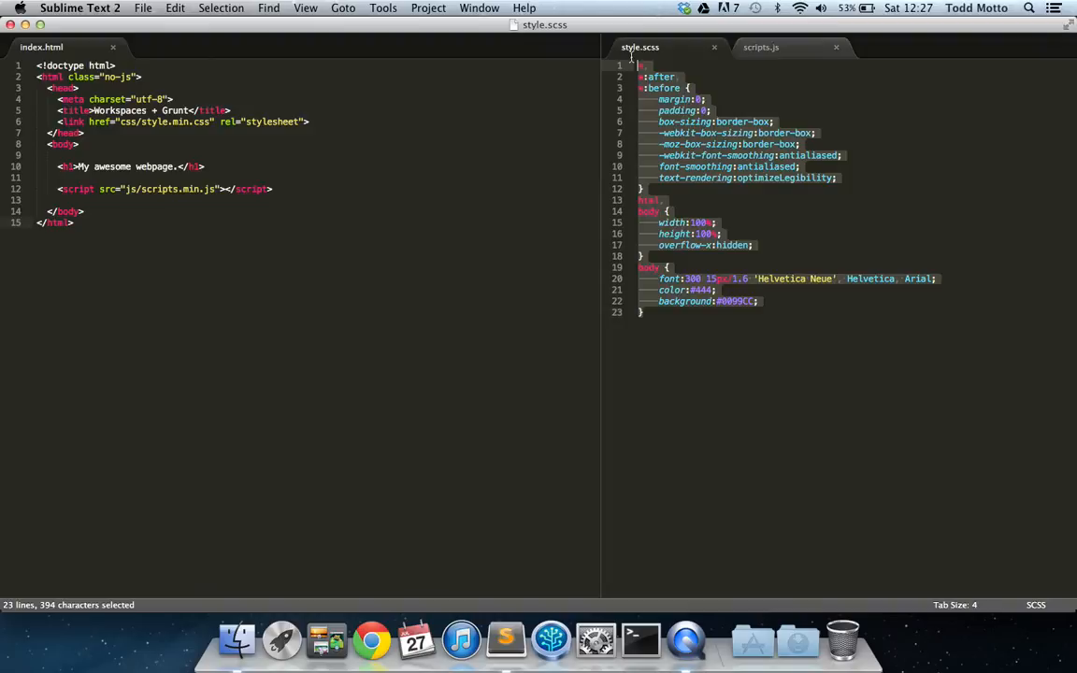
pyautogui.moveTo(760, 47)
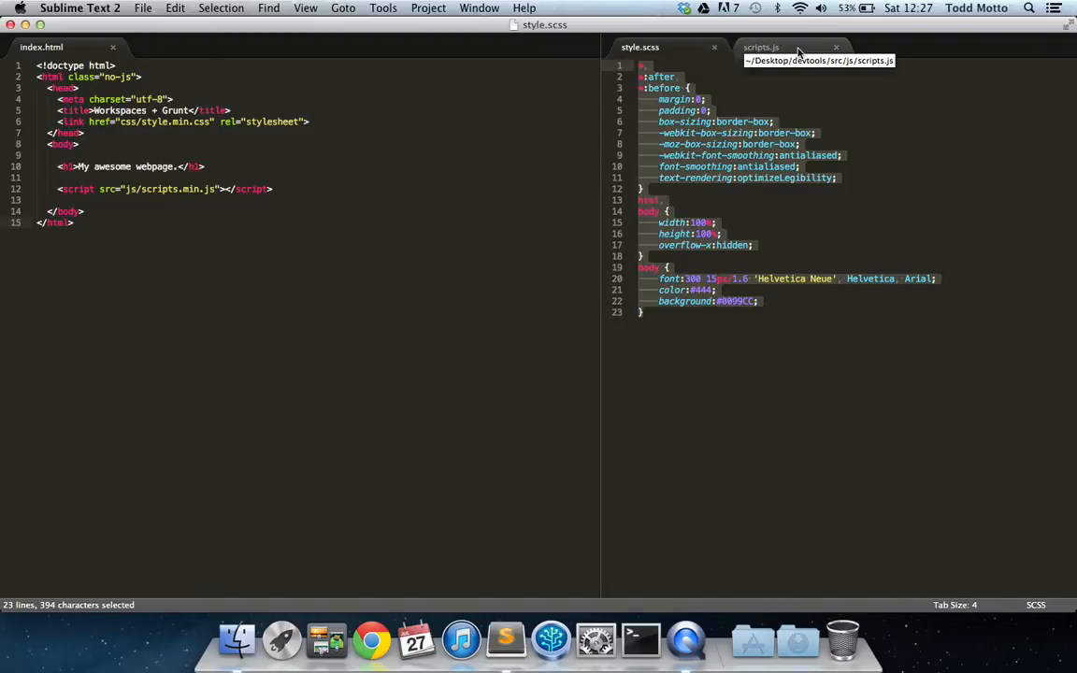
pyautogui.click(759, 47)
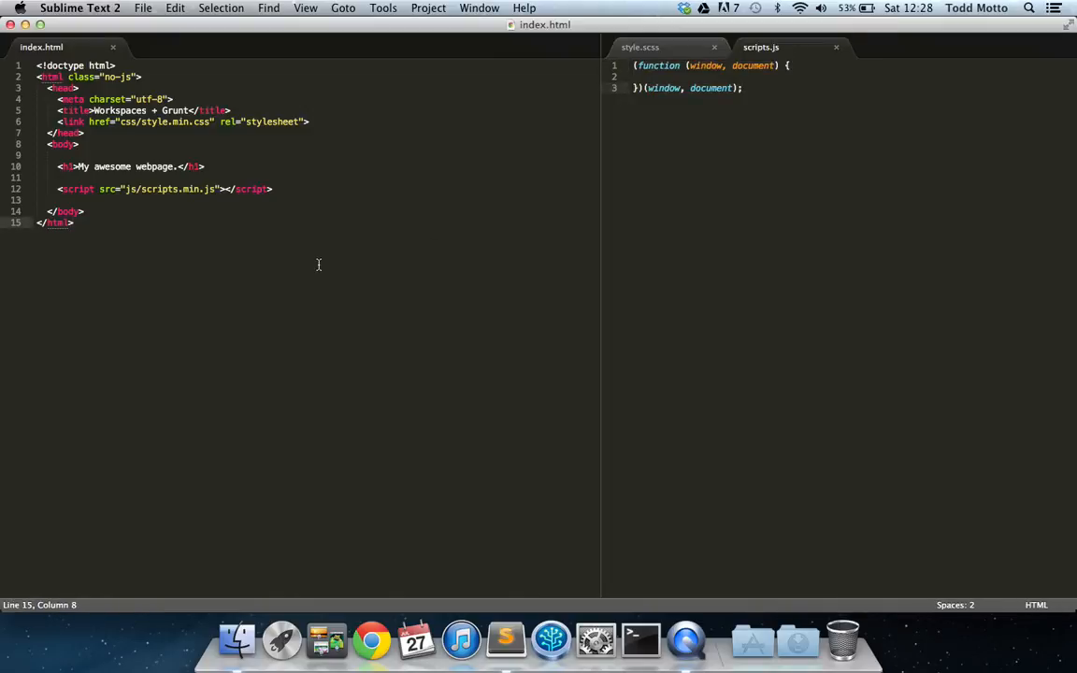
pyautogui.moveTo(652, 527)
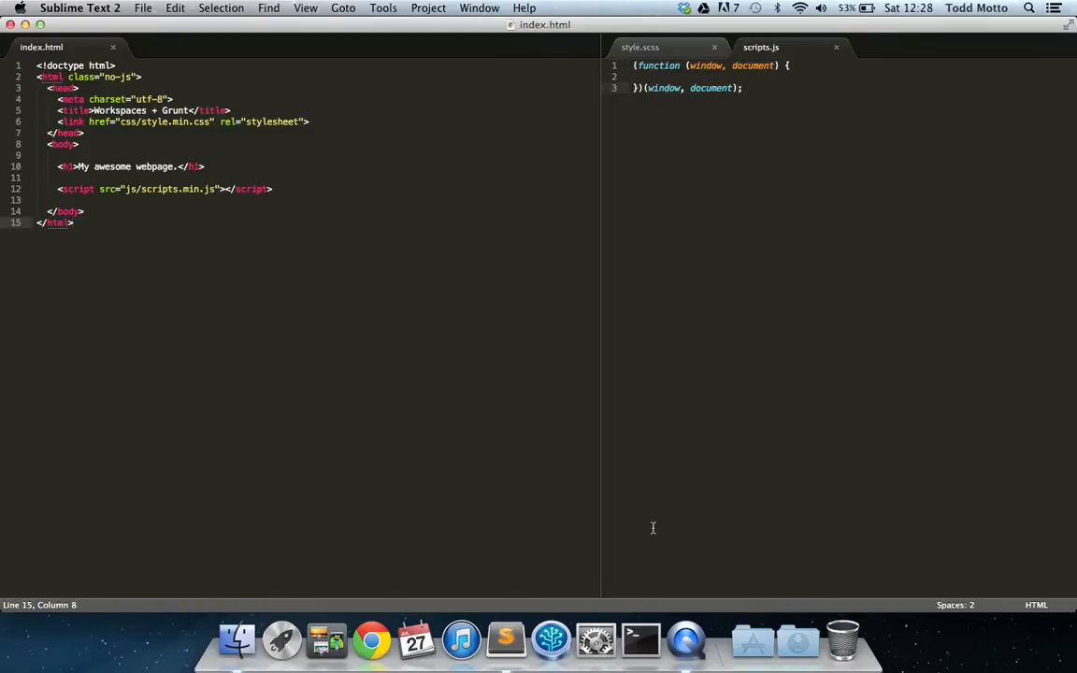
# Step: In a Terminal window, confirm the working directory and change into Desktop/devtools
pyautogui.click(639, 640)
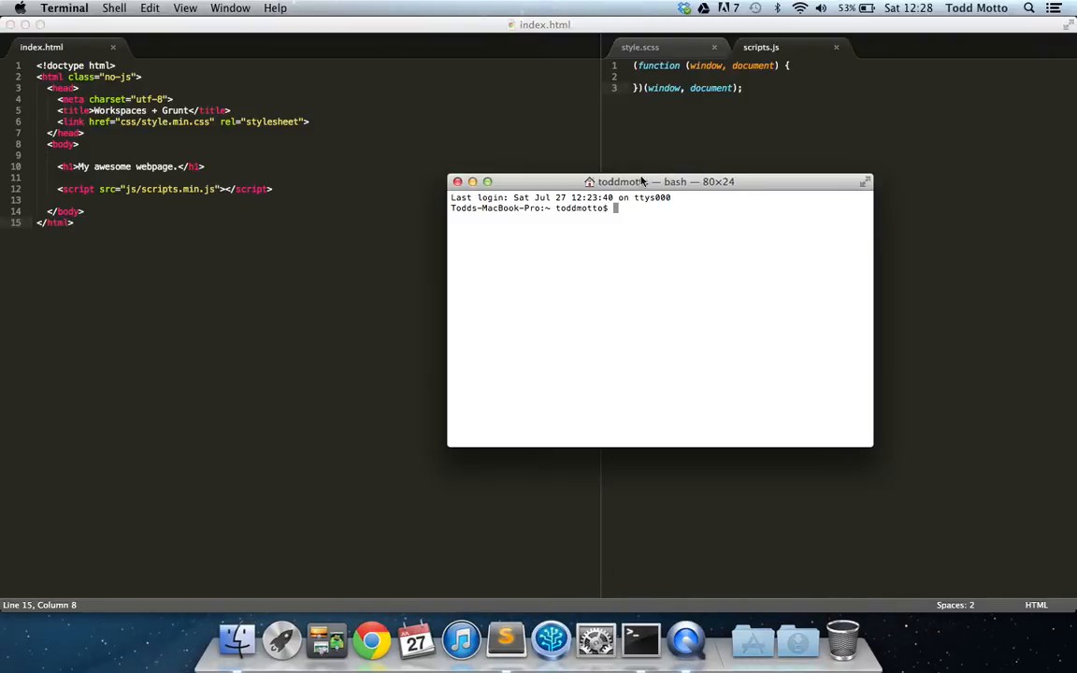
pyautogui.moveTo(641, 181); pyautogui.dragTo(572, 172)
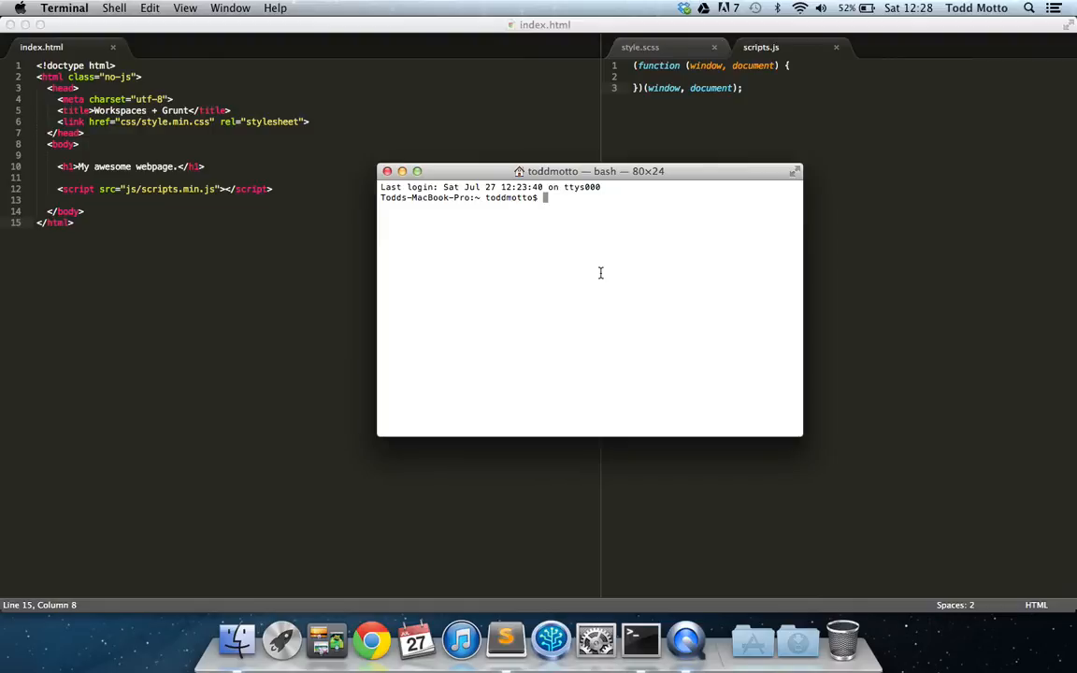
pyautogui.write('pwd')
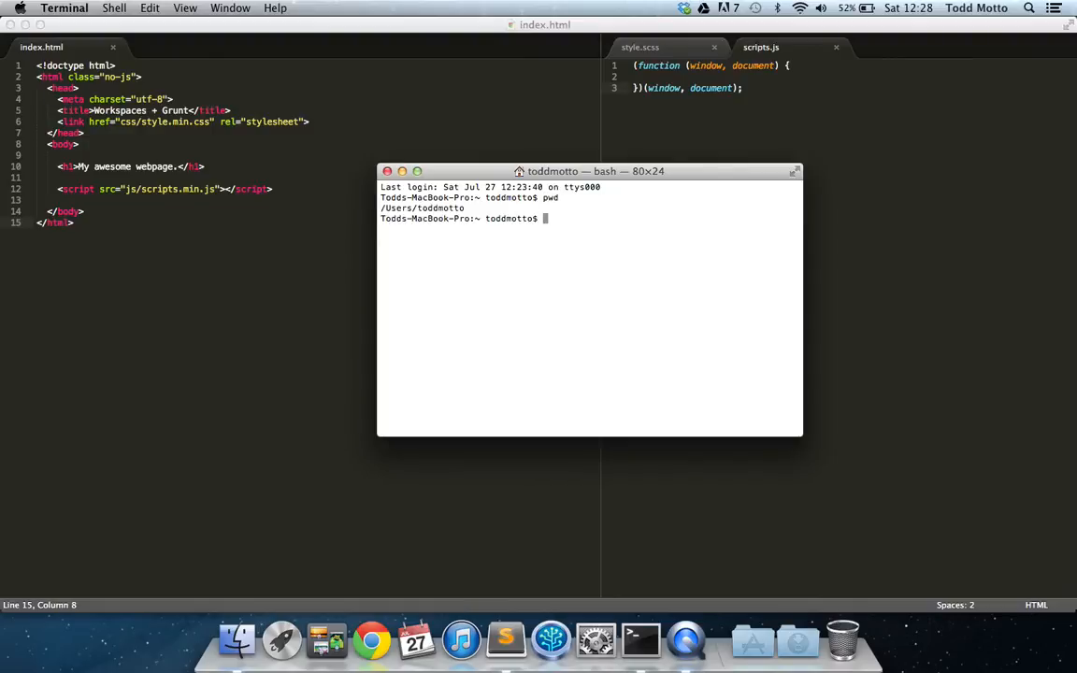
pyautogui.write('cd Desk/')
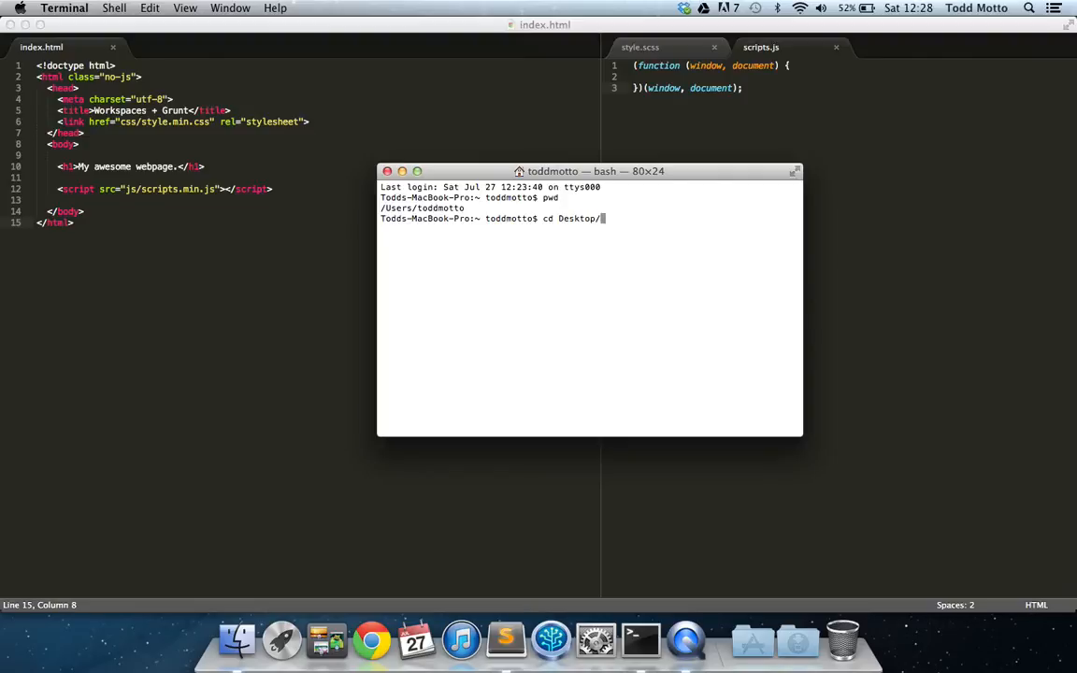
pyautogui.write('devtools')
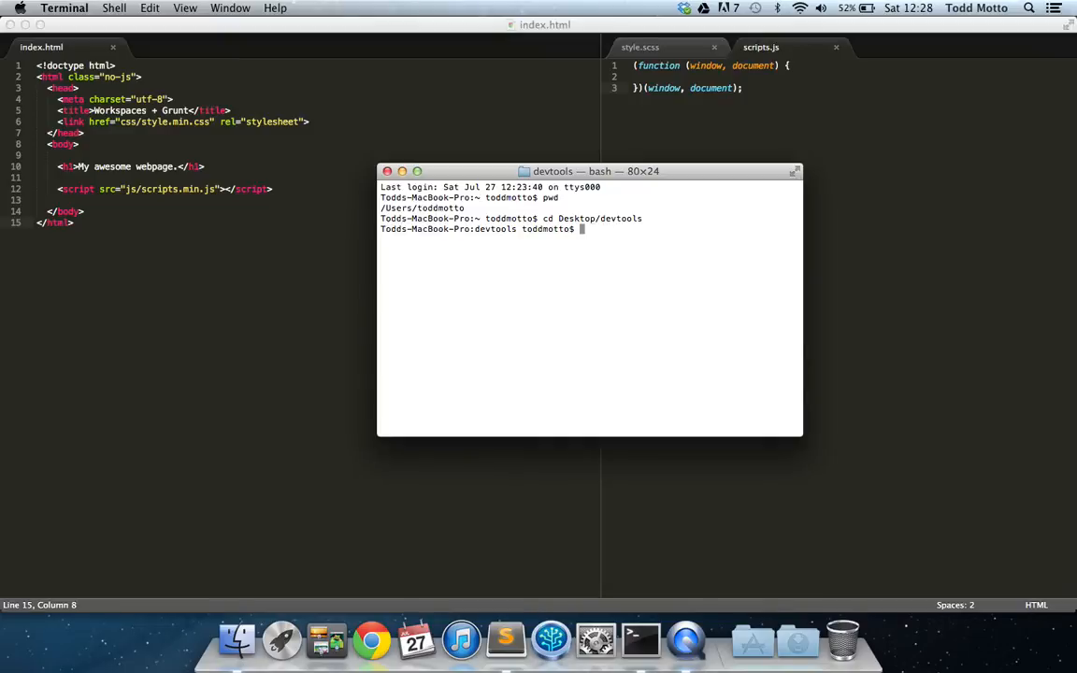
# Step: Run grunt to compile the Sass and build dist/js/scripts.min.js, serving localhost:9000
pyautogui.write('grunt')
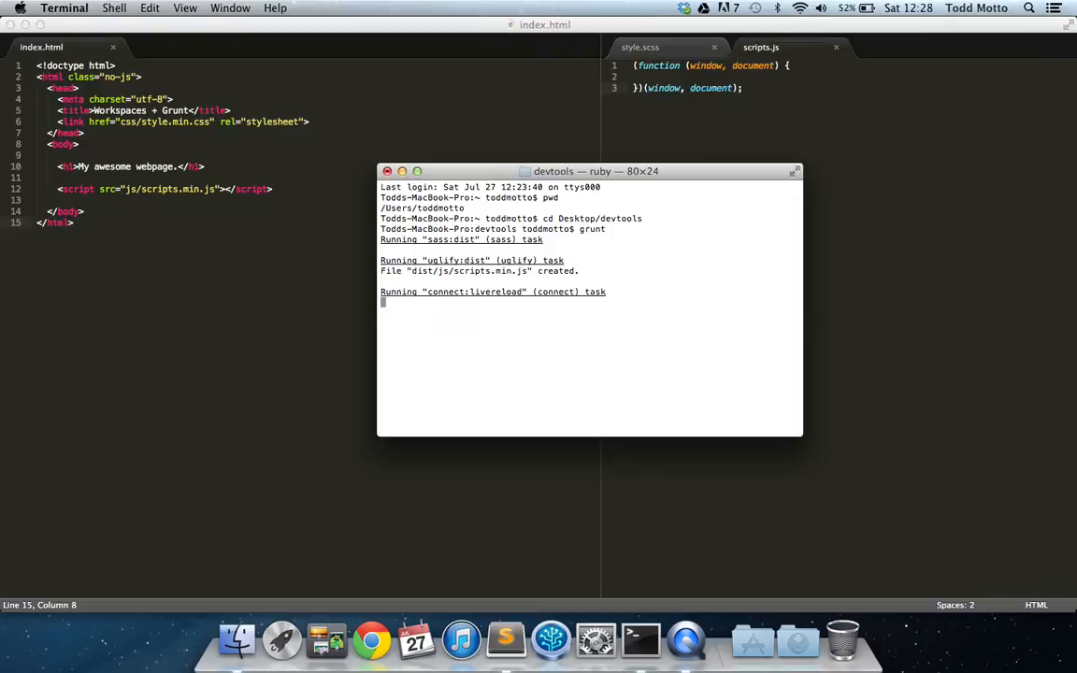
pyautogui.click(370, 639)
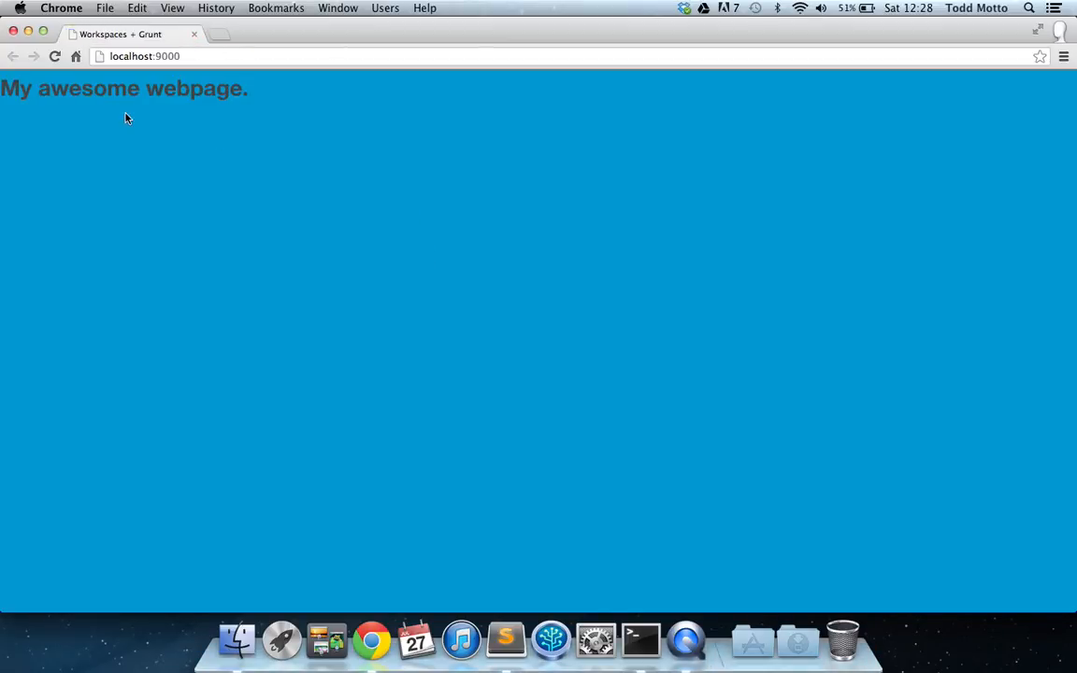
pyautogui.moveTo(426, 129)
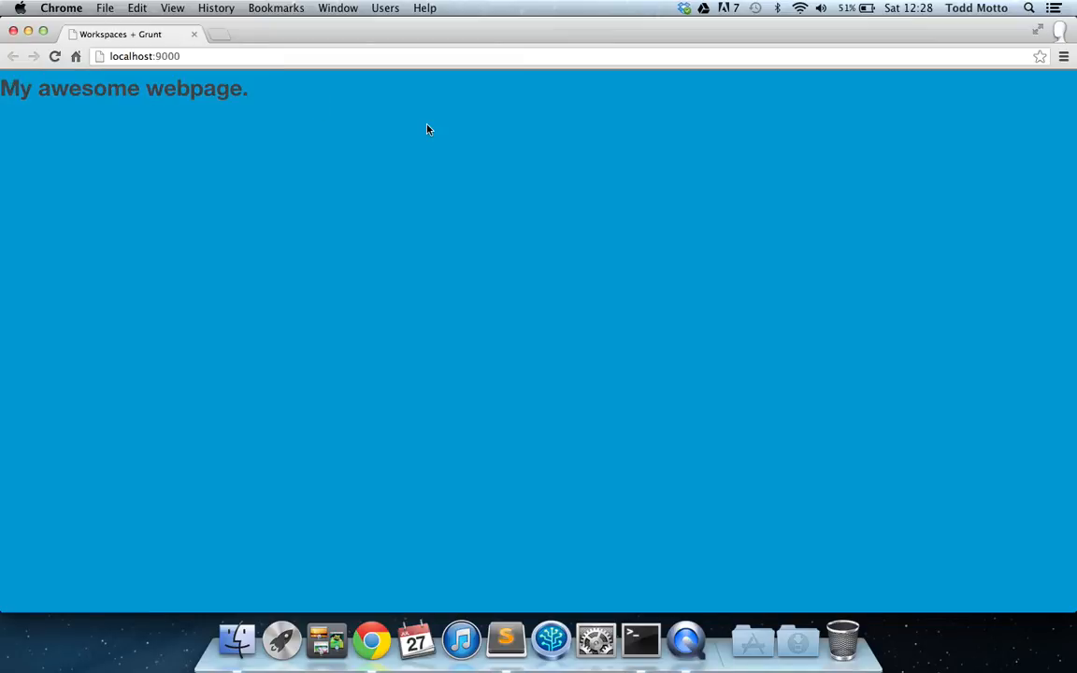
pyautogui.moveTo(643, 633)
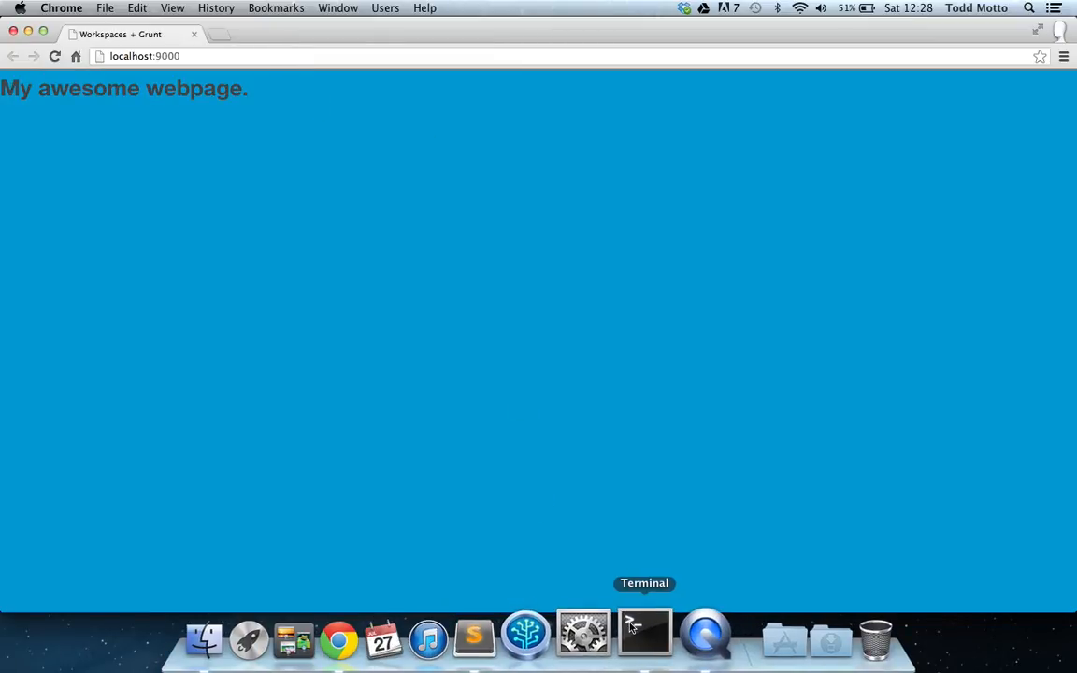
# Step: Bring Terminal forward showing the connect server on localhost:9000 and the watch task waiting
pyautogui.click(643, 639)
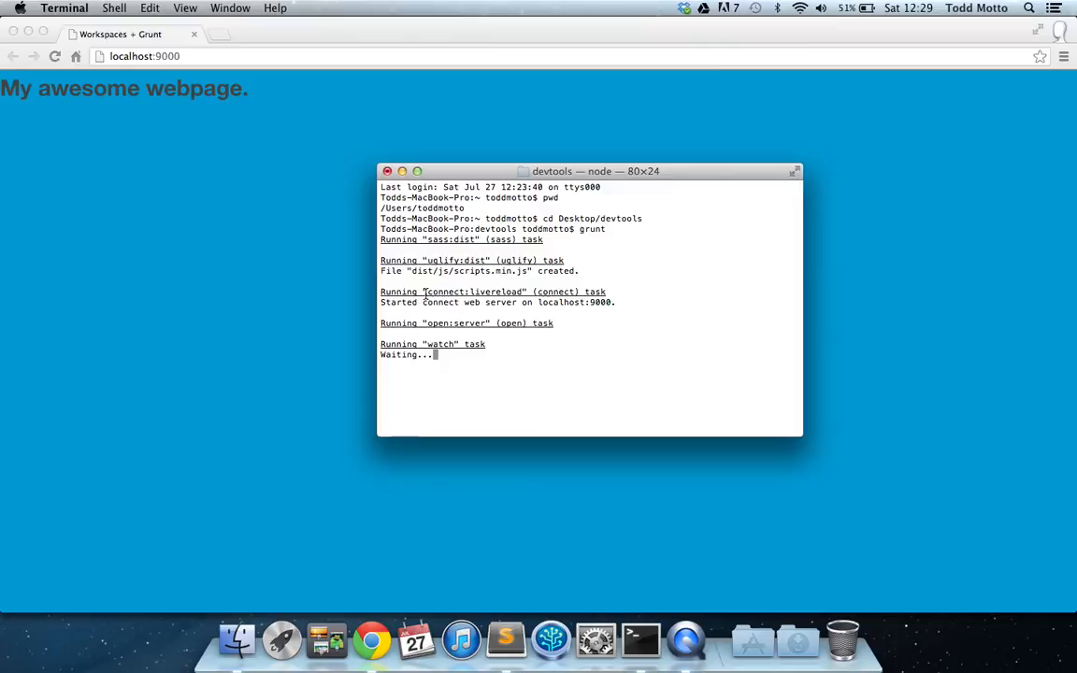
pyautogui.moveTo(252, 108)
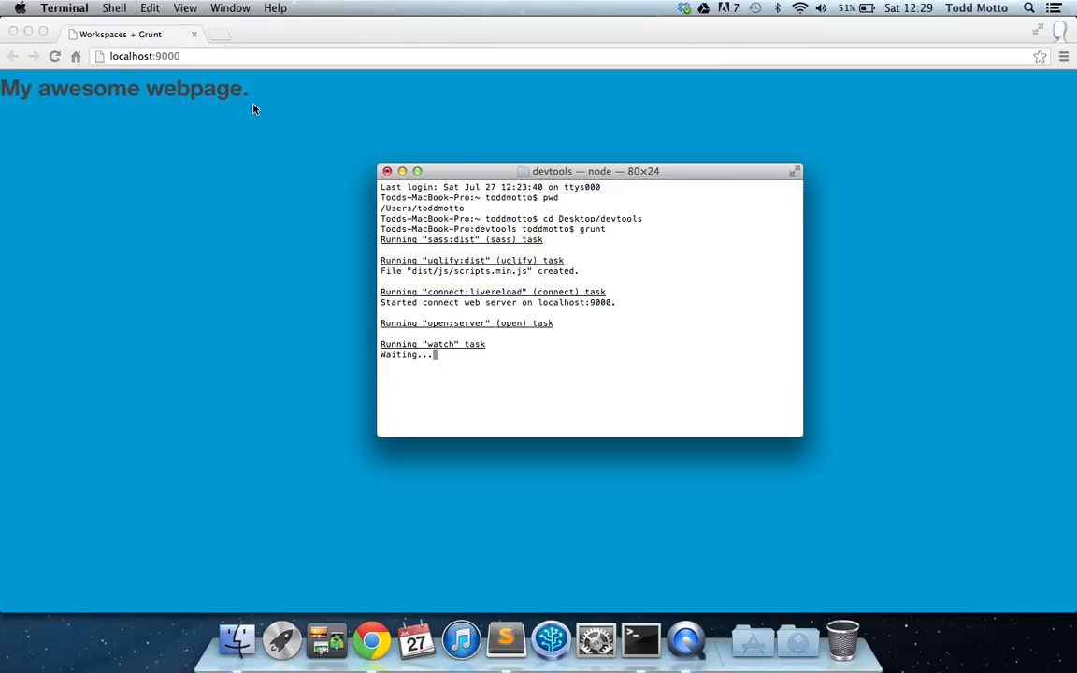
pyautogui.moveTo(643, 363)
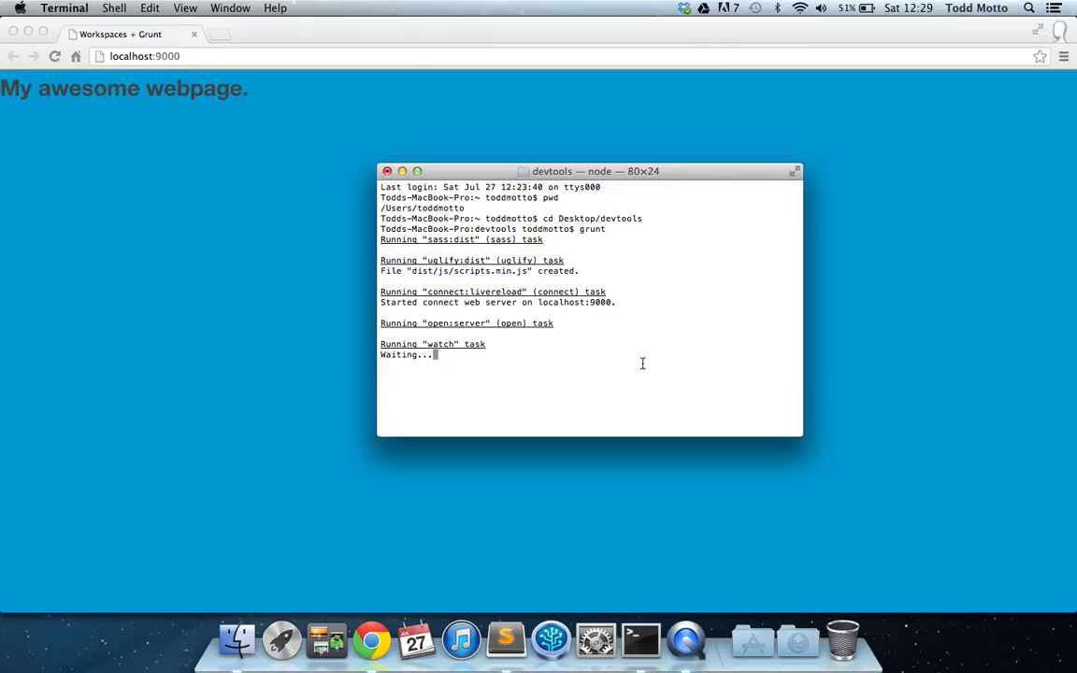
pyautogui.moveTo(381, 302); pyautogui.dragTo(535, 303)
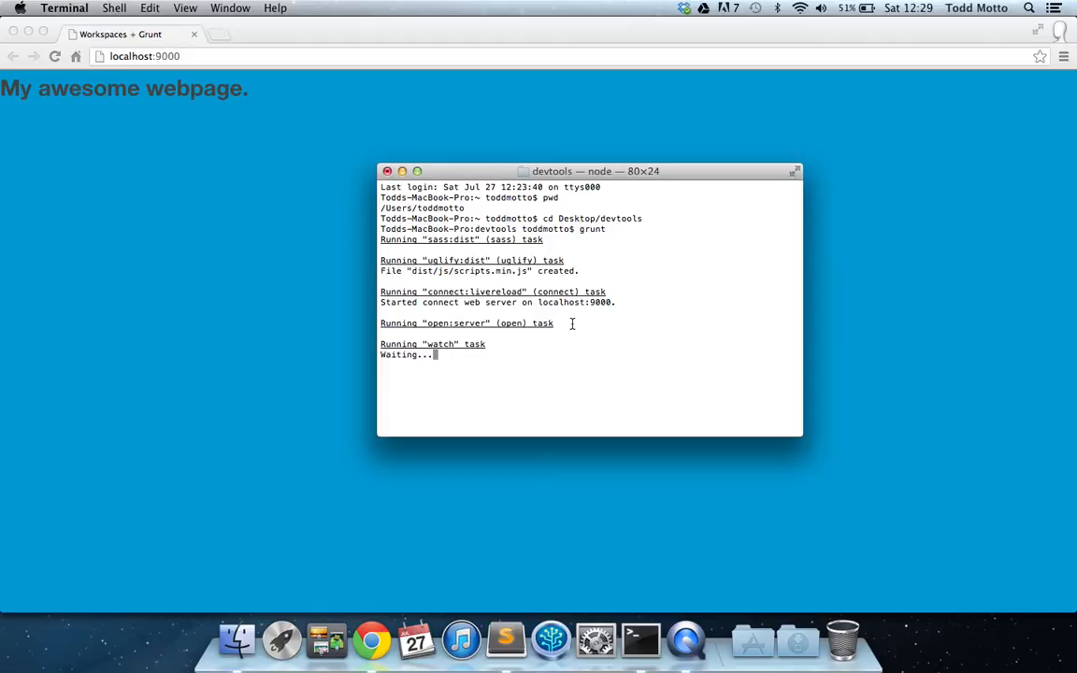
pyautogui.moveTo(388, 344)
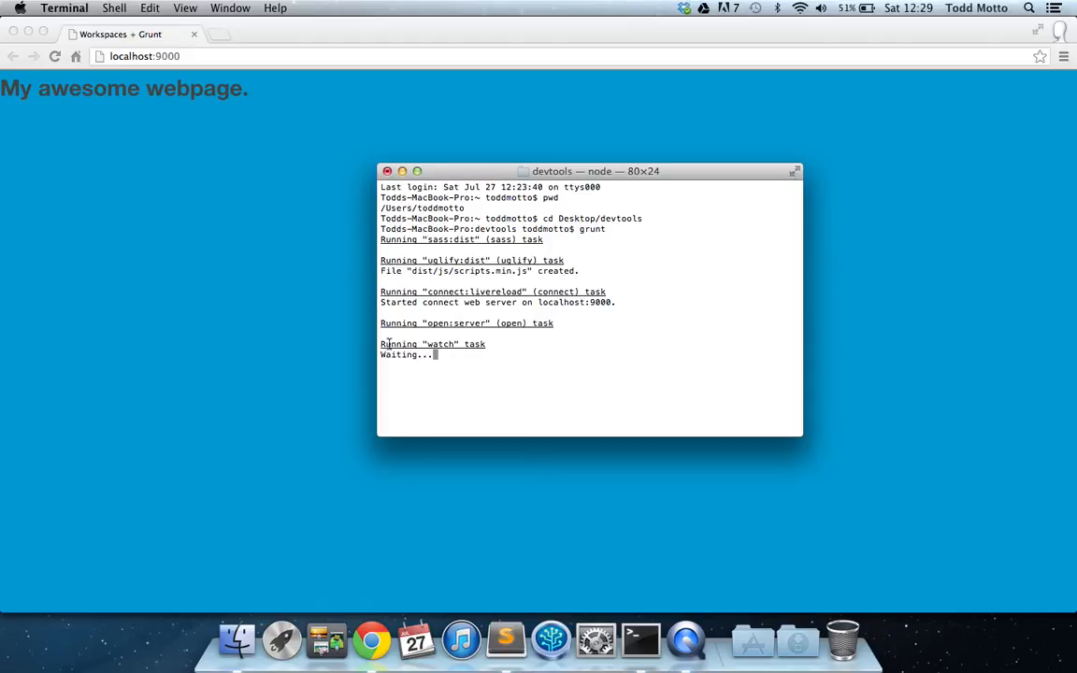
pyautogui.moveTo(531, 381)
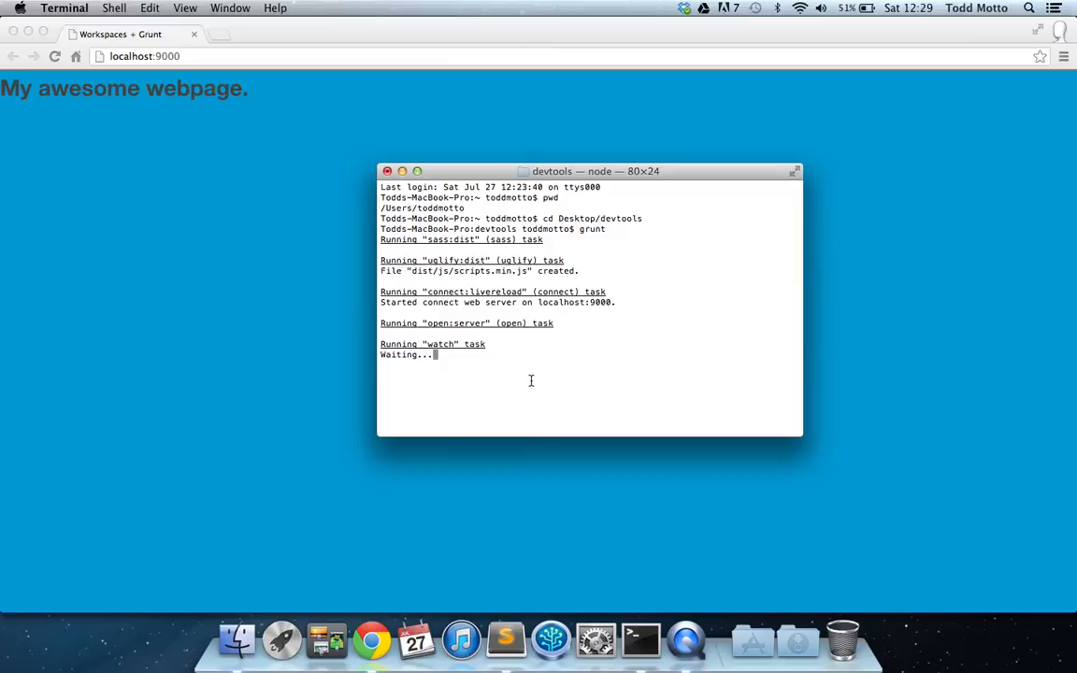
pyautogui.moveTo(610, 378)
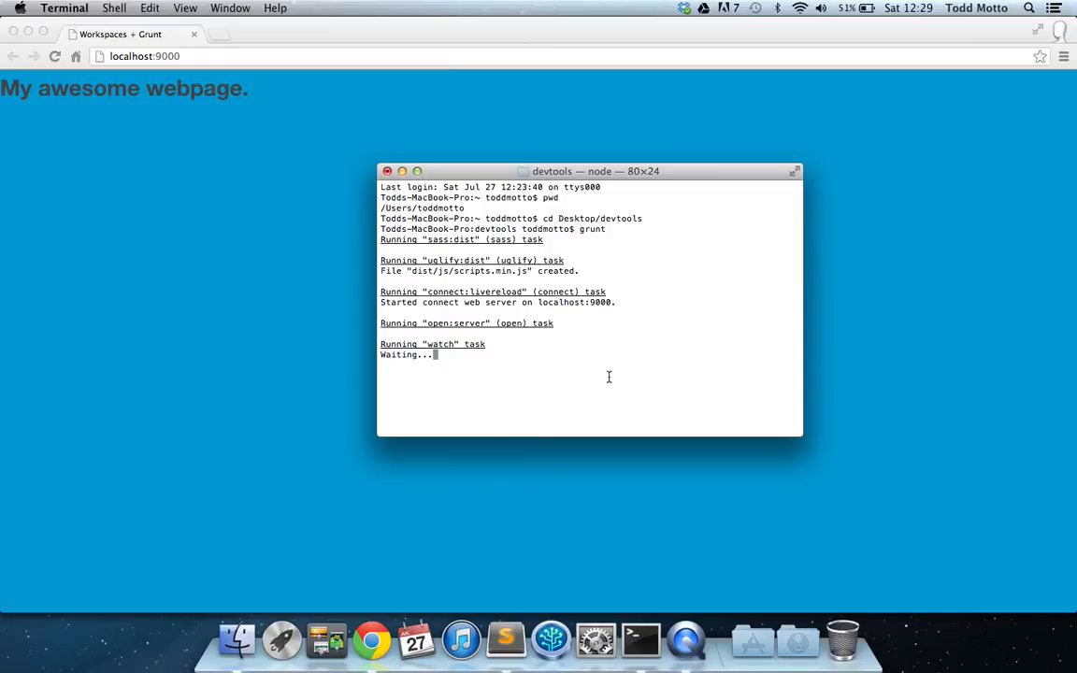
pyautogui.moveTo(579, 372)
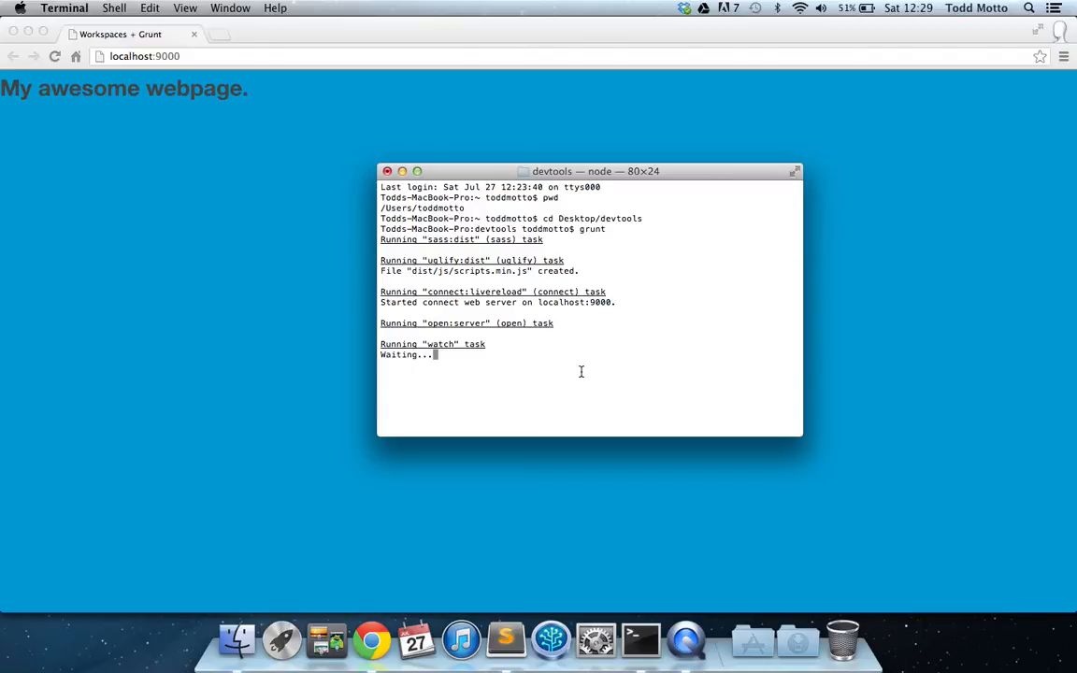
# Step: Add the line 'using Workspaces + Grunt.' below 'My awesome webpage.' in index.html and save it
pyautogui.click(370, 639)
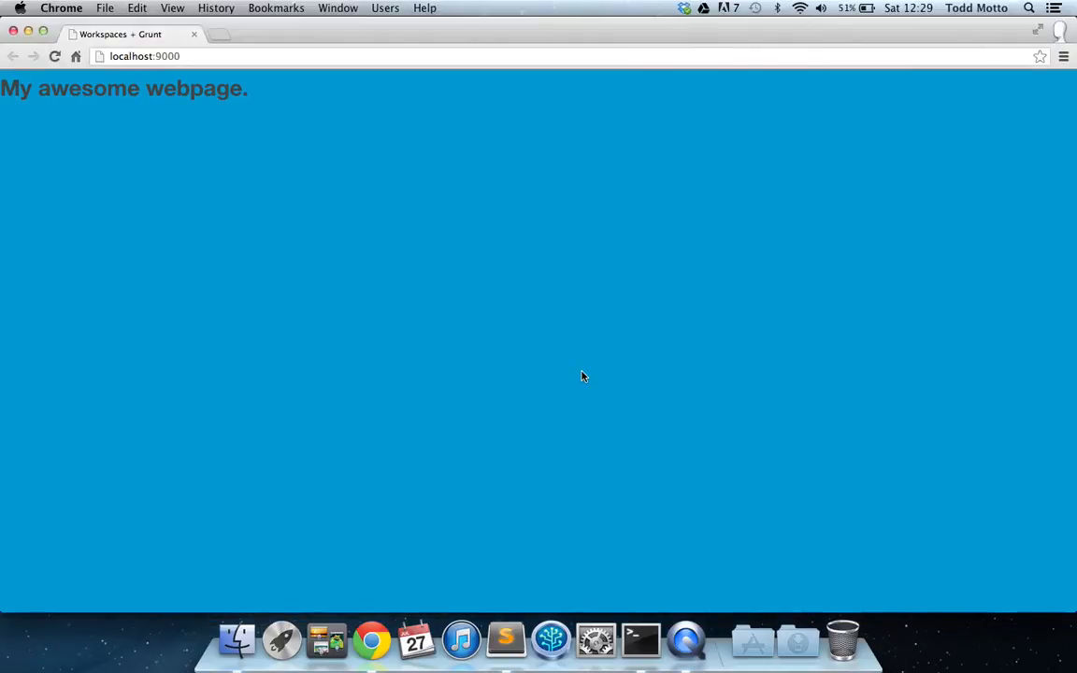
pyautogui.click(505, 639)
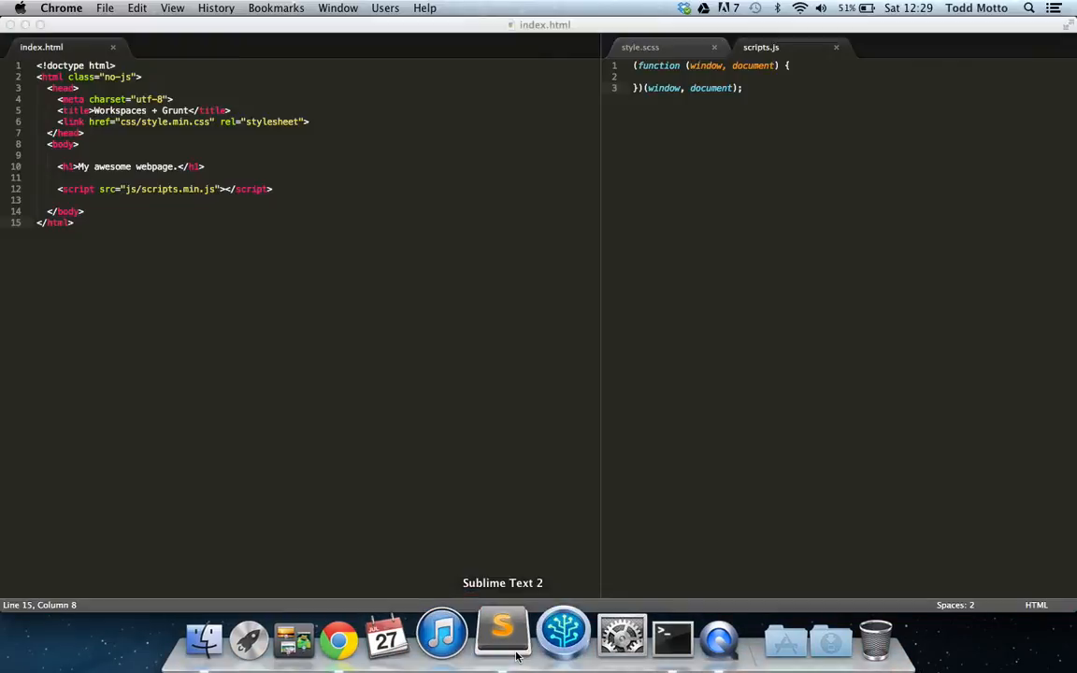
pyautogui.click(501, 639)
pyautogui.write('<h2></h2>')
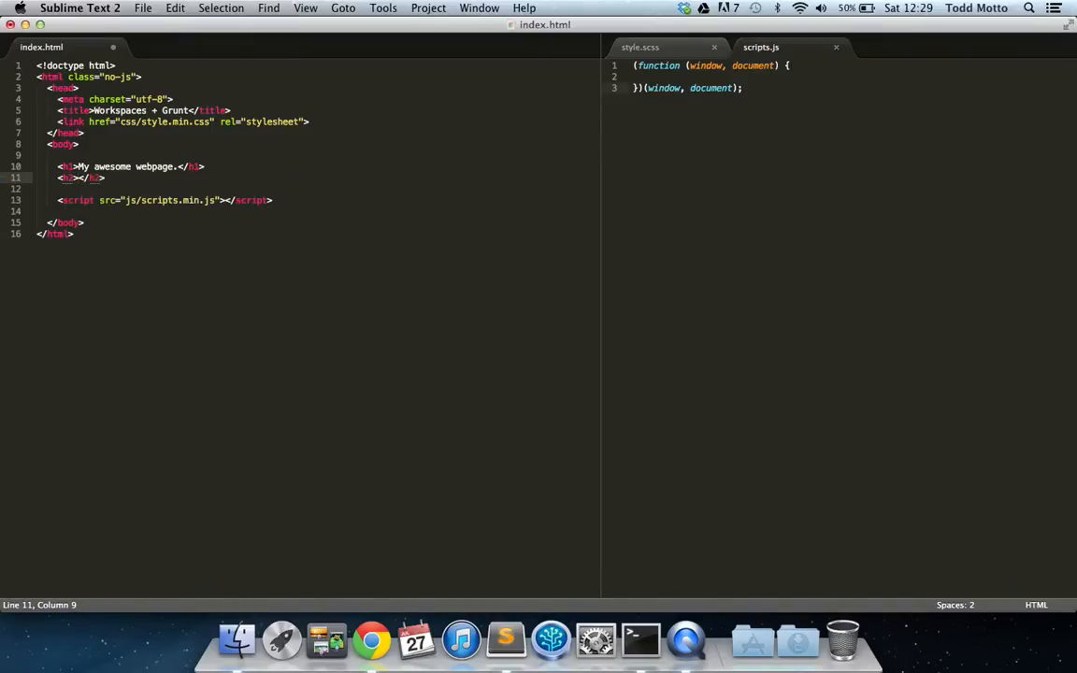
pyautogui.write('using')
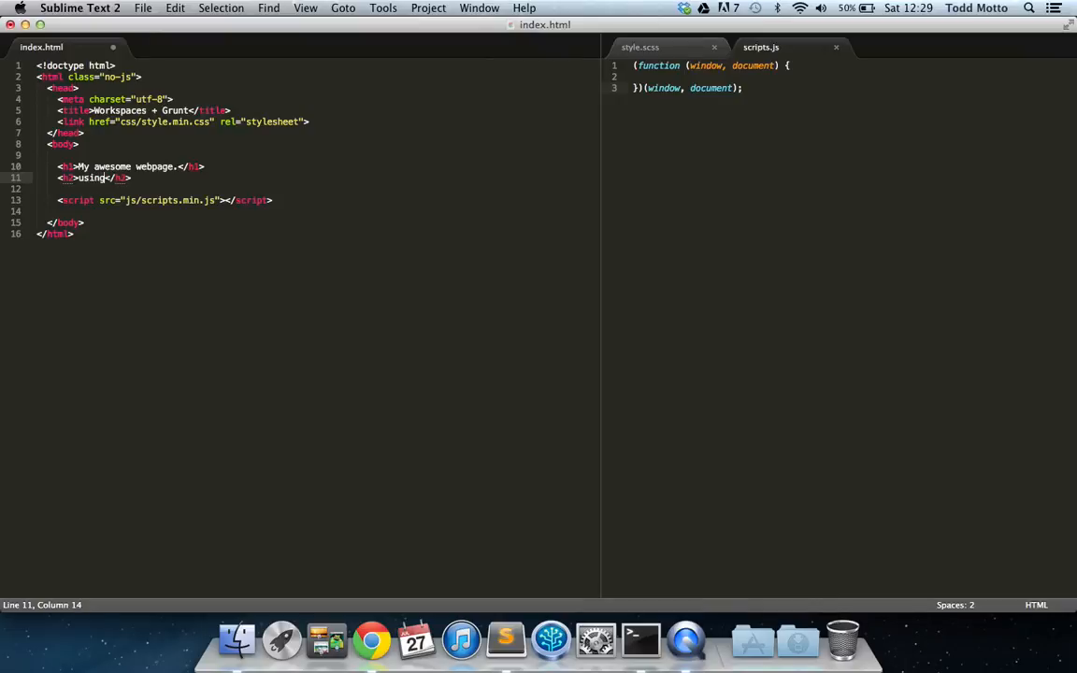
pyautogui.write('Workspaces + Grunt.')
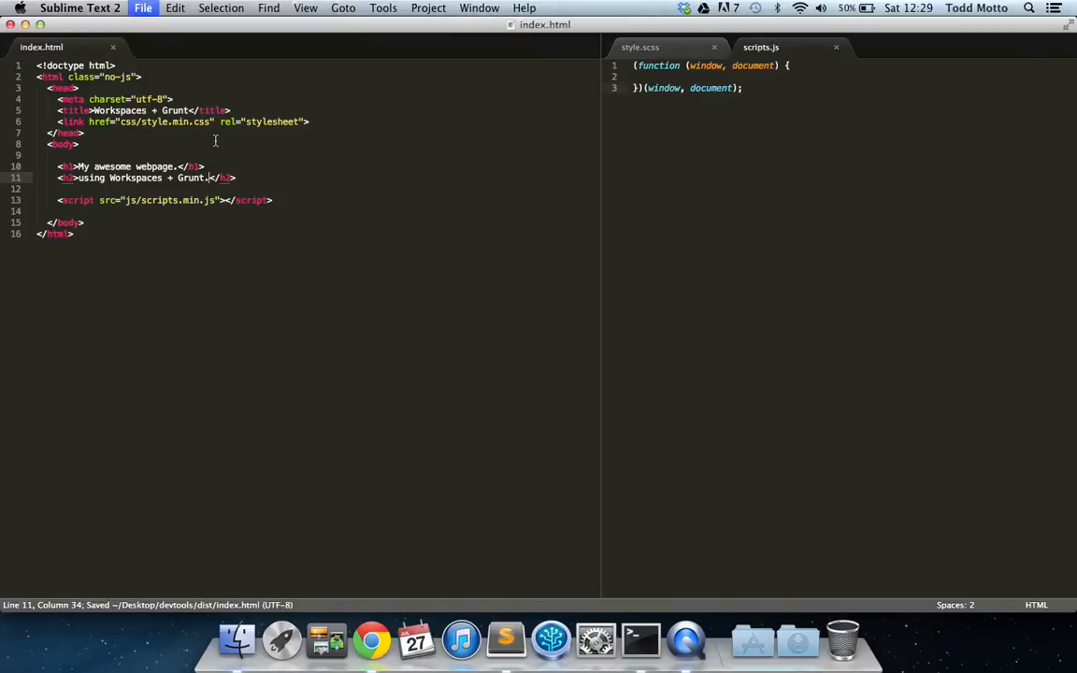
pyautogui.click(372, 639)
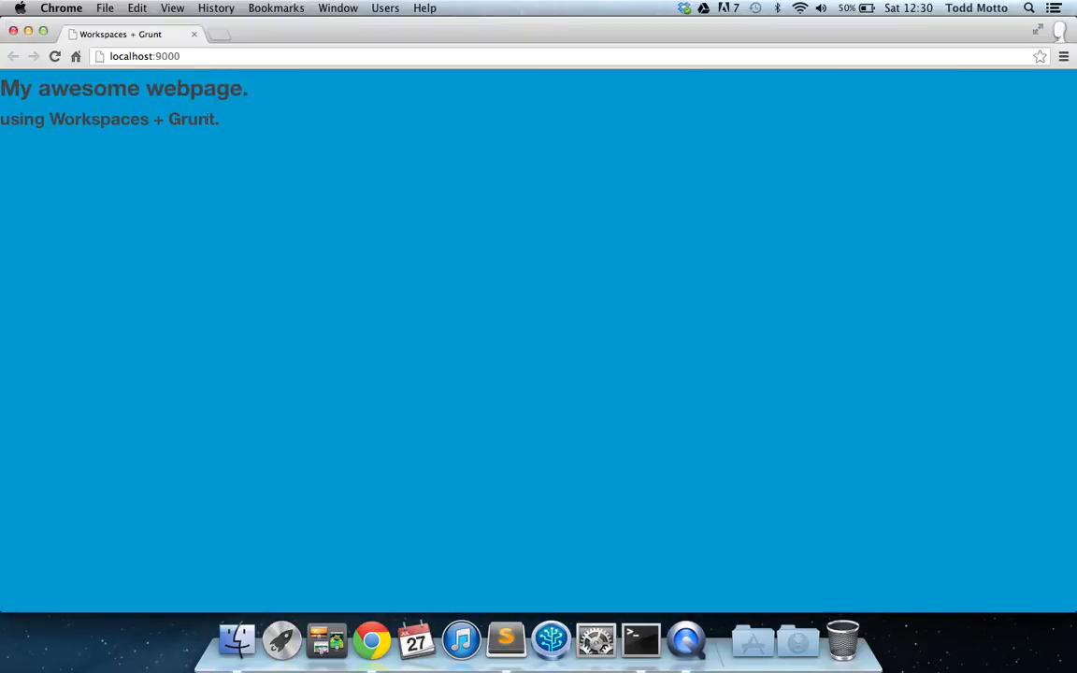
# Step: Check grunt's watch log showing dist/index.html changed and reloaded
pyautogui.click(641, 639)
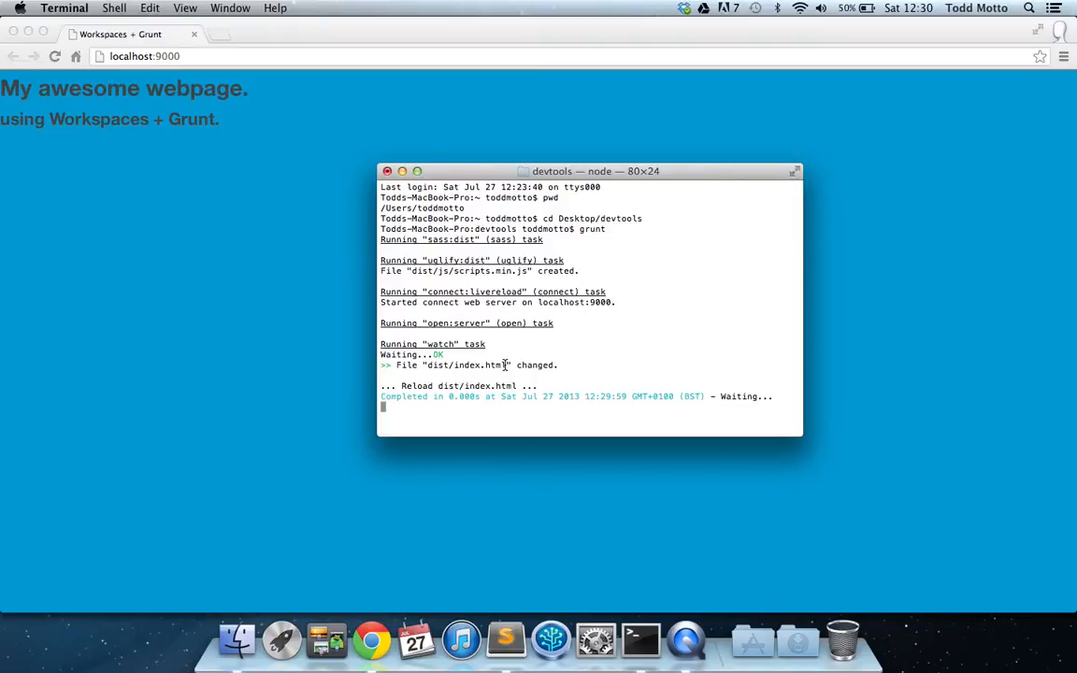
pyautogui.doubleClick(463, 364)
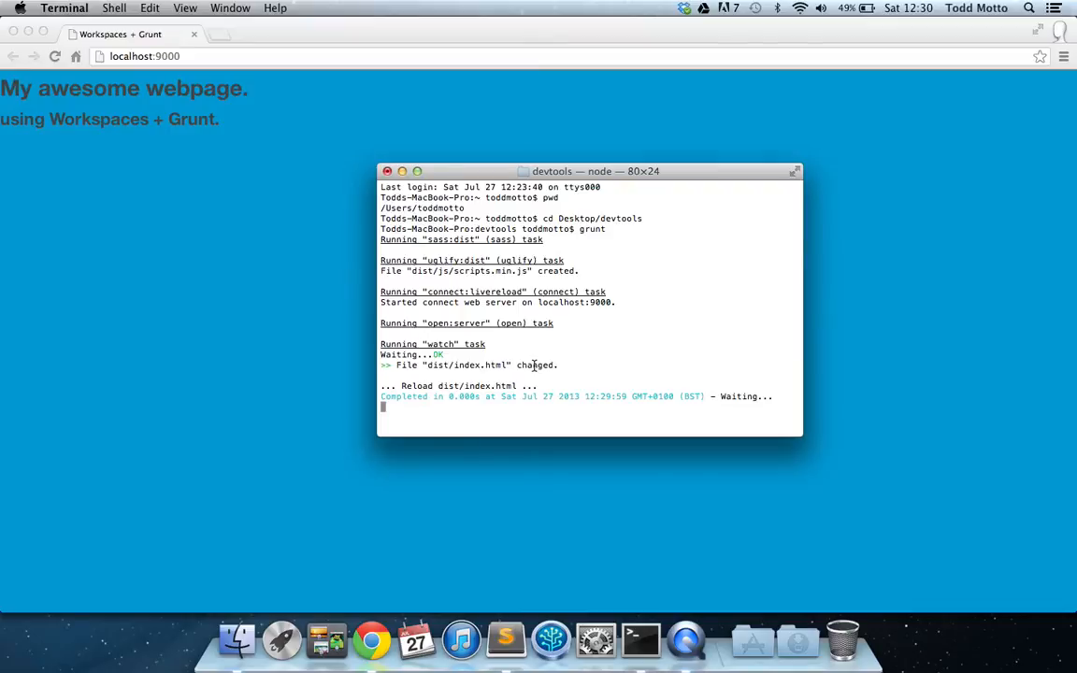
pyautogui.doubleClick(535, 364)
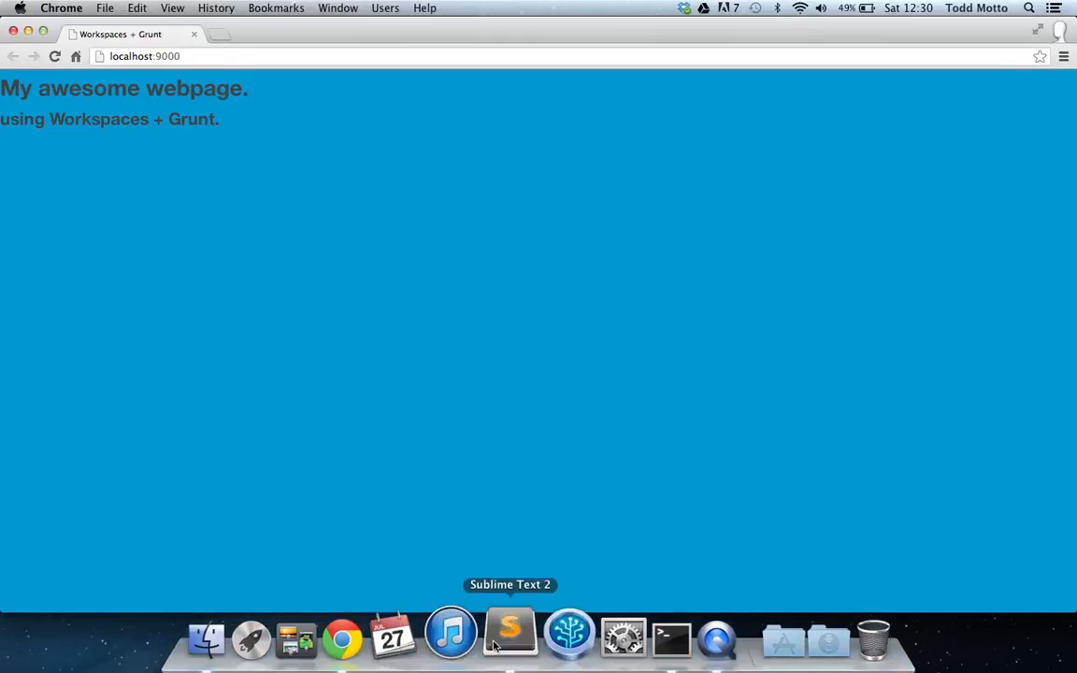
# Step: Hide Sublime Text and bring the localhost:9000 page with both headings back to the front
pyautogui.click(510, 639)
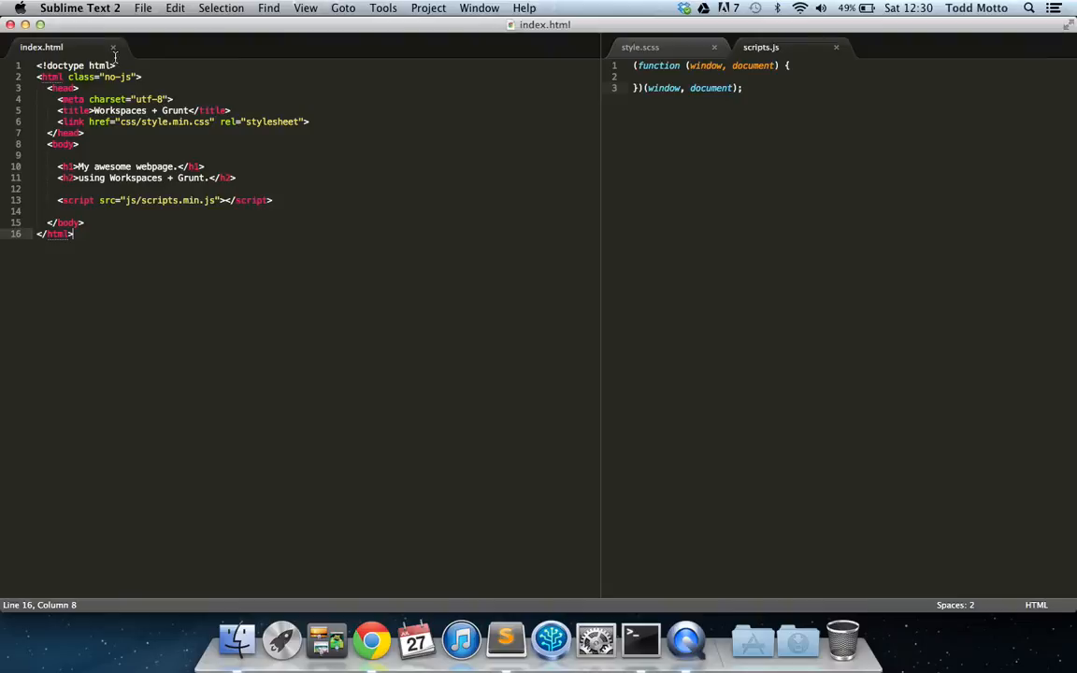
pyautogui.click(112, 47)
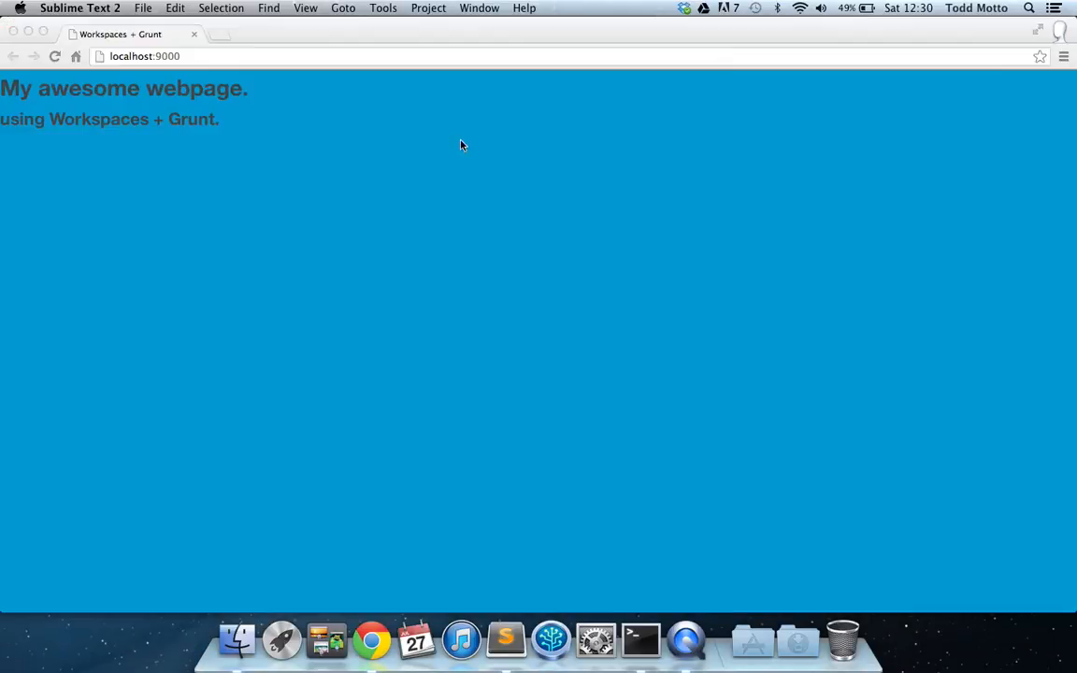
pyautogui.click(78, 8)
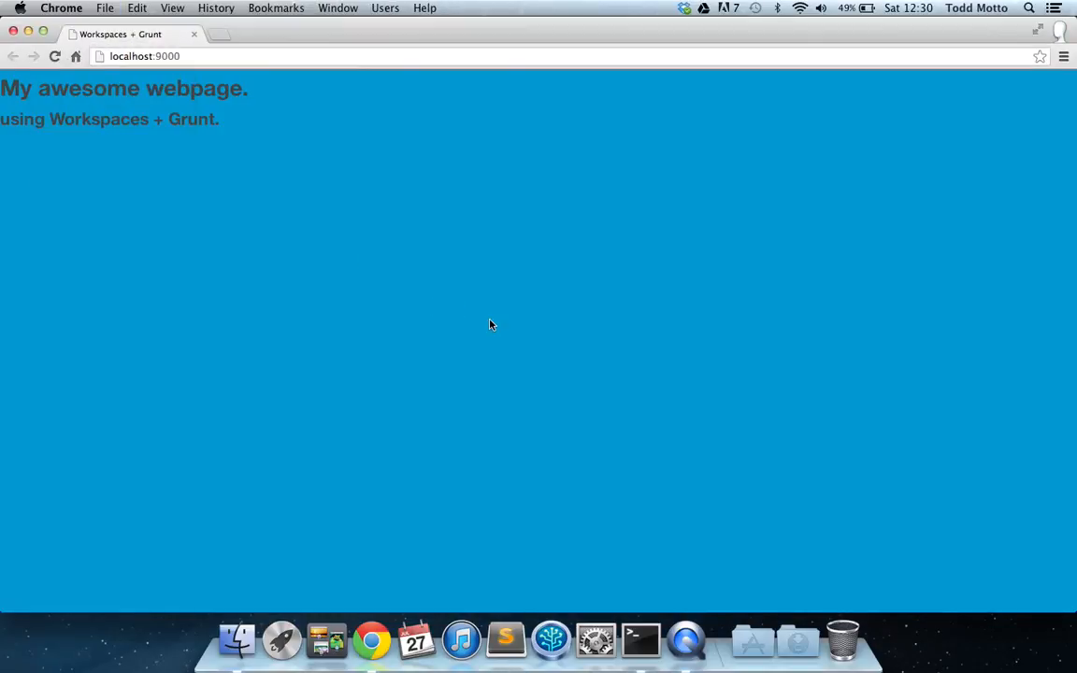
pyautogui.moveTo(524, 325)
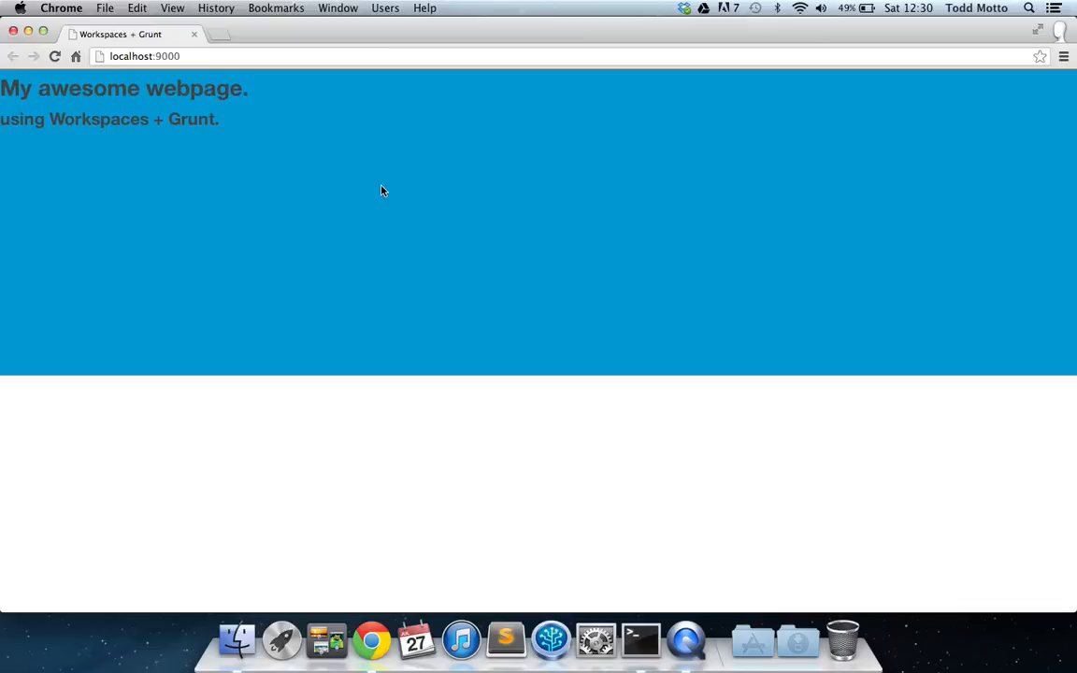
# Step: Show the developer tools beneath the page on the Elements panel
pyautogui.press('F12')
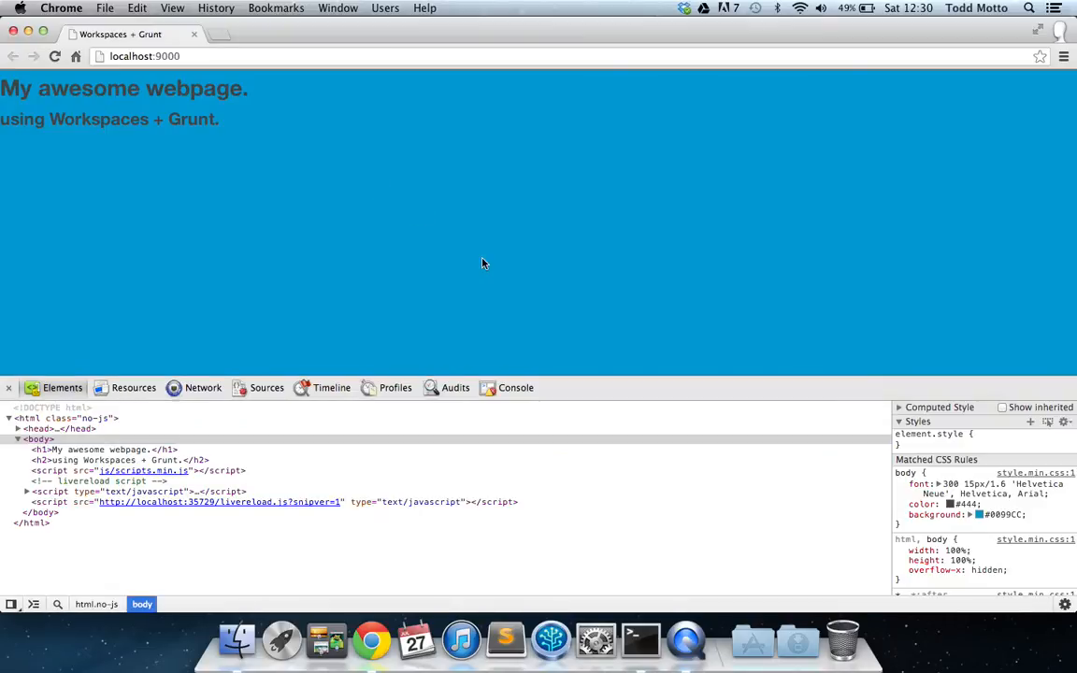
pyautogui.moveTo(520, 209)
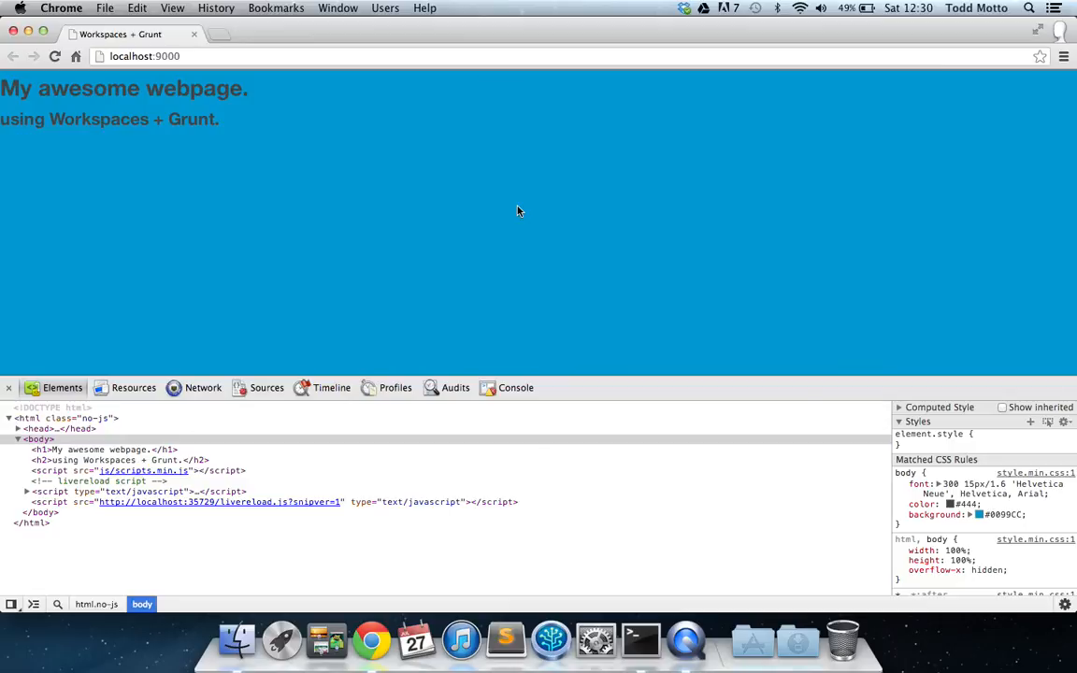
pyautogui.moveTo(187, 377)
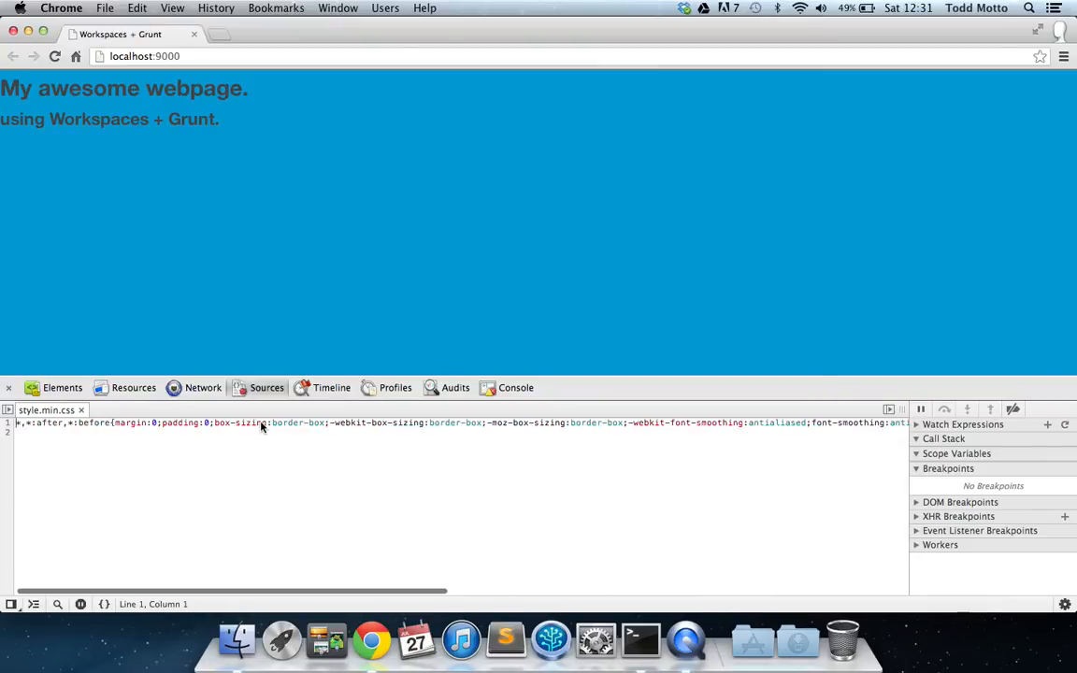
# Step: In the Elements panel, select the scripts.min.js script element and expand the head
pyautogui.click(64, 387)
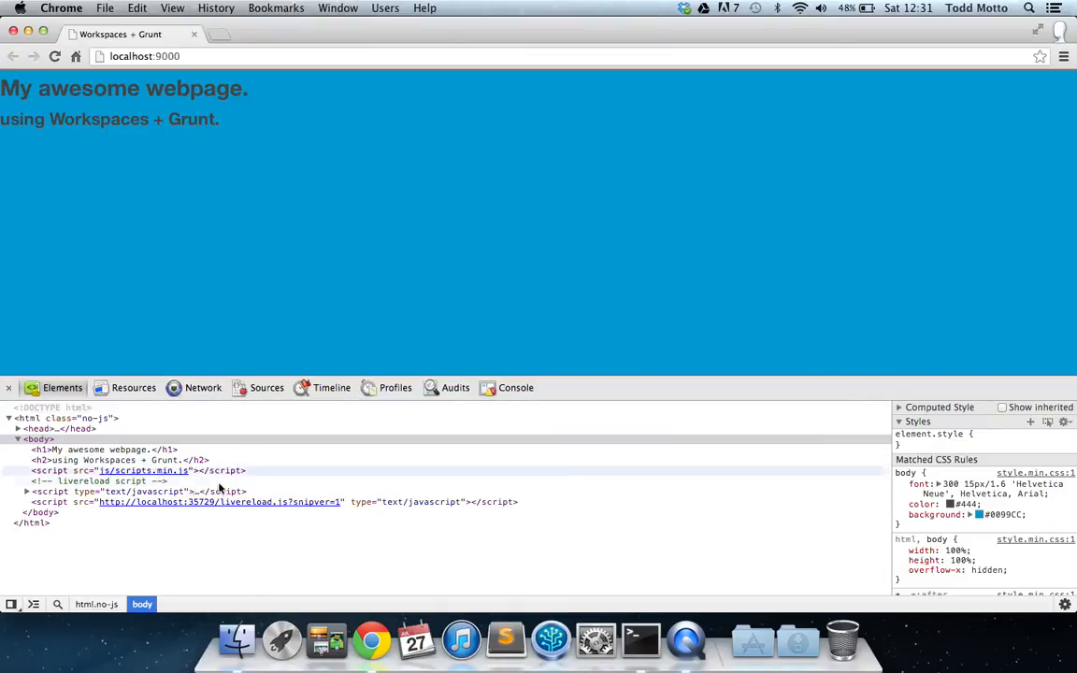
pyautogui.click(139, 471)
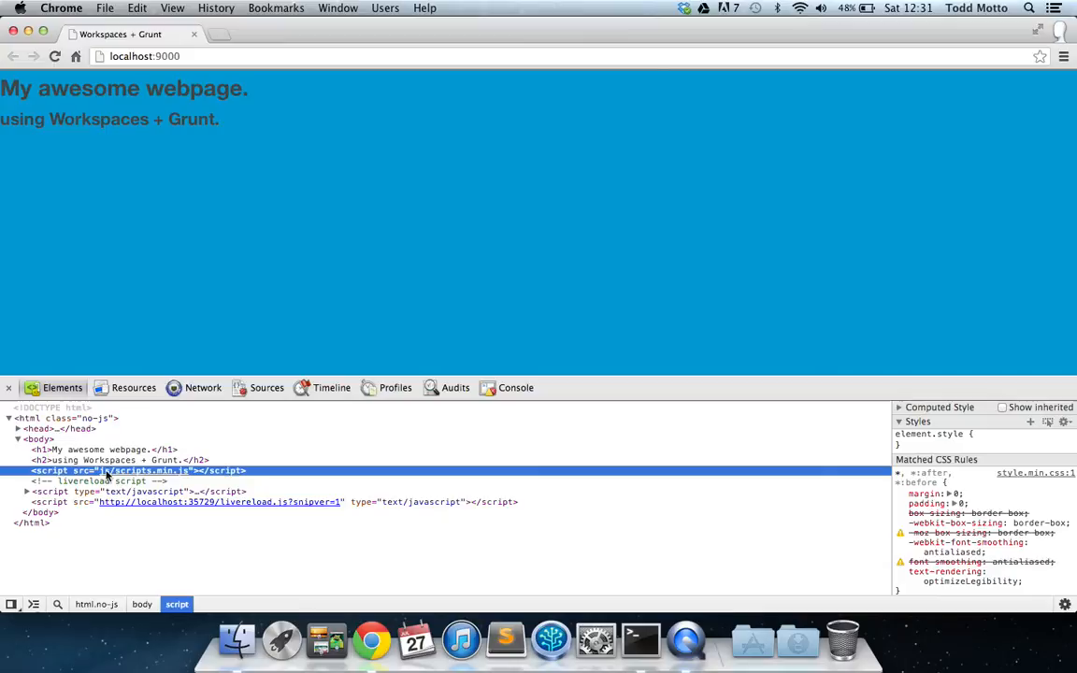
pyautogui.moveTo(269, 215)
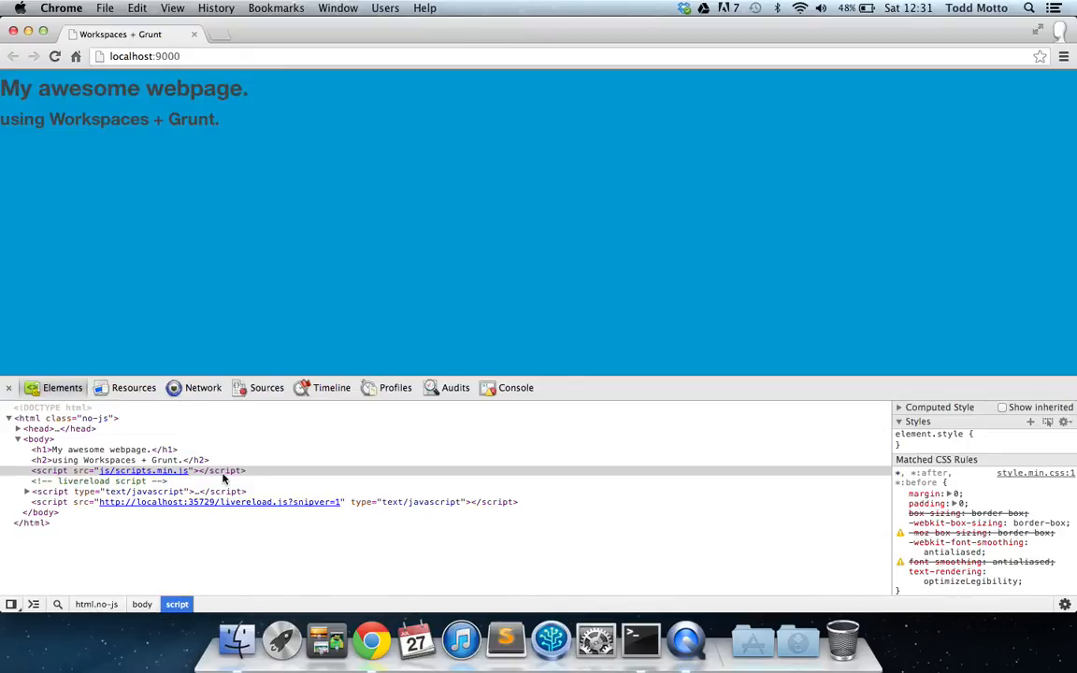
pyautogui.click(140, 471)
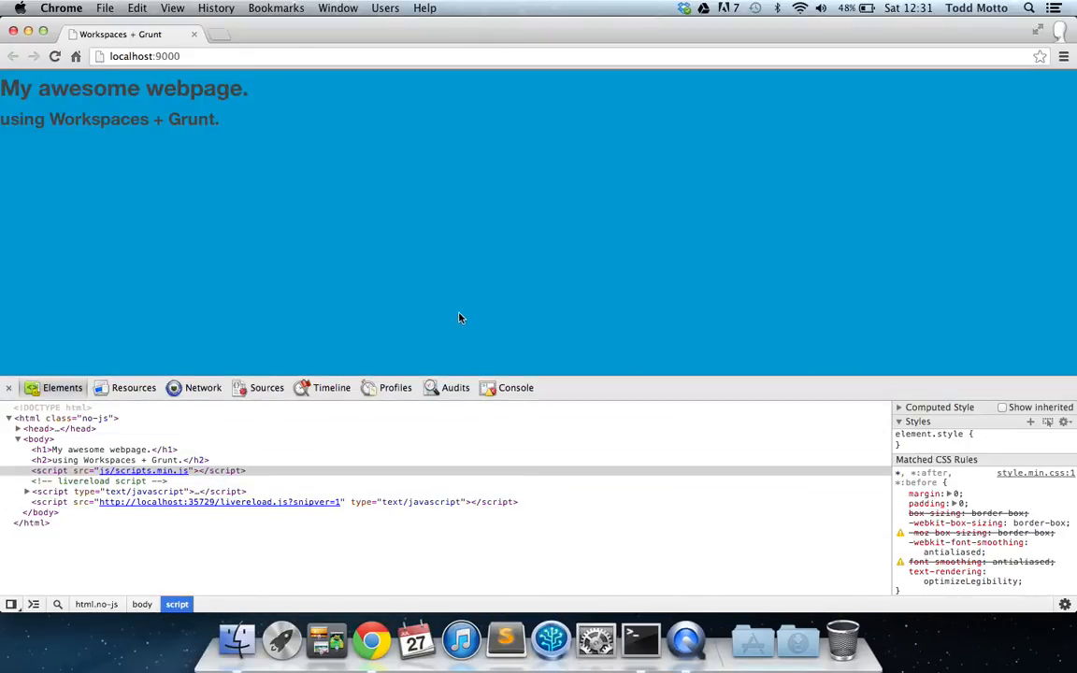
pyautogui.moveTo(505, 231)
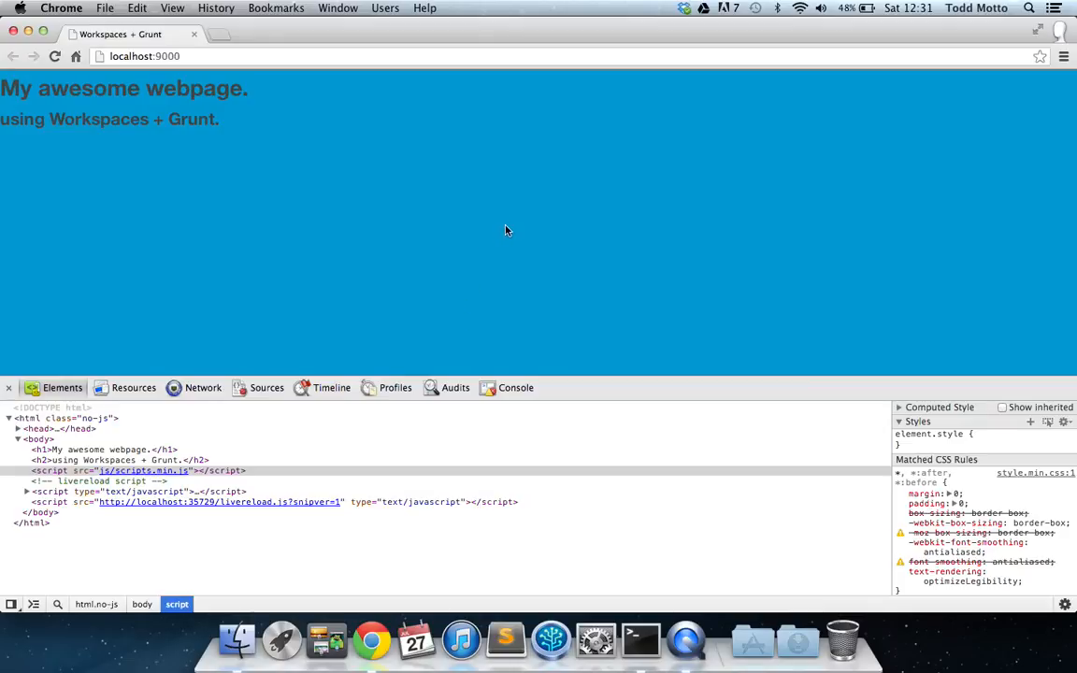
pyautogui.moveTo(509, 225)
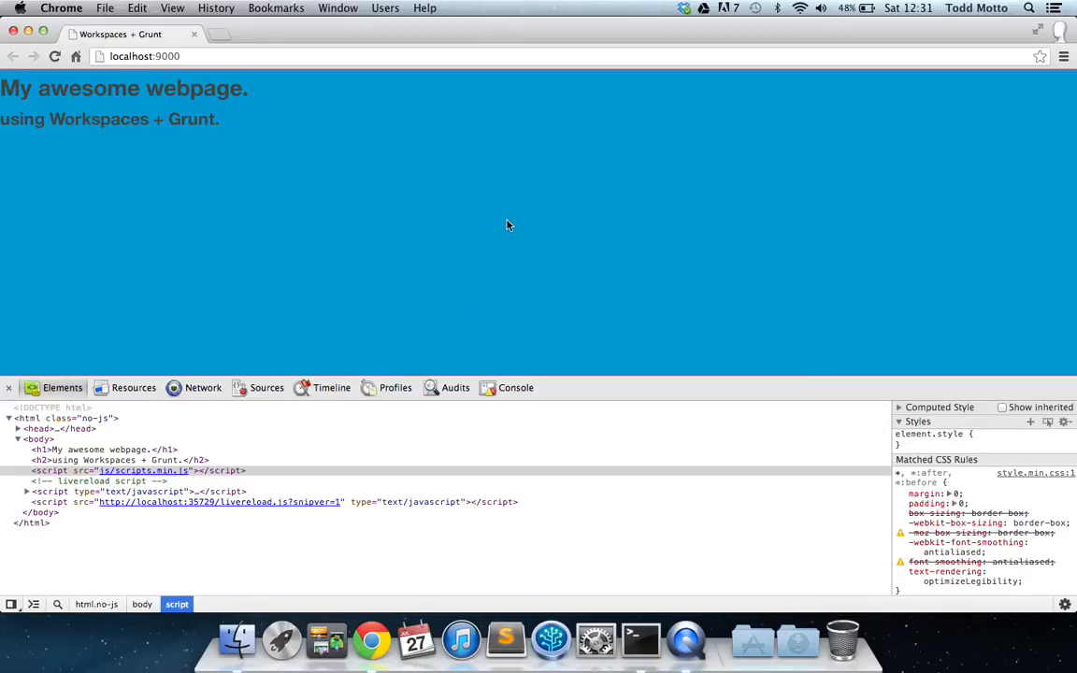
pyautogui.moveTo(486, 211)
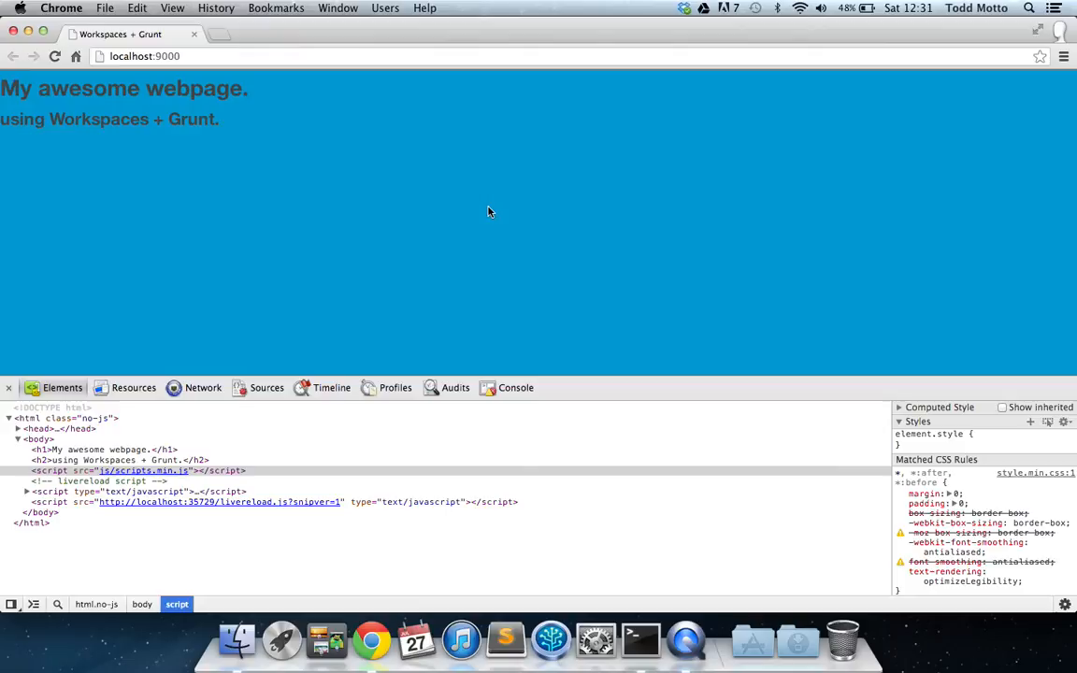
pyautogui.click(16, 419)
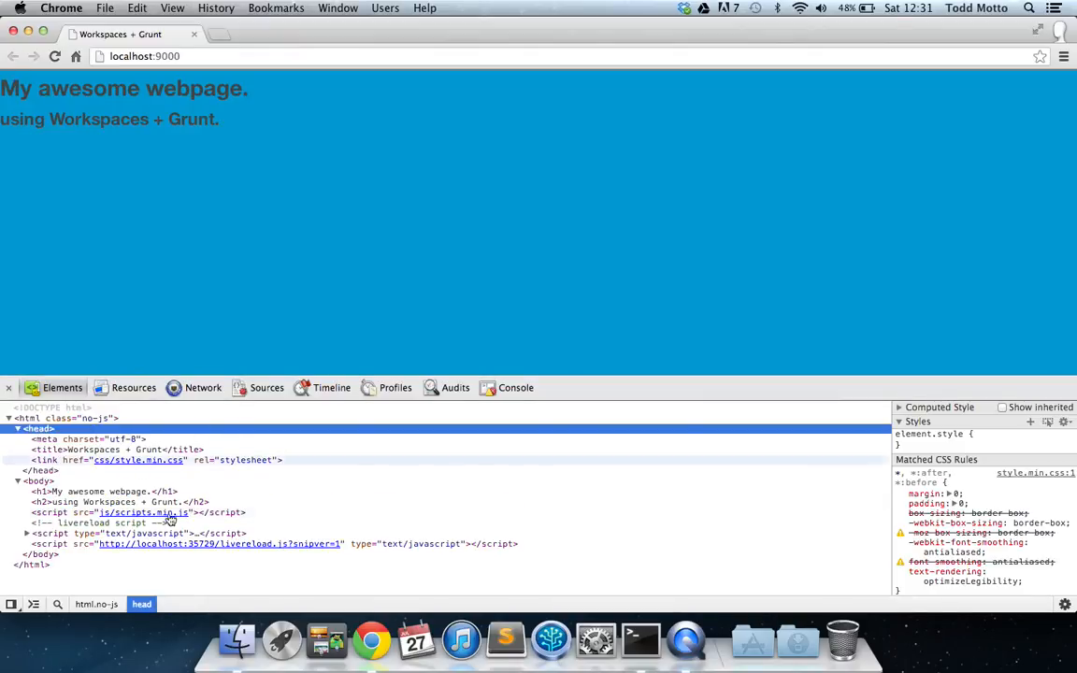
# Step: Select the css/style.min.css link and livereload script, then return to the HTML tree view
pyautogui.click(140, 460)
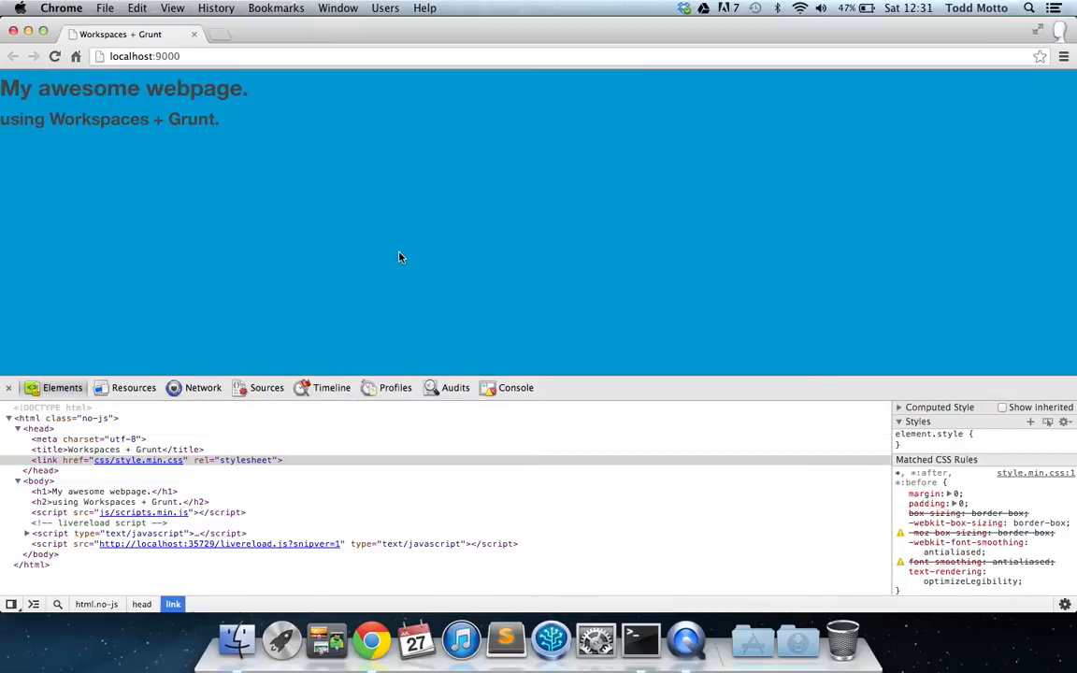
pyautogui.click(141, 512)
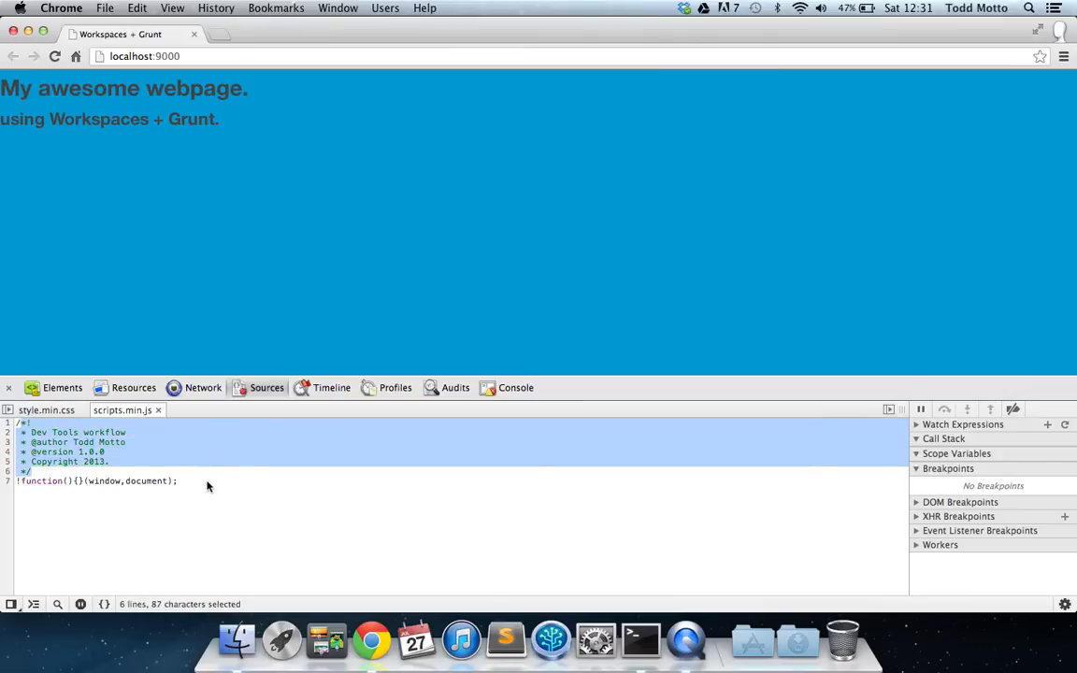
pyautogui.click(64, 387)
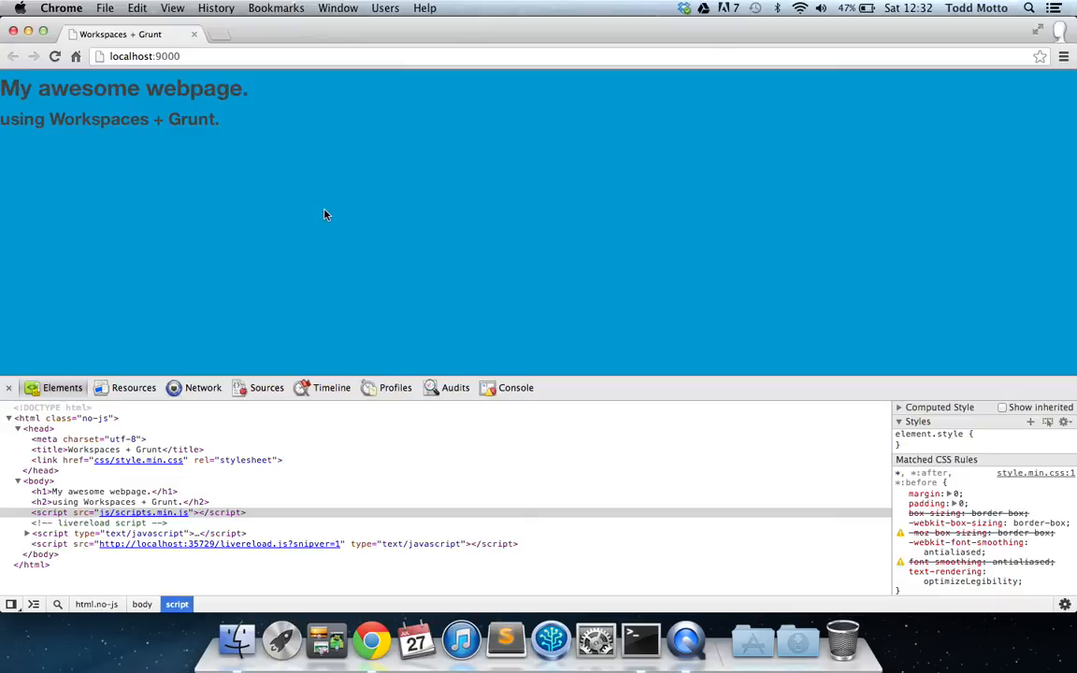
# Step: Go to chrome://flags in a new tab and find the Developer Tools experiments flag
pyautogui.write('chrome://f')
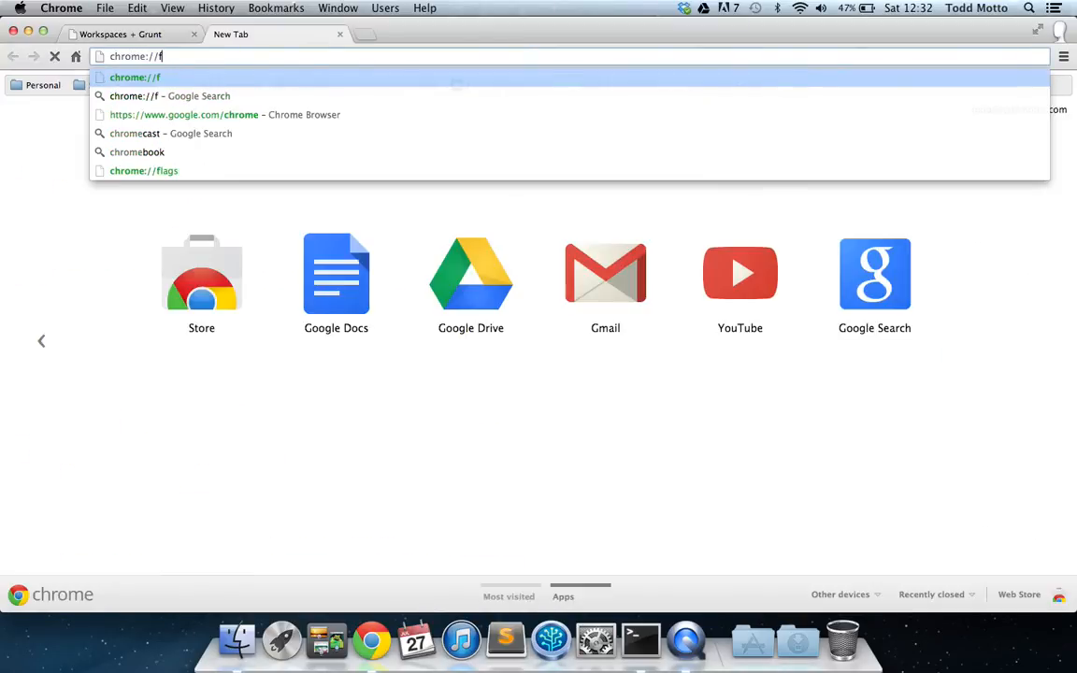
pyautogui.click(144, 170)
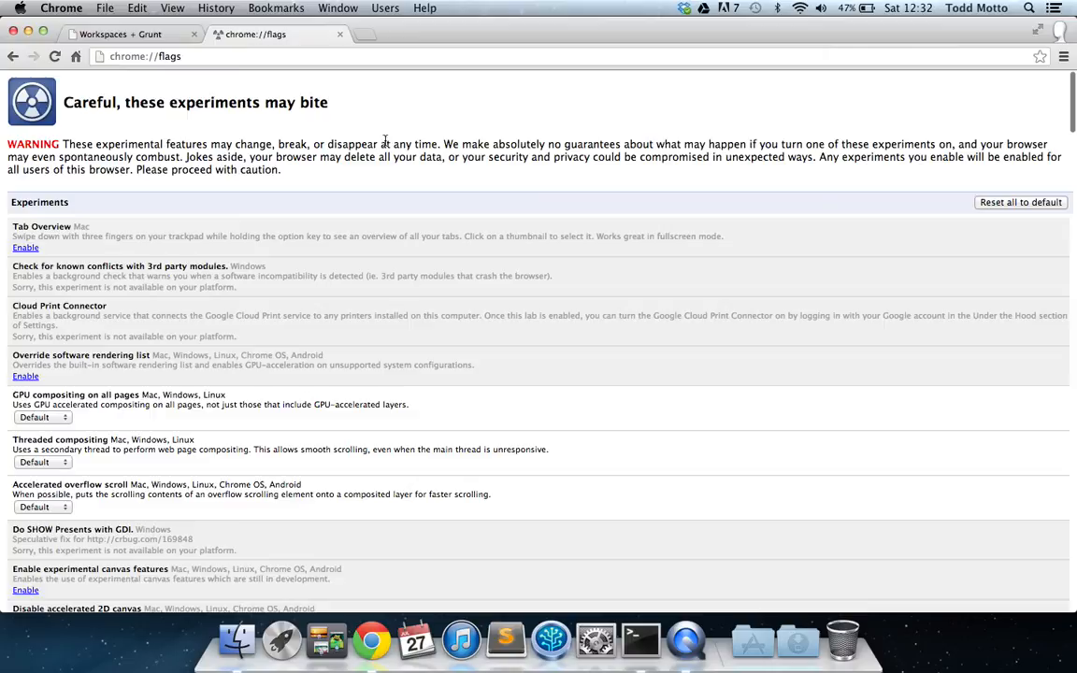
pyautogui.scroll(-3)
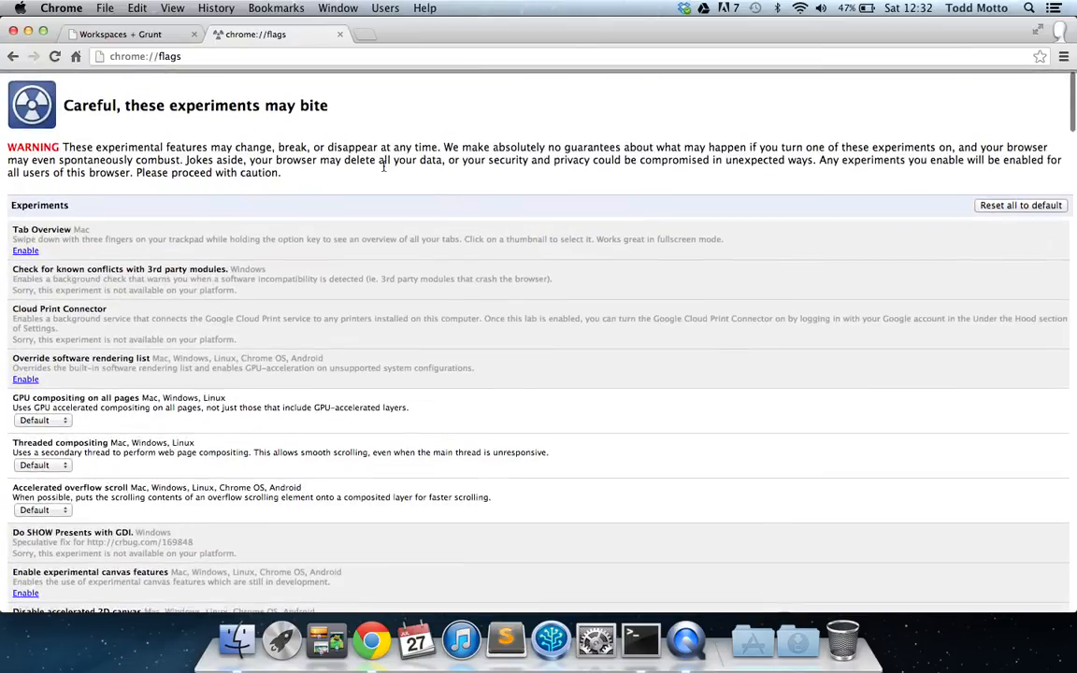
pyautogui.write('LIVERELOAD_PORT')
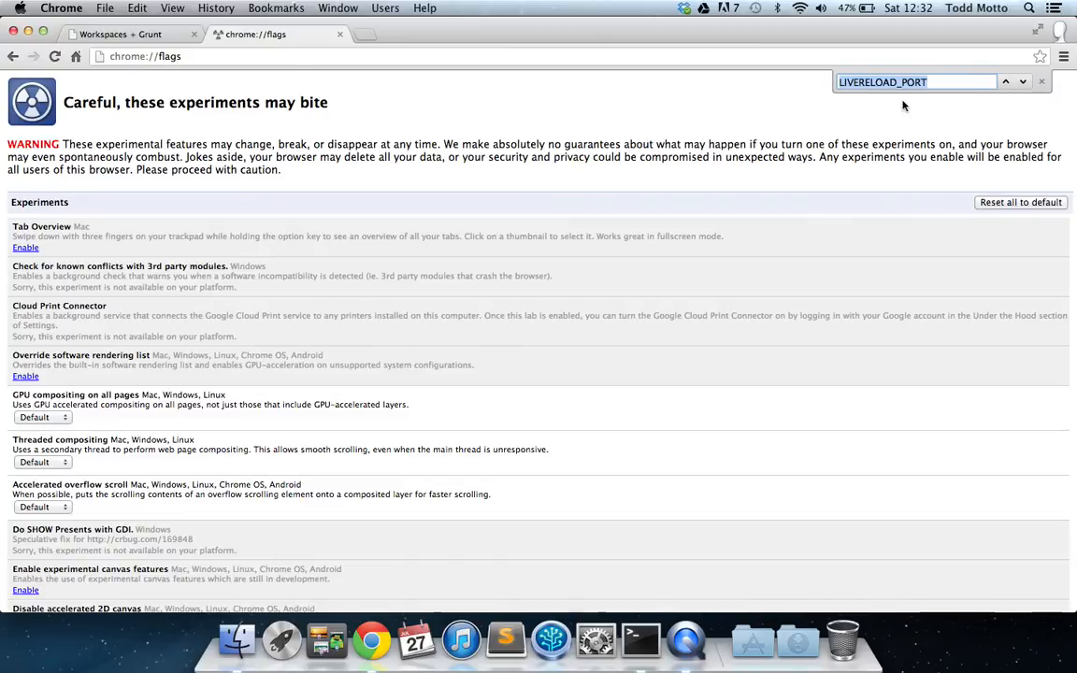
pyautogui.write('developer')
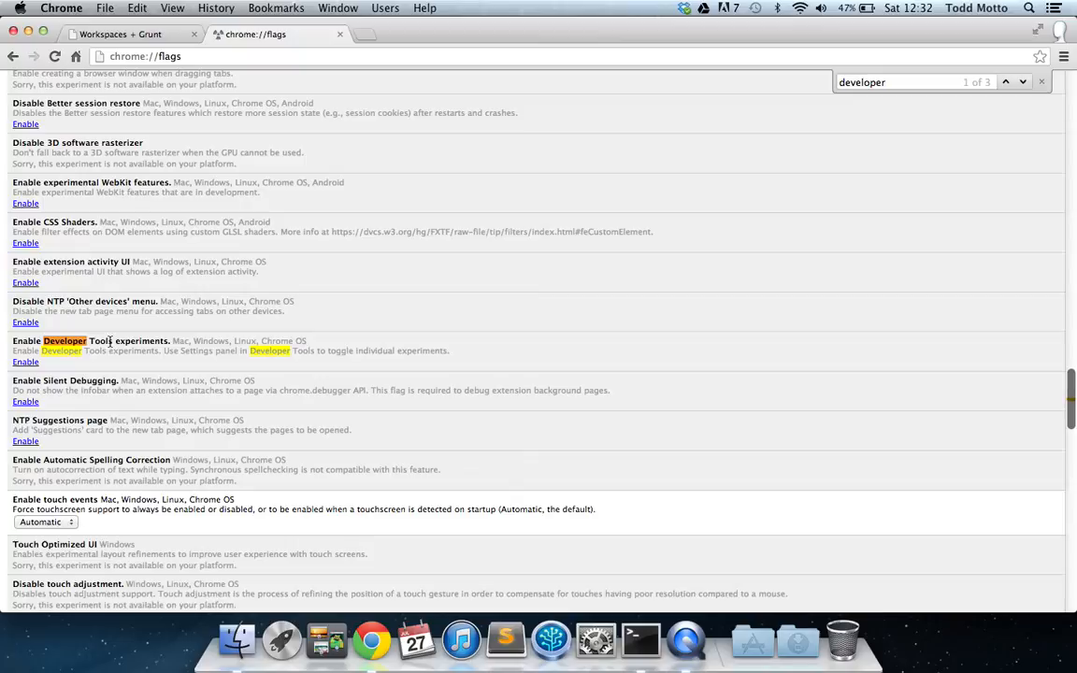
# Step: Enable Developer Tools experiments, relaunch Chrome and close the flags tab
pyautogui.click(26, 362)
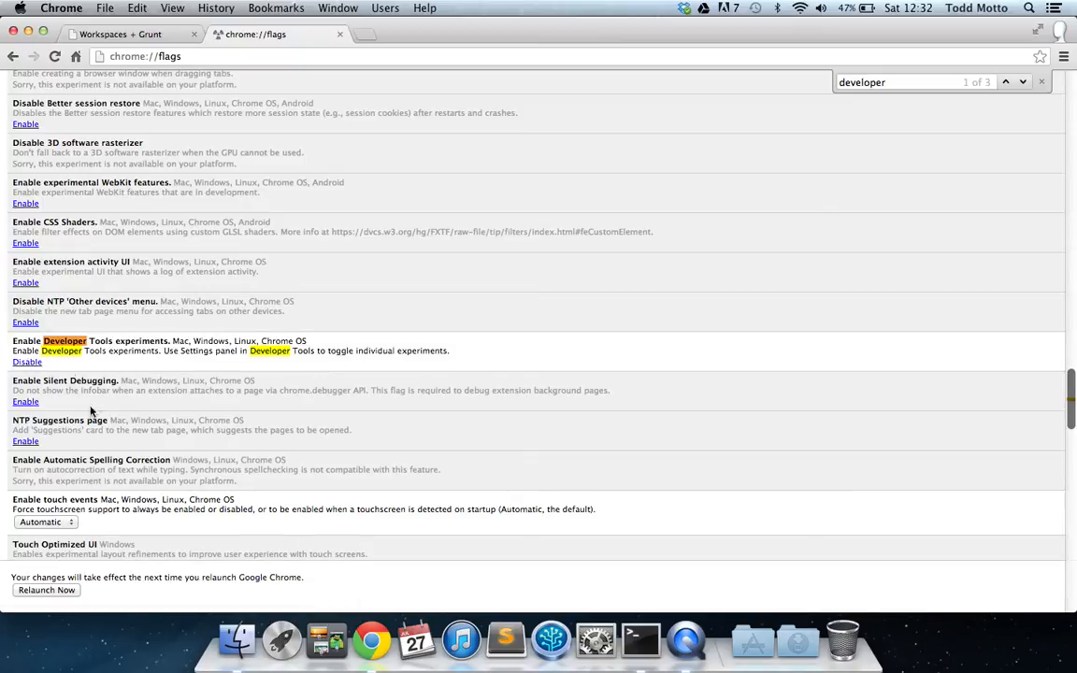
pyautogui.moveTo(30, 576); pyautogui.dragTo(207, 576)
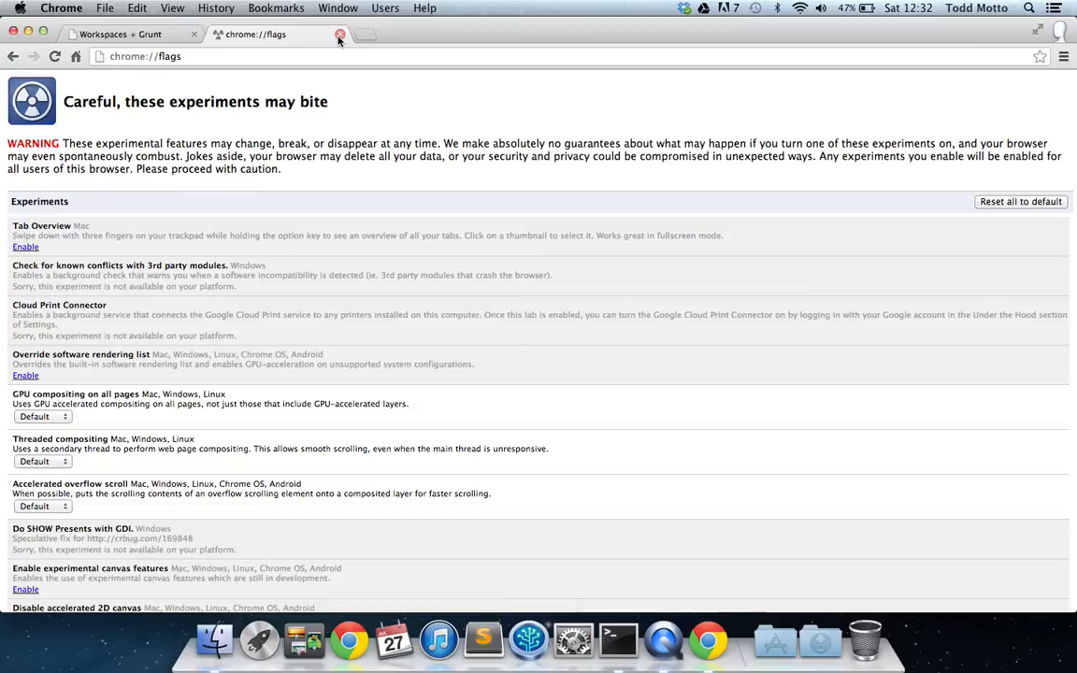
pyautogui.click(340, 34)
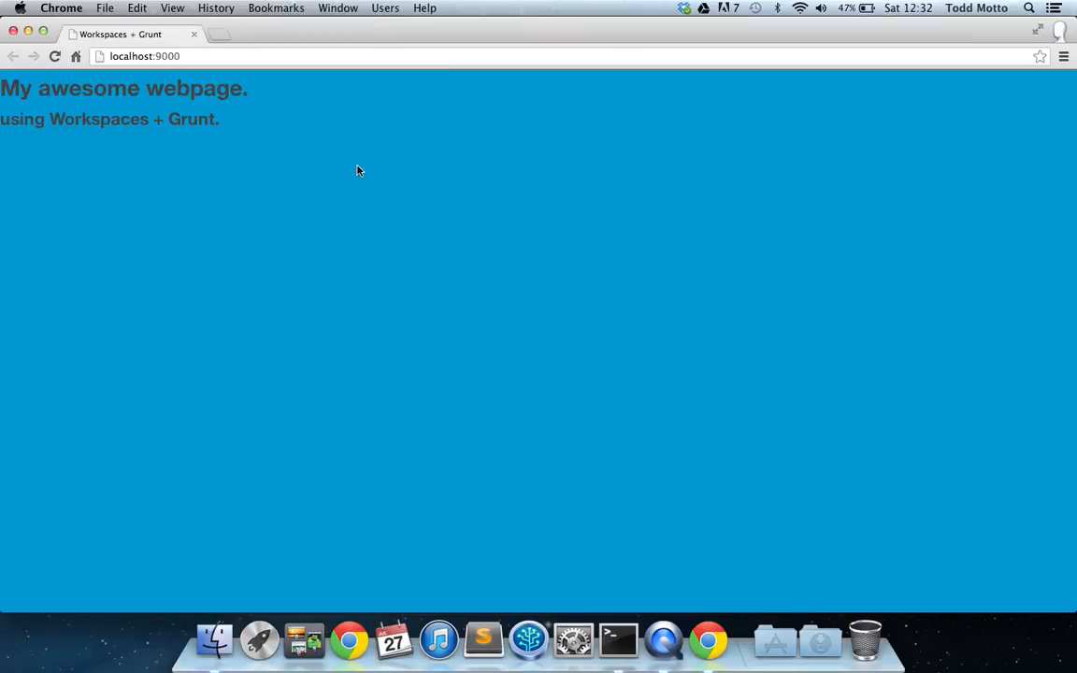
pyautogui.moveTo(464, 251)
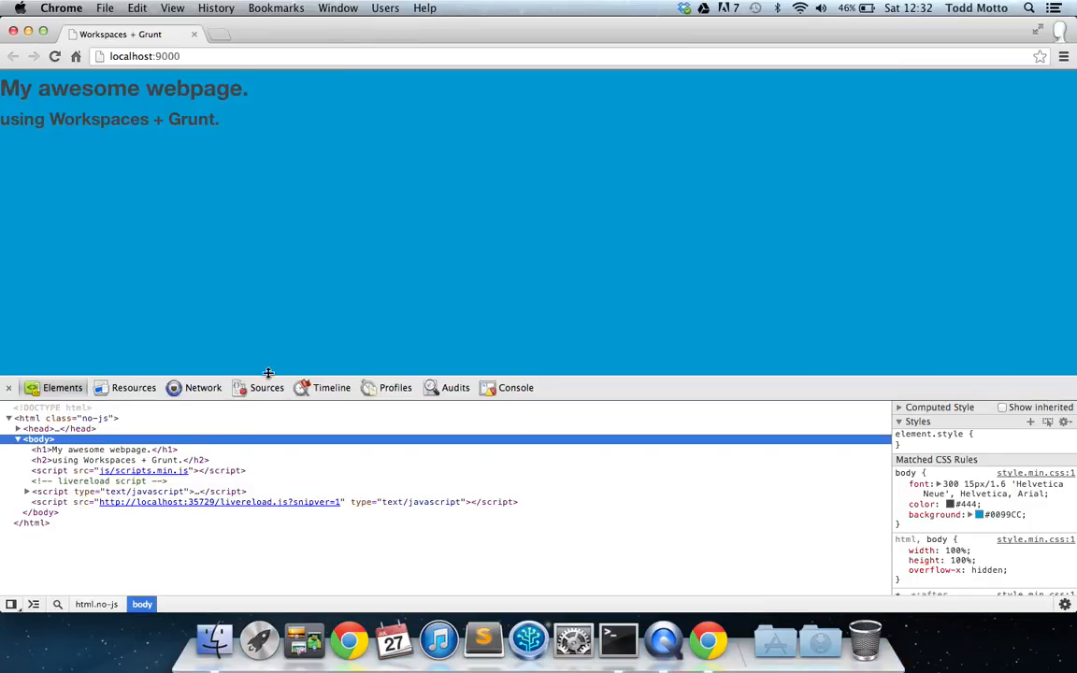
# Step: In Sources, close the open scripts.min.js and style.min.css files
pyautogui.click(265, 387)
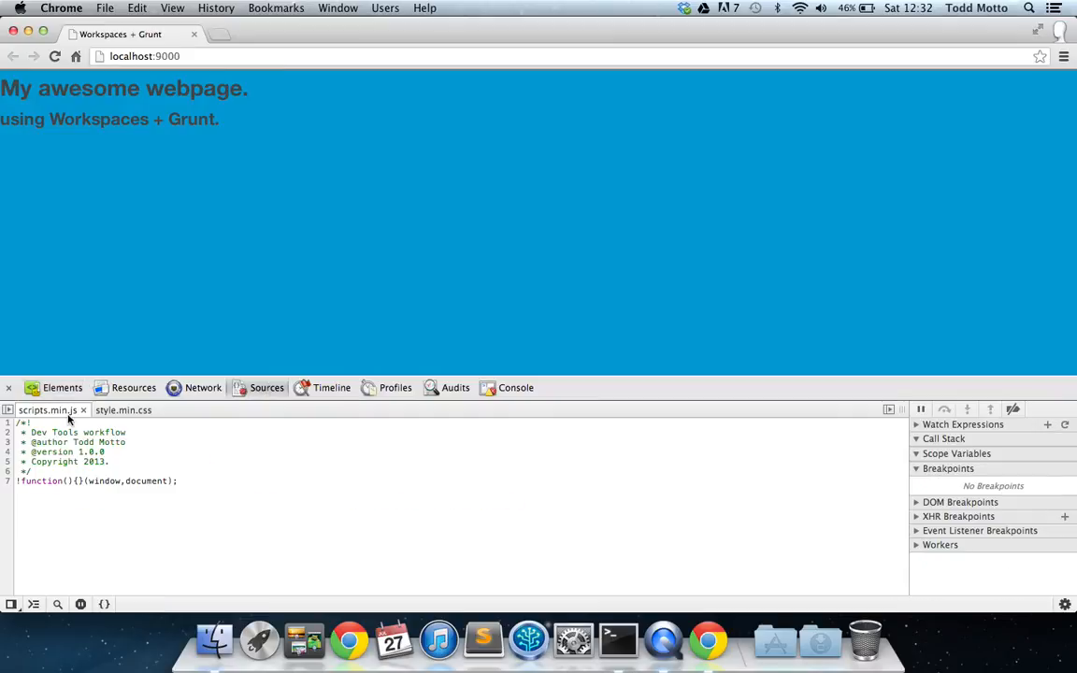
pyautogui.click(175, 481)
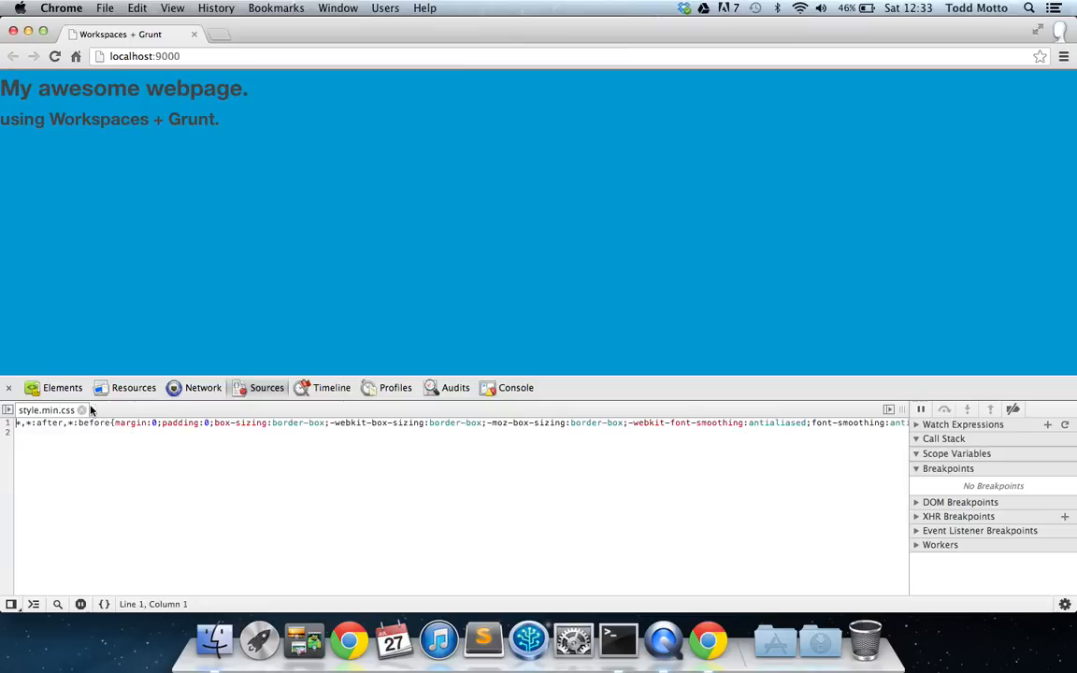
pyautogui.click(82, 409)
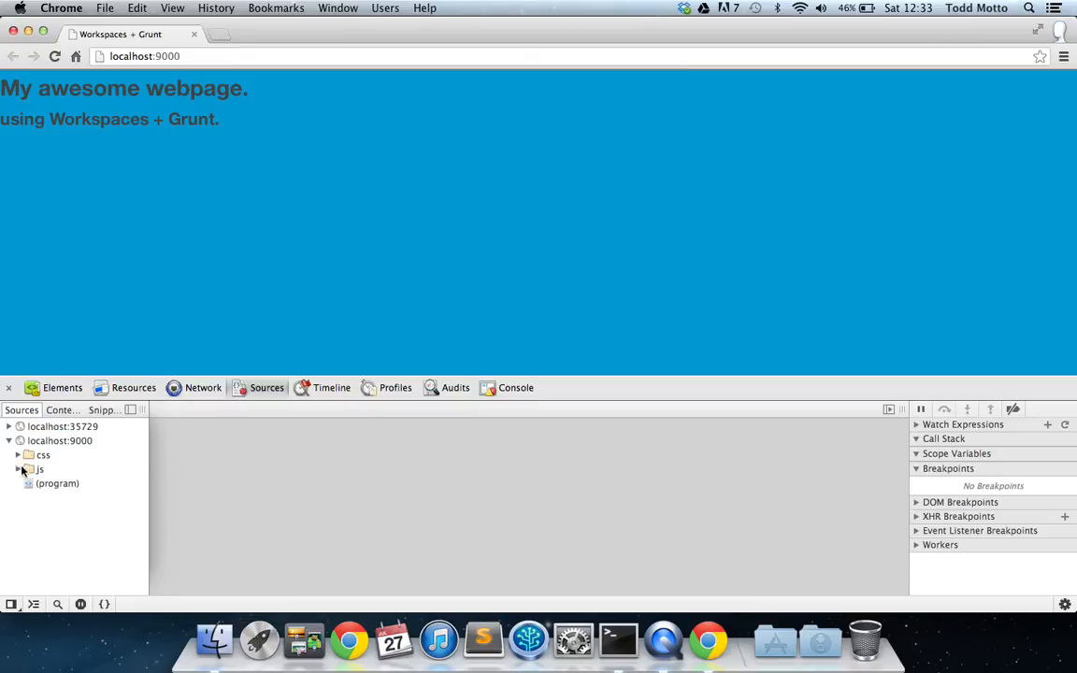
# Step: View and close the page's HTML source, then bring up the DevTools settings
pyautogui.click(56, 483)
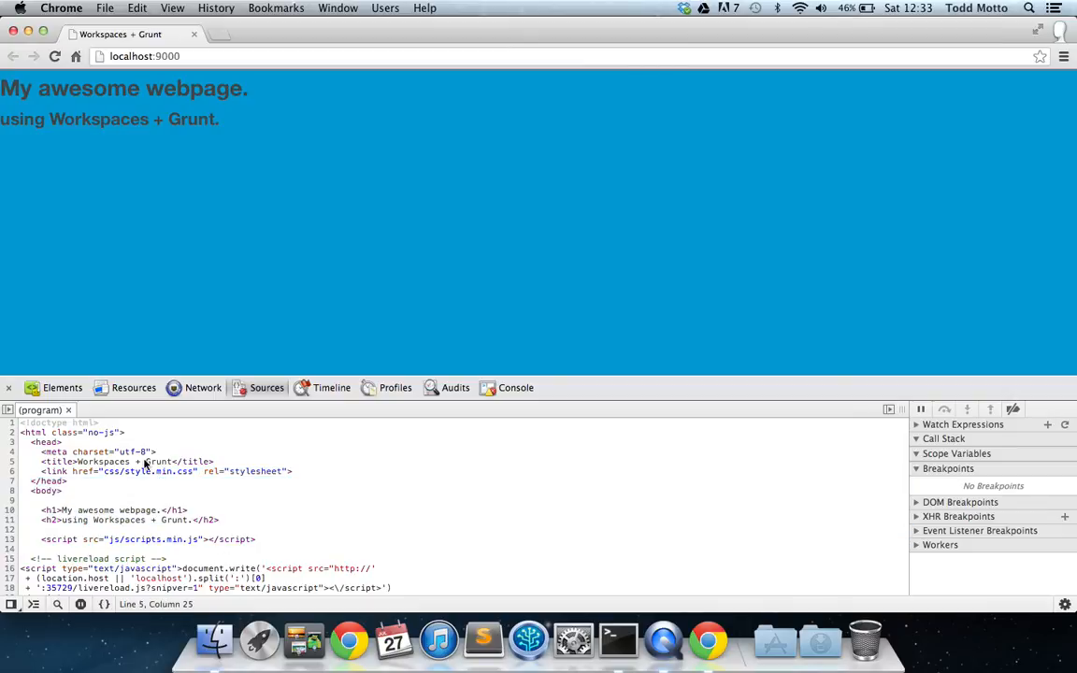
pyautogui.click(7, 409)
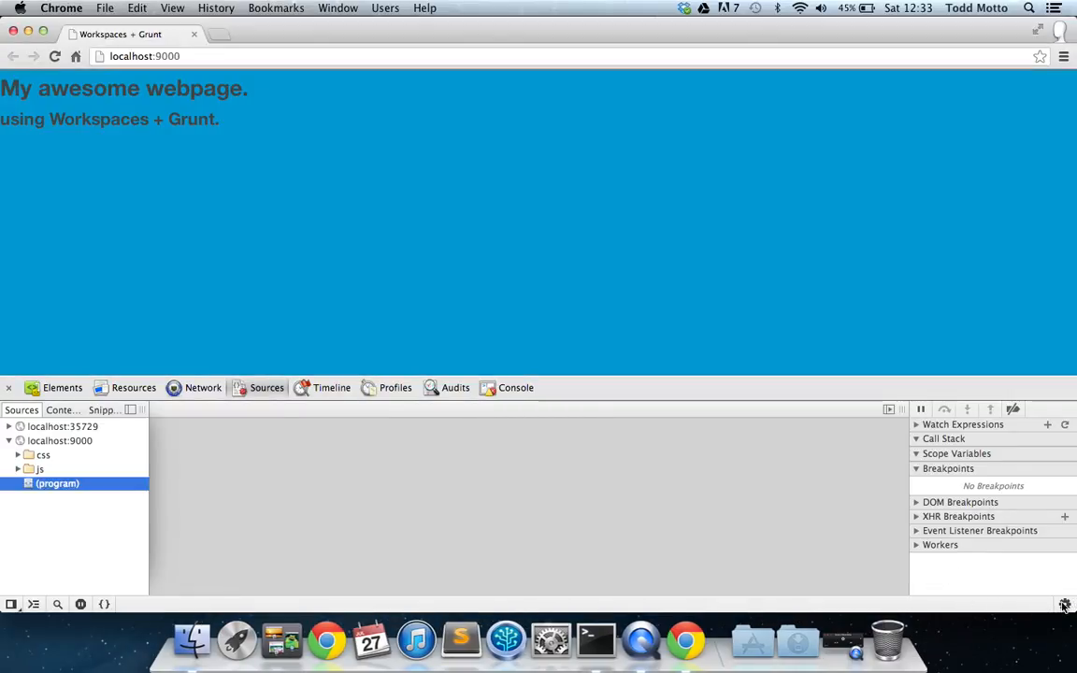
pyautogui.click(1064, 605)
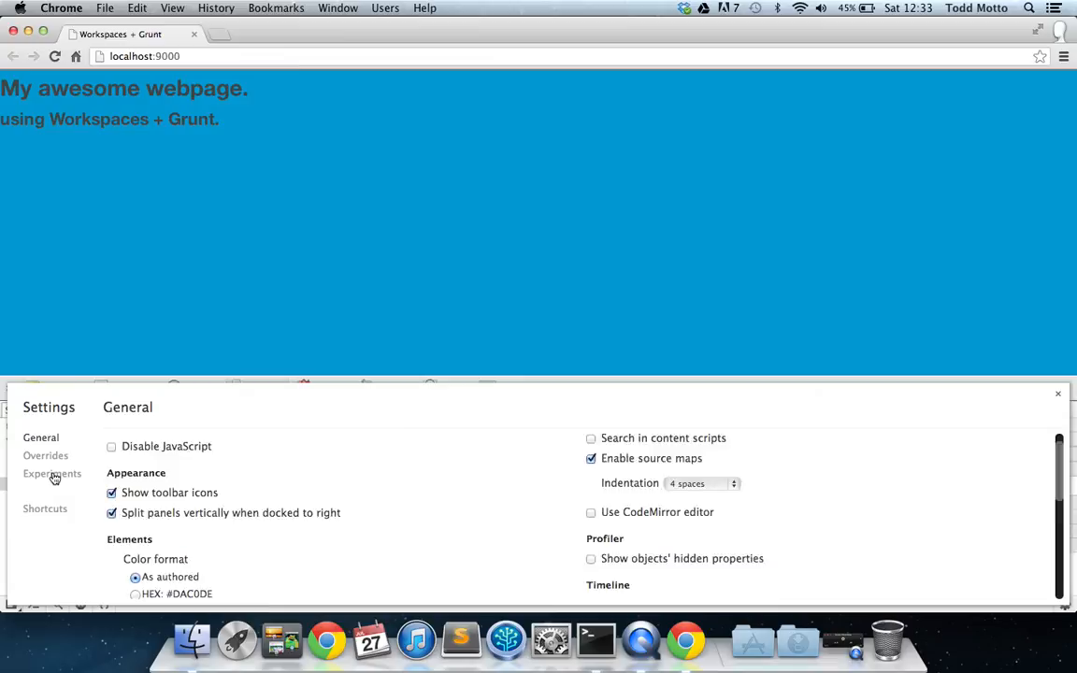
# Step: Enable the 'File system folders in Sources Panel' experiment and reopen DevTools settings
pyautogui.click(52, 473)
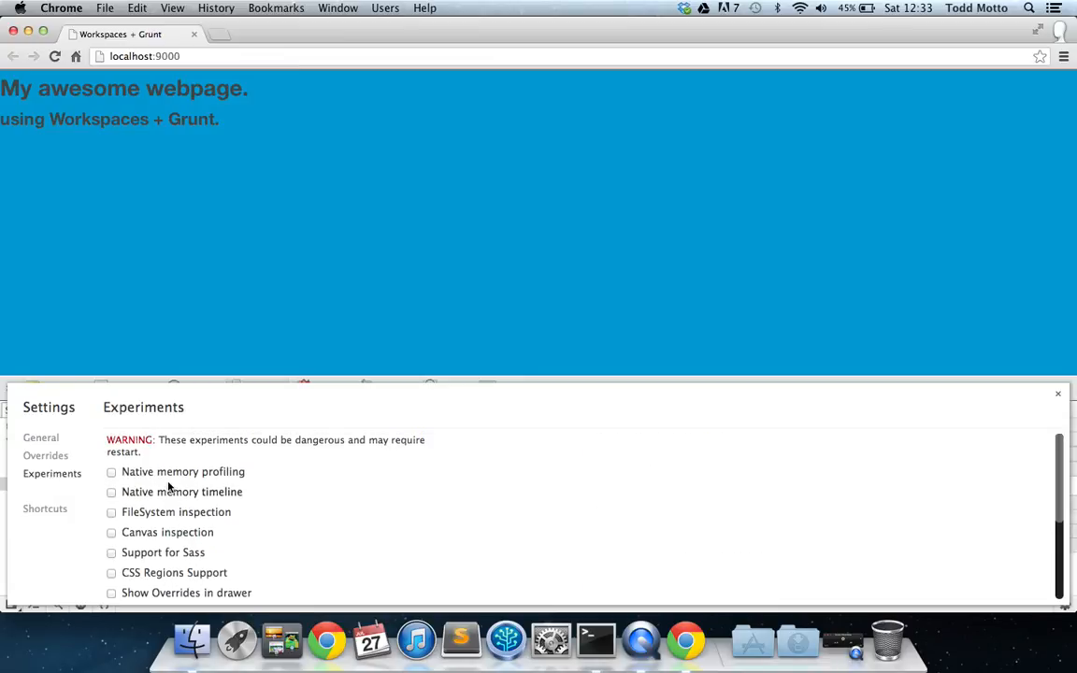
pyautogui.scroll(-3)
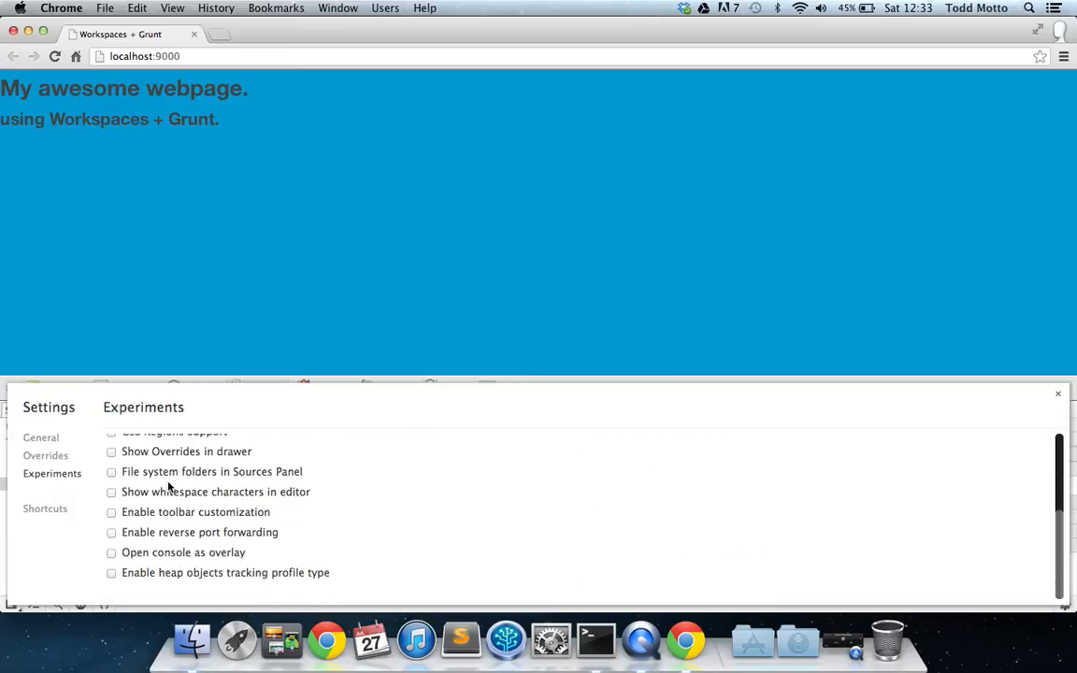
pyautogui.scroll(3)
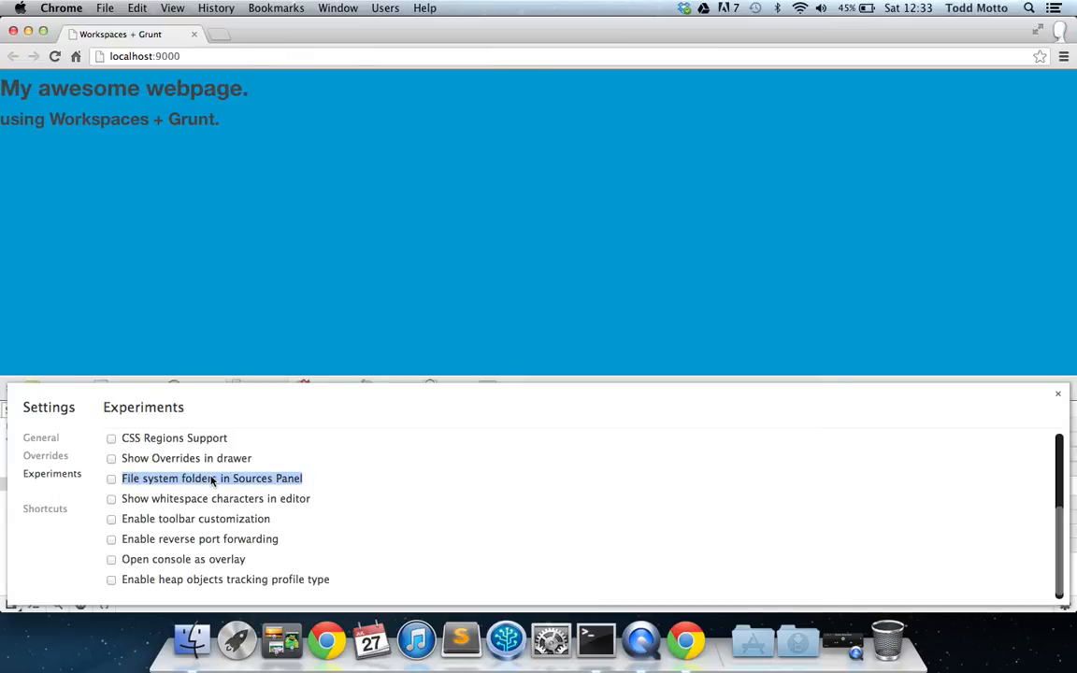
pyautogui.click(112, 479)
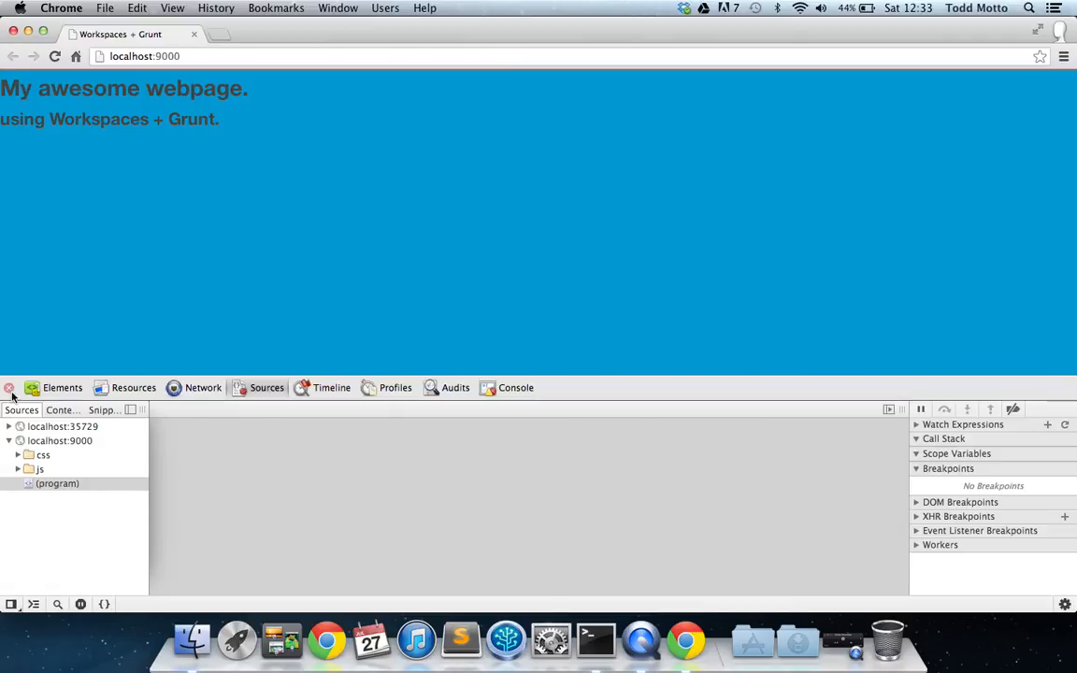
pyautogui.click(8, 387)
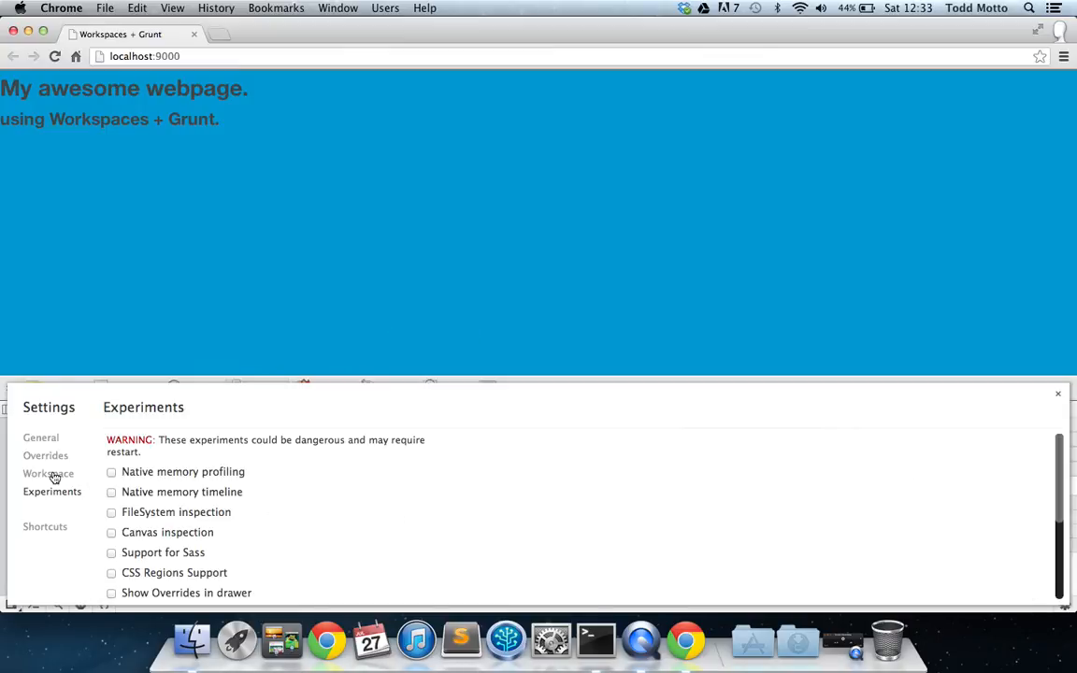
# Step: Add the devtools project folder as a Workspace file system with full access, then show Sources
pyautogui.click(49, 473)
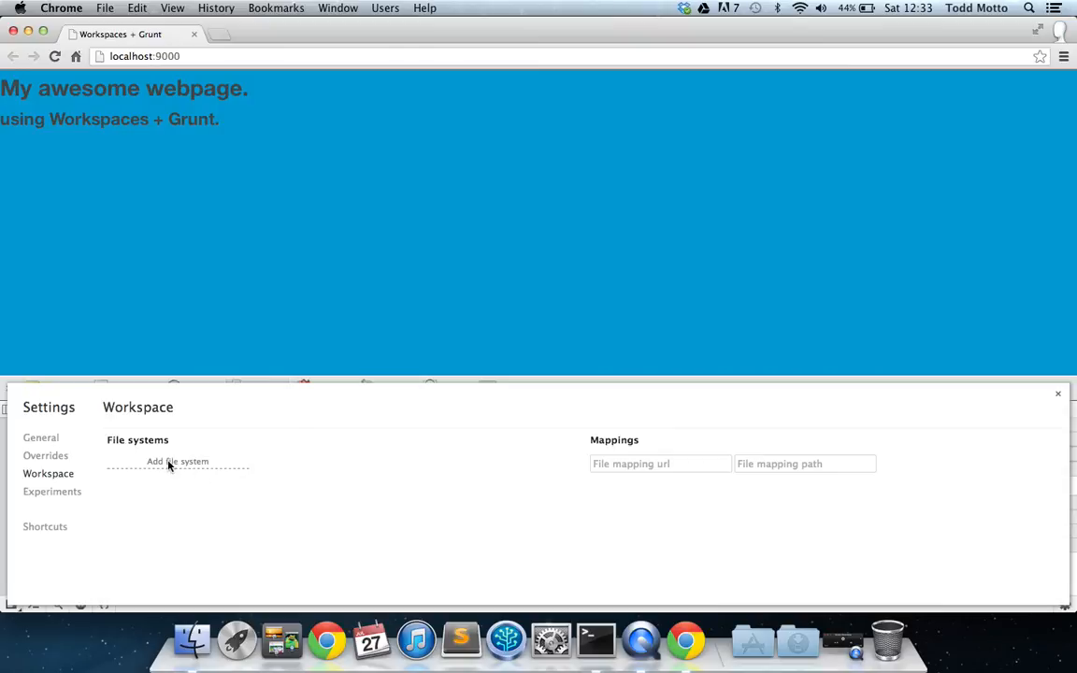
pyautogui.click(176, 460)
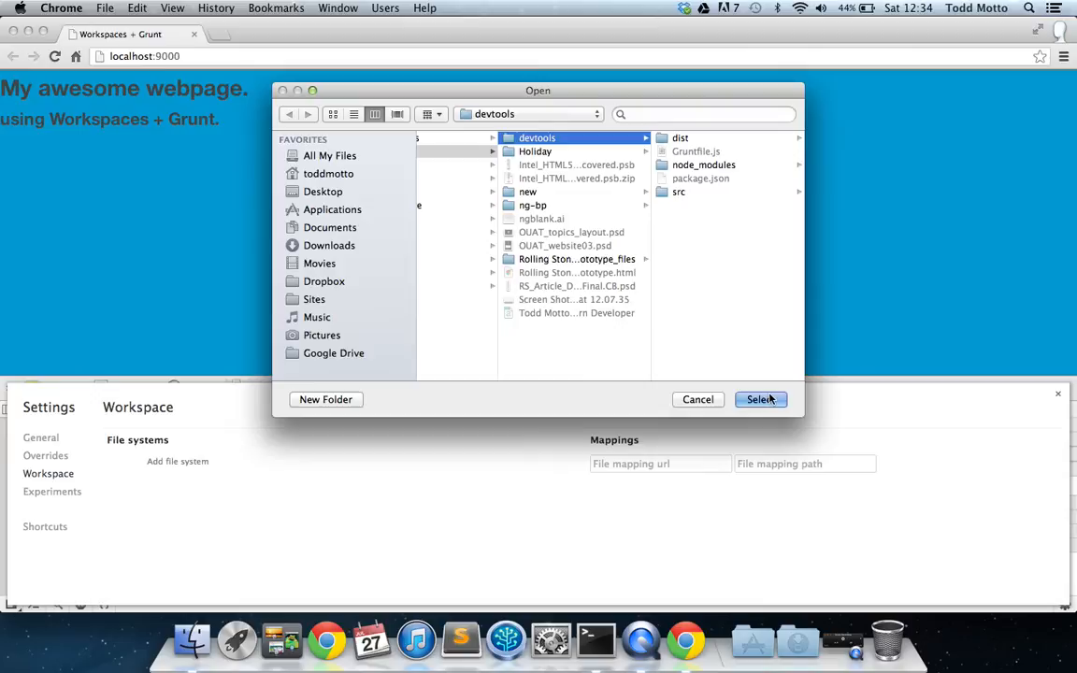
pyautogui.click(759, 400)
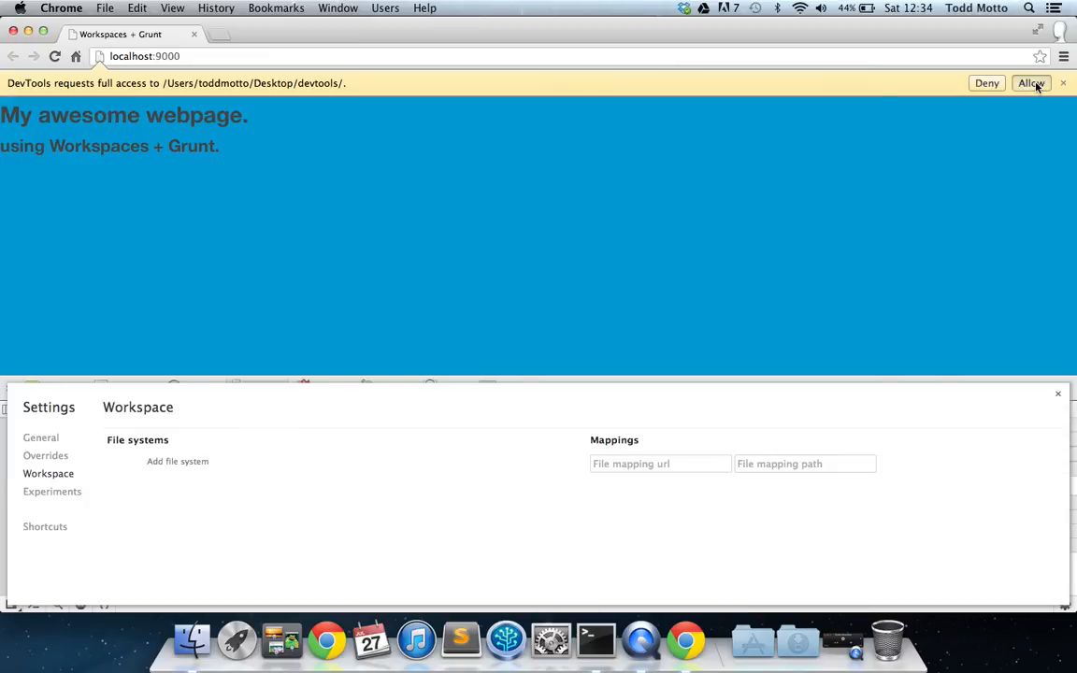
pyautogui.click(1032, 82)
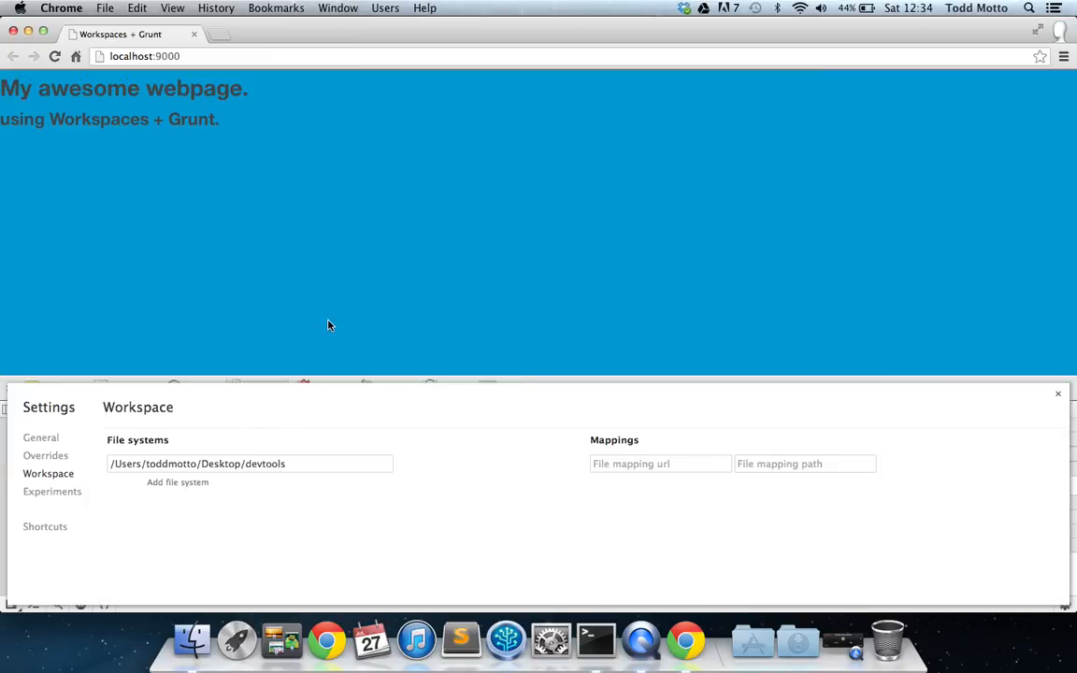
pyautogui.click(41, 438)
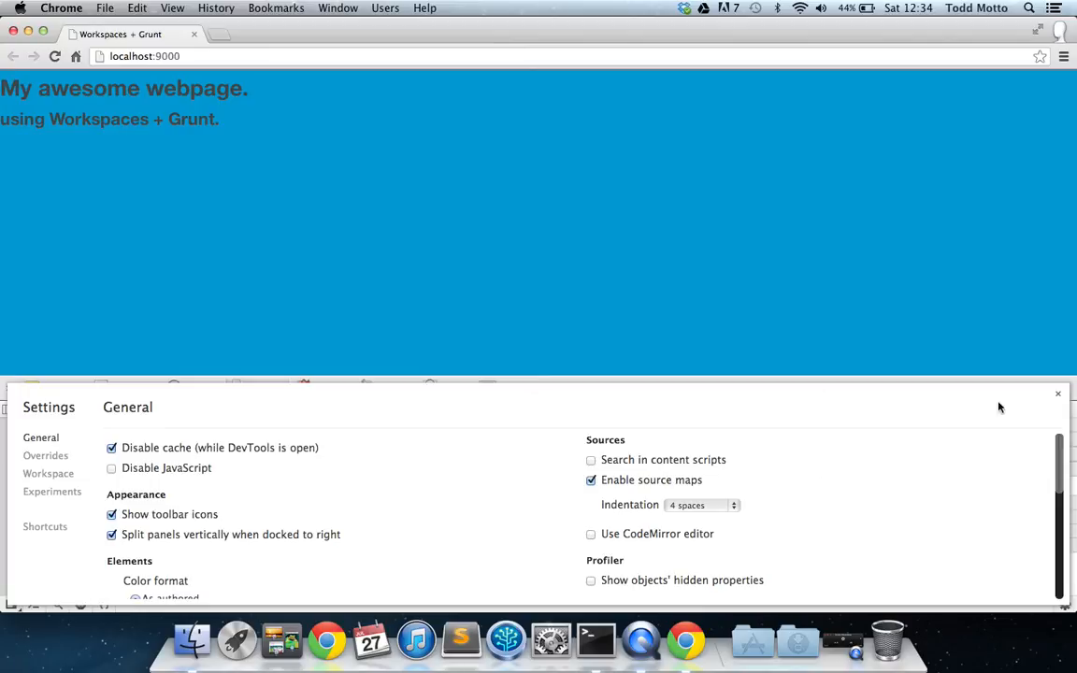
pyautogui.moveTo(864, 456)
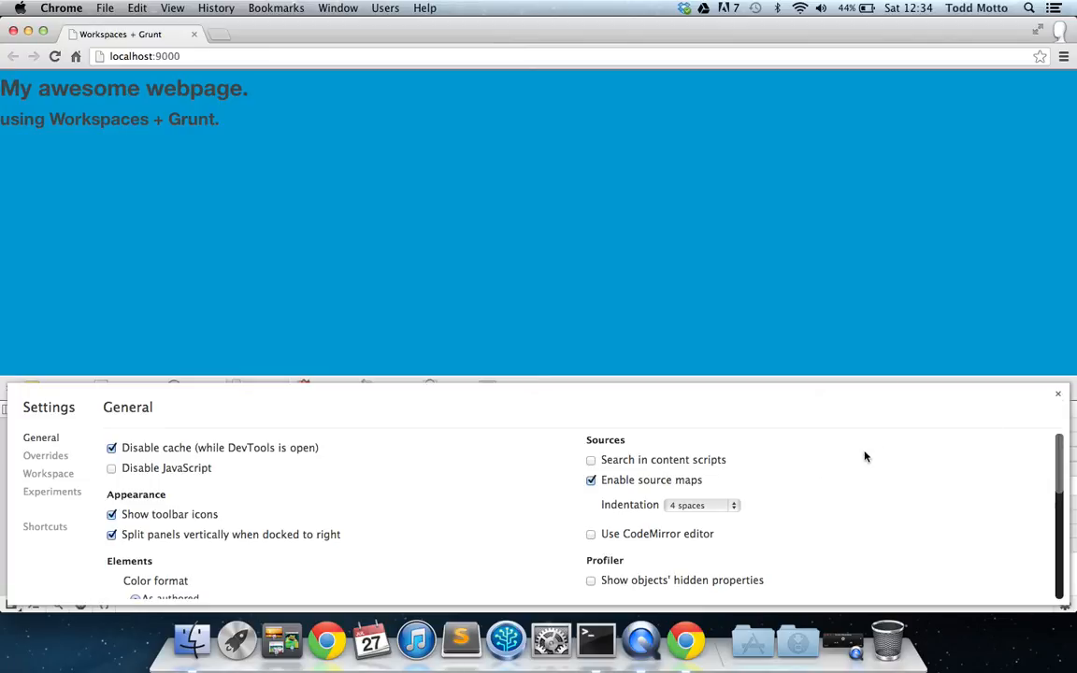
pyautogui.click(1058, 392)
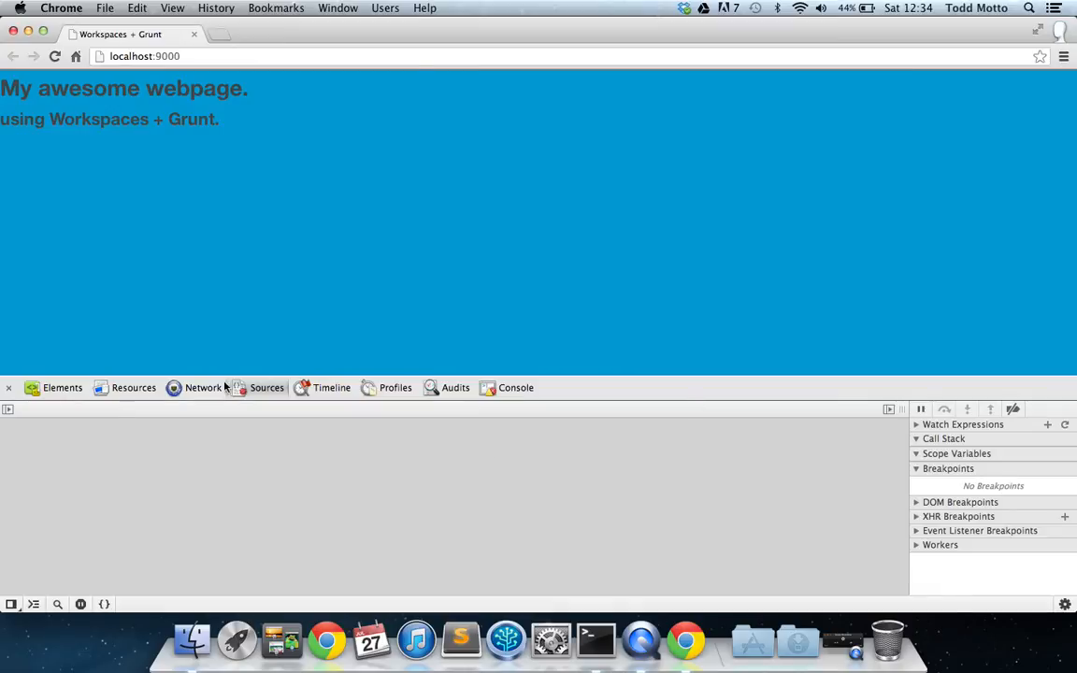
# Step: Expand the devtools > src > scss folders in the Sources navigator
pyautogui.click(266, 387)
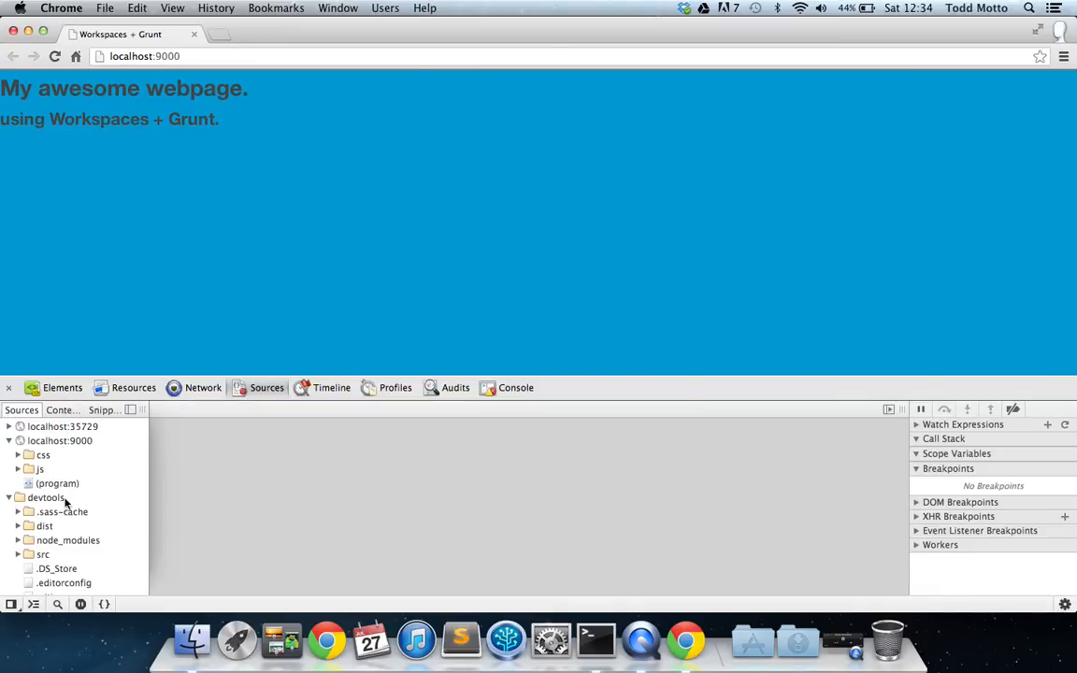
pyautogui.scroll(-3)
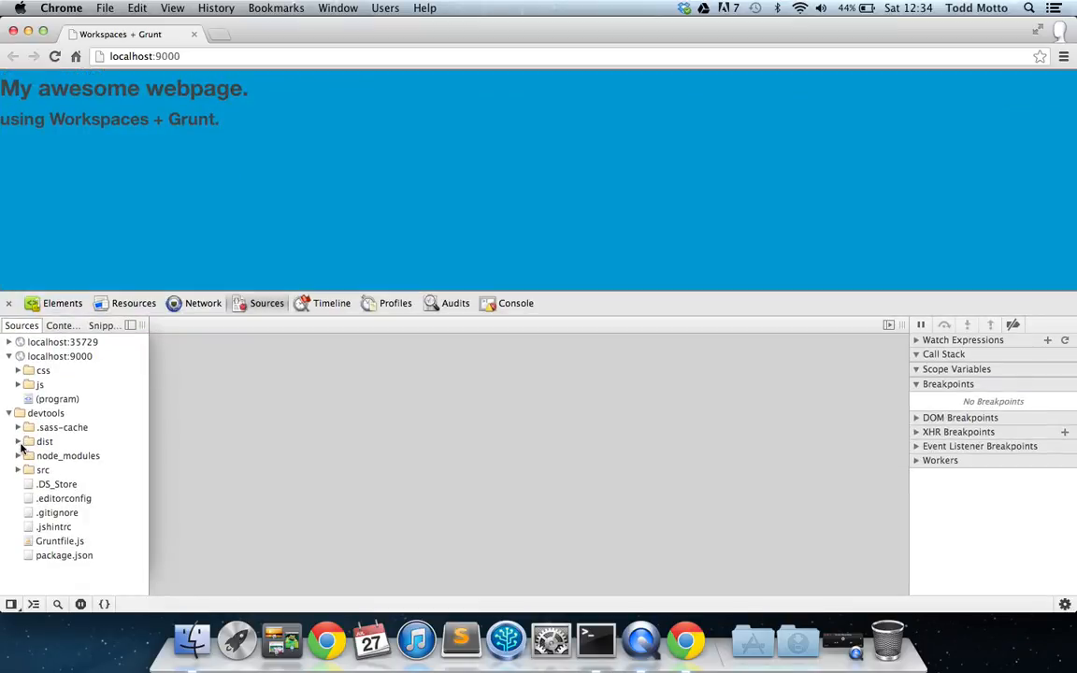
pyautogui.click(43, 469)
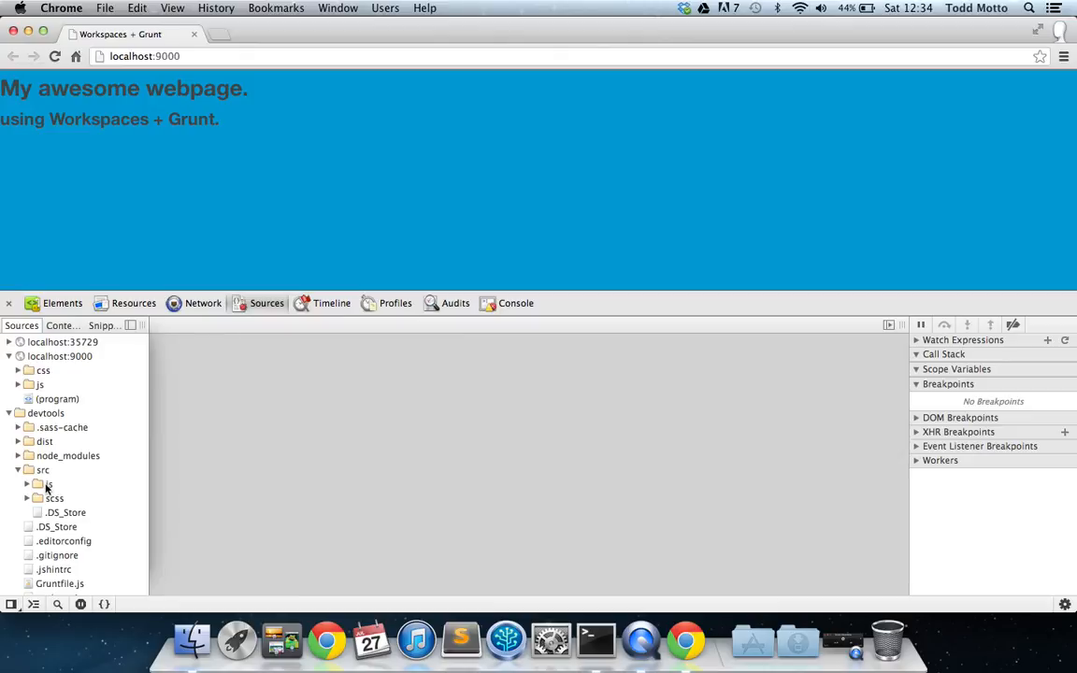
pyautogui.click(43, 471)
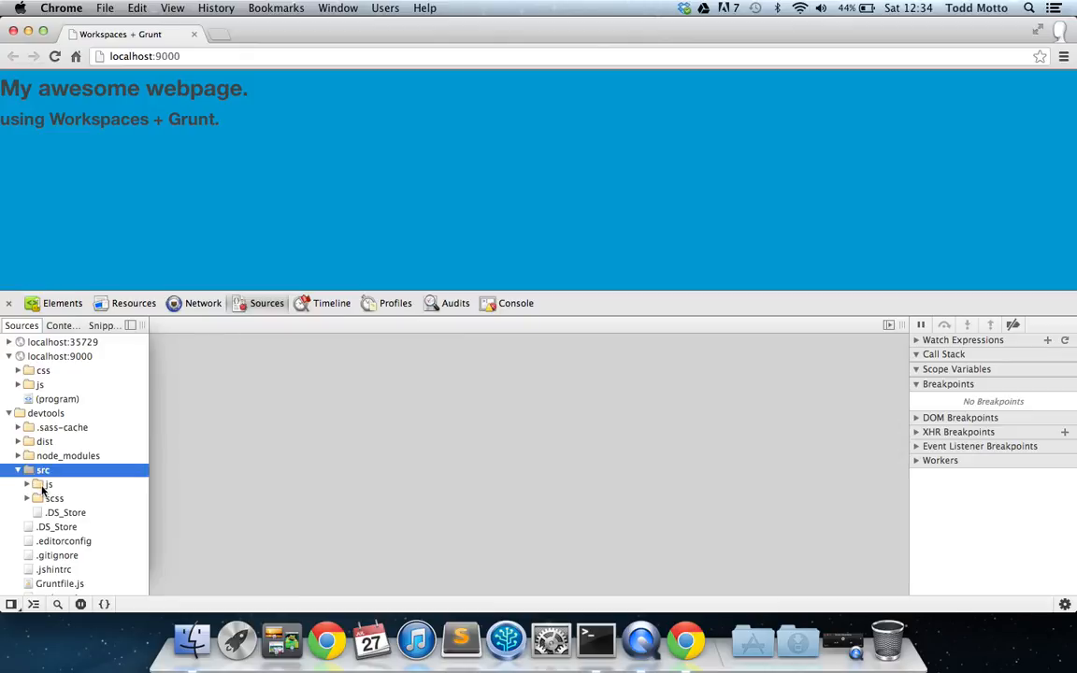
pyautogui.click(54, 498)
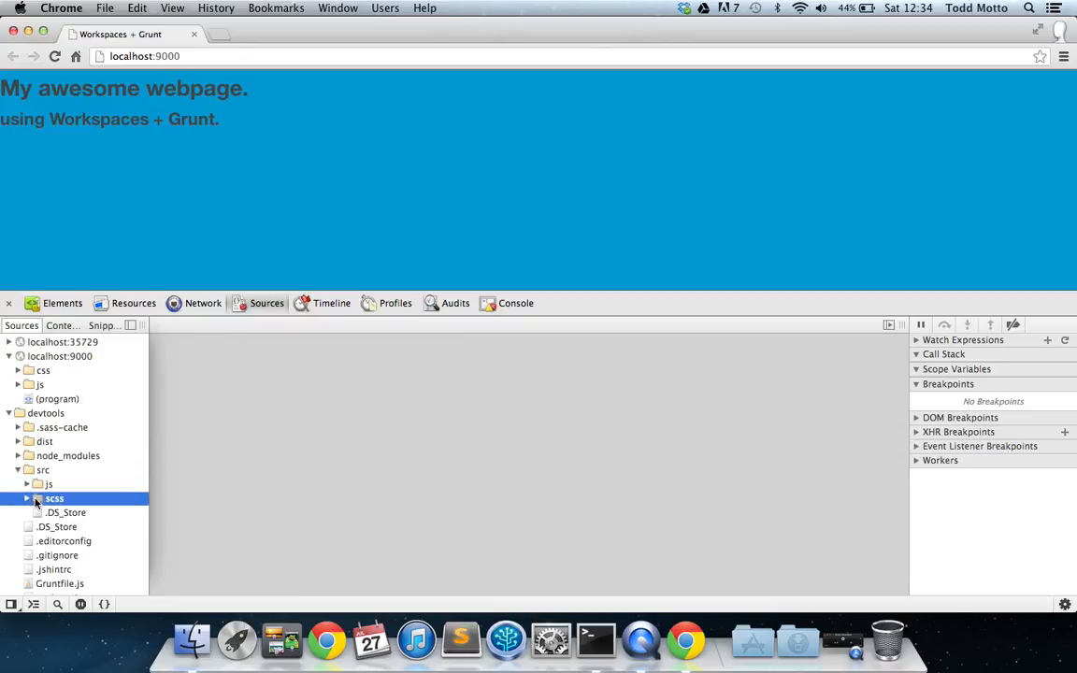
pyautogui.click(28, 497)
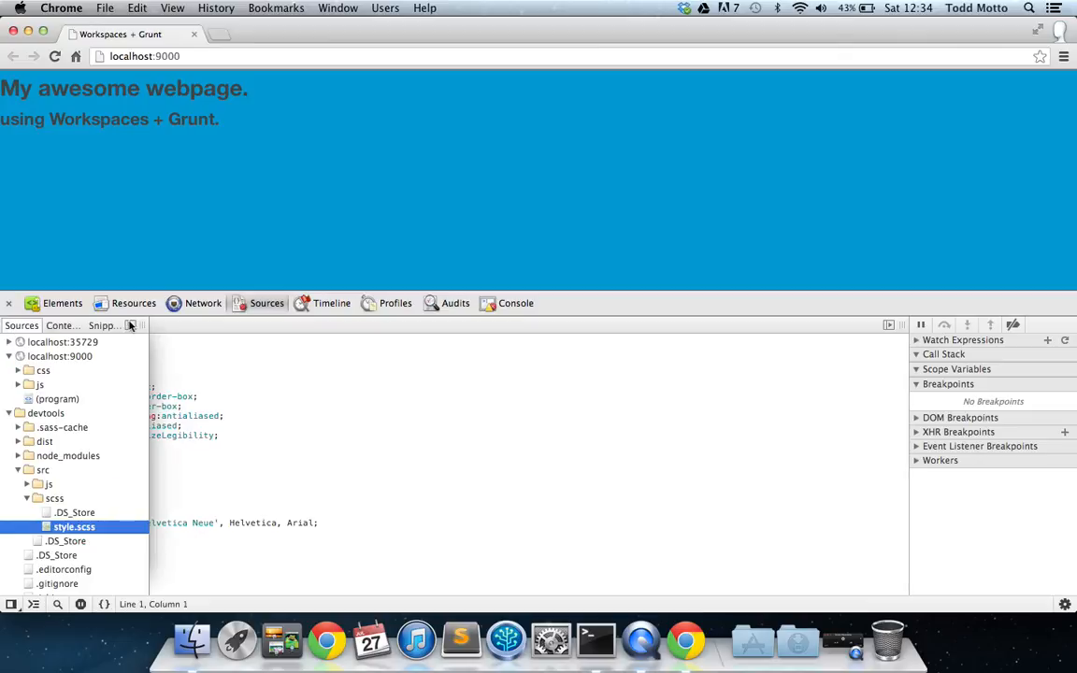
pyautogui.click(73, 527)
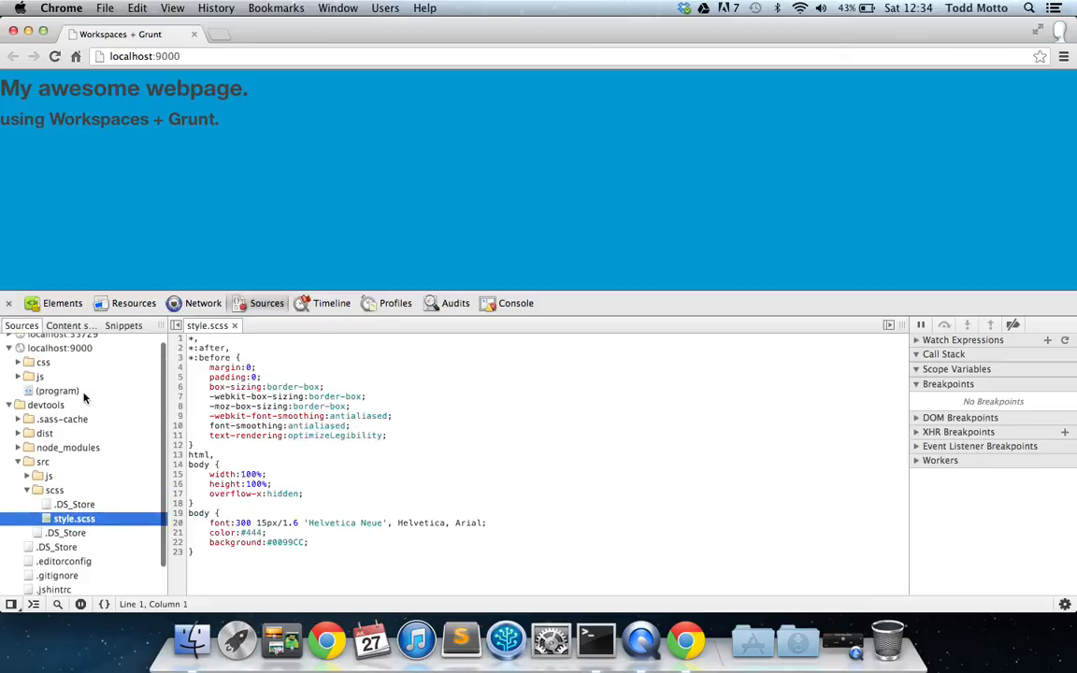
# Step: Edit style.scss body background to #F60 (orange), then revert it to #0099CC
pyautogui.click(269, 475)
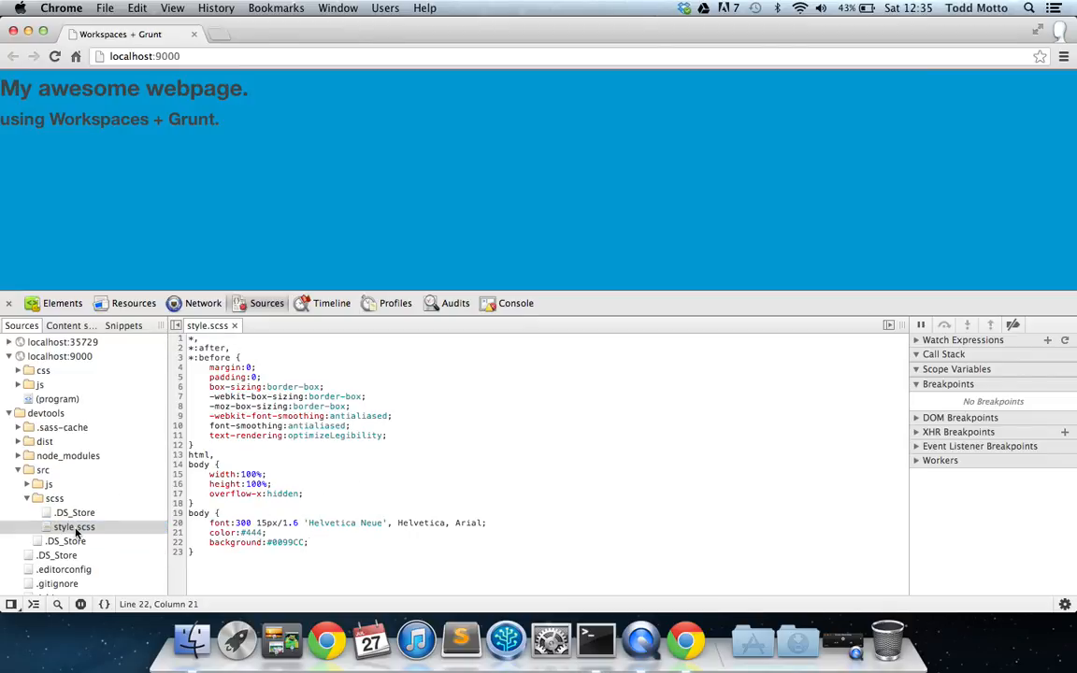
pyautogui.click(75, 528)
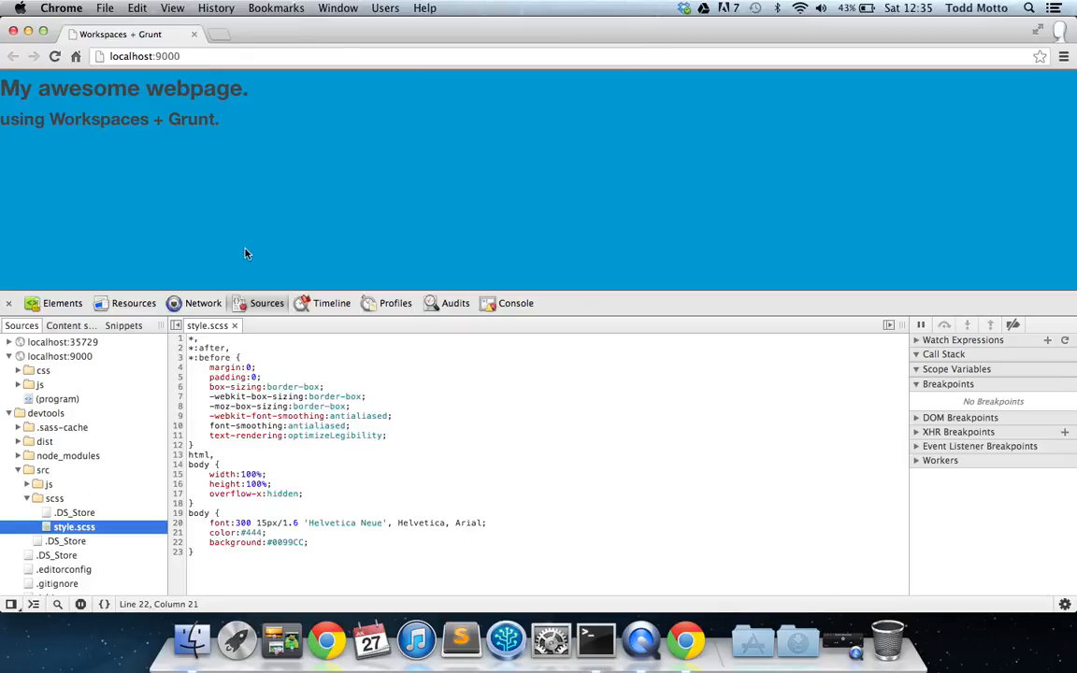
pyautogui.doubleClick(288, 542)
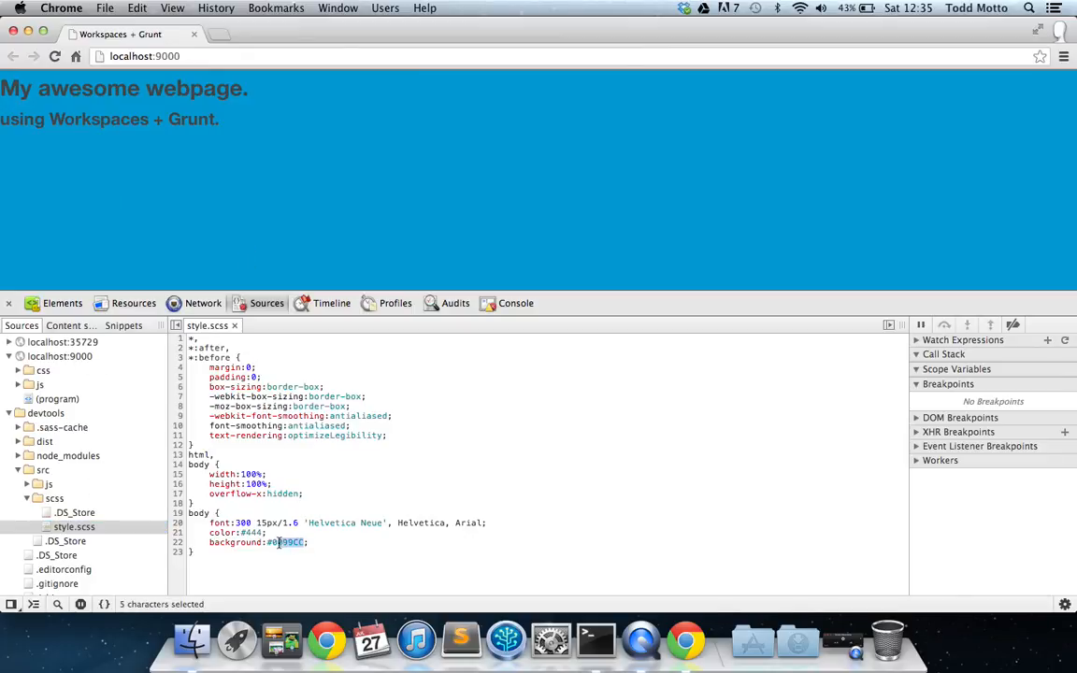
pyautogui.write('#F60')
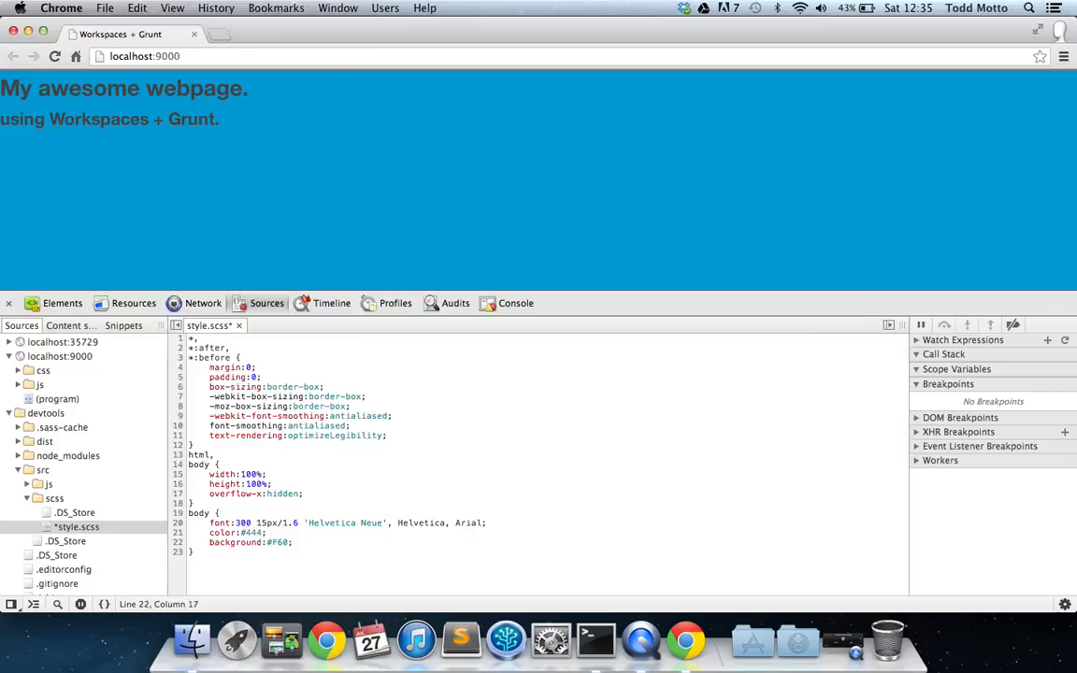
pyautogui.moveTo(596, 639)
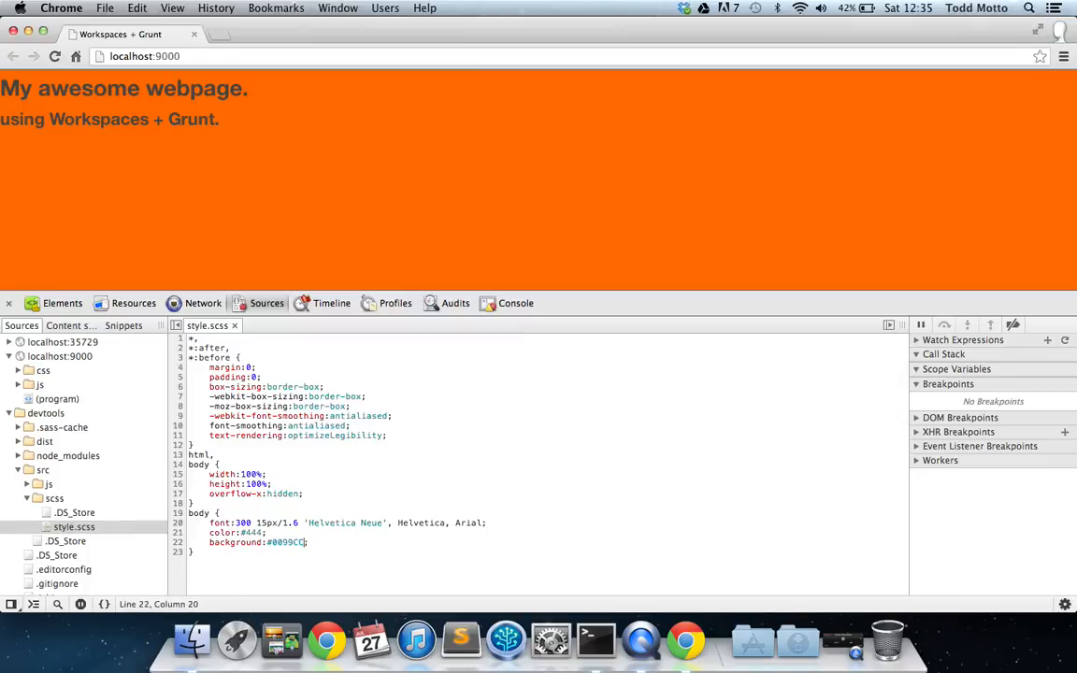
pyautogui.moveTo(363, 570)
pyautogui.write(';')
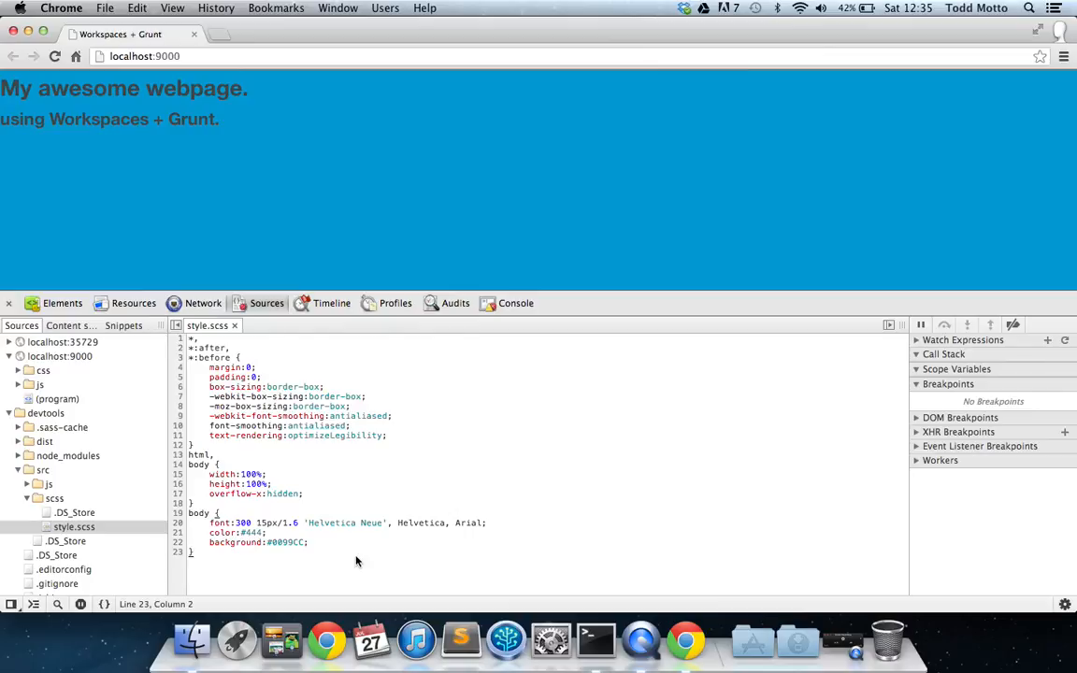
pyautogui.moveTo(246, 456)
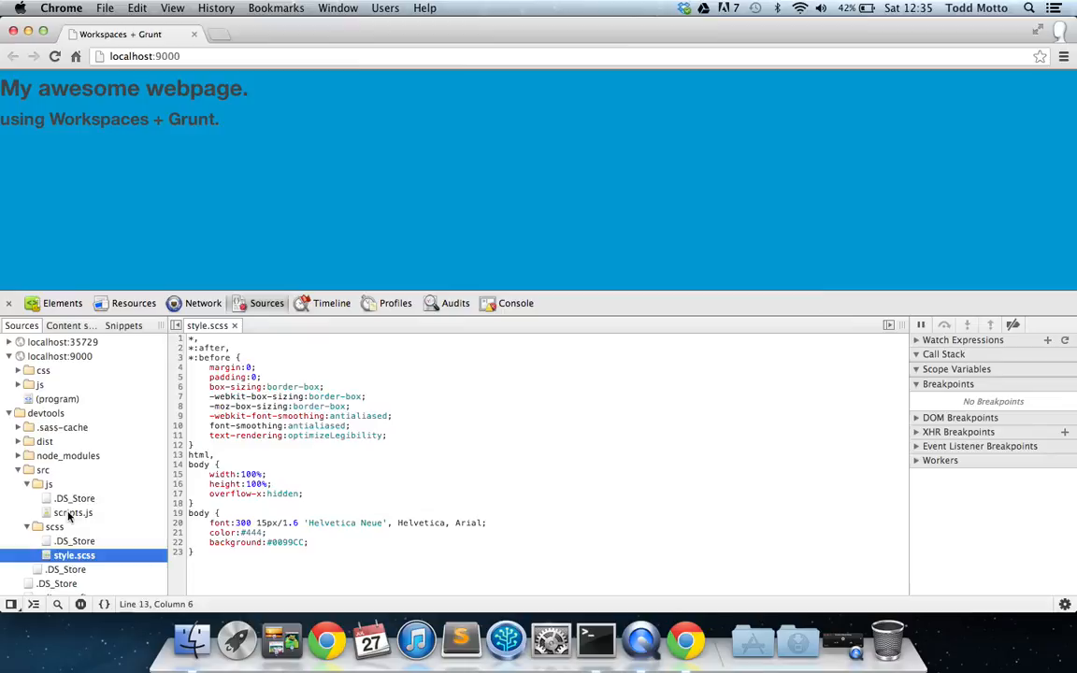
pyautogui.click(73, 512)
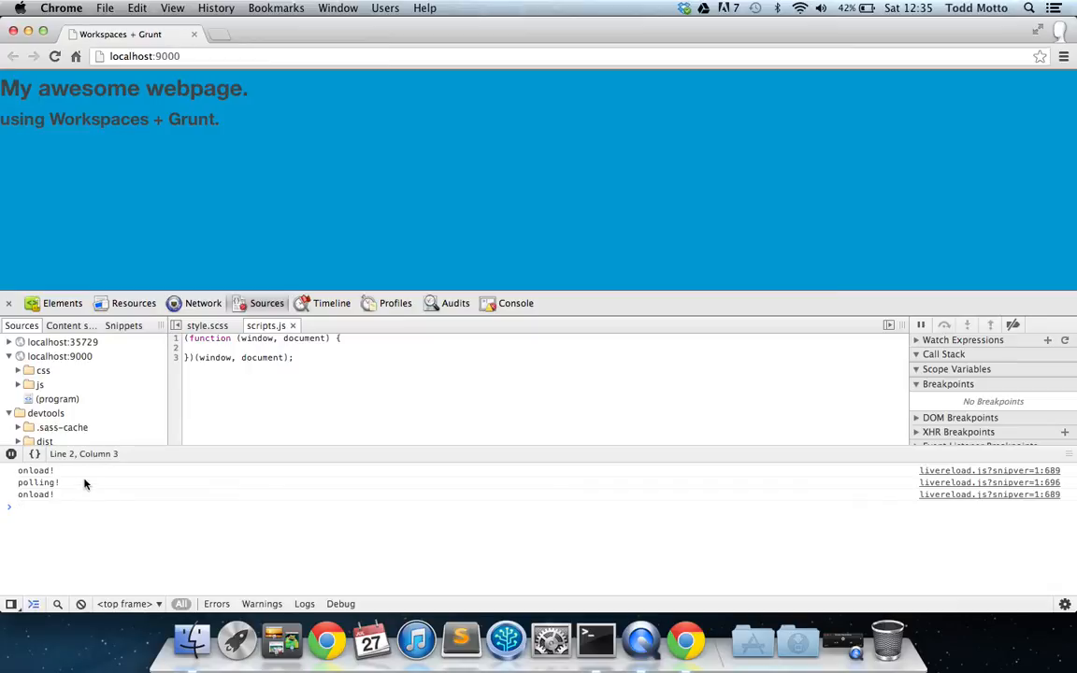
pyautogui.moveTo(195, 519)
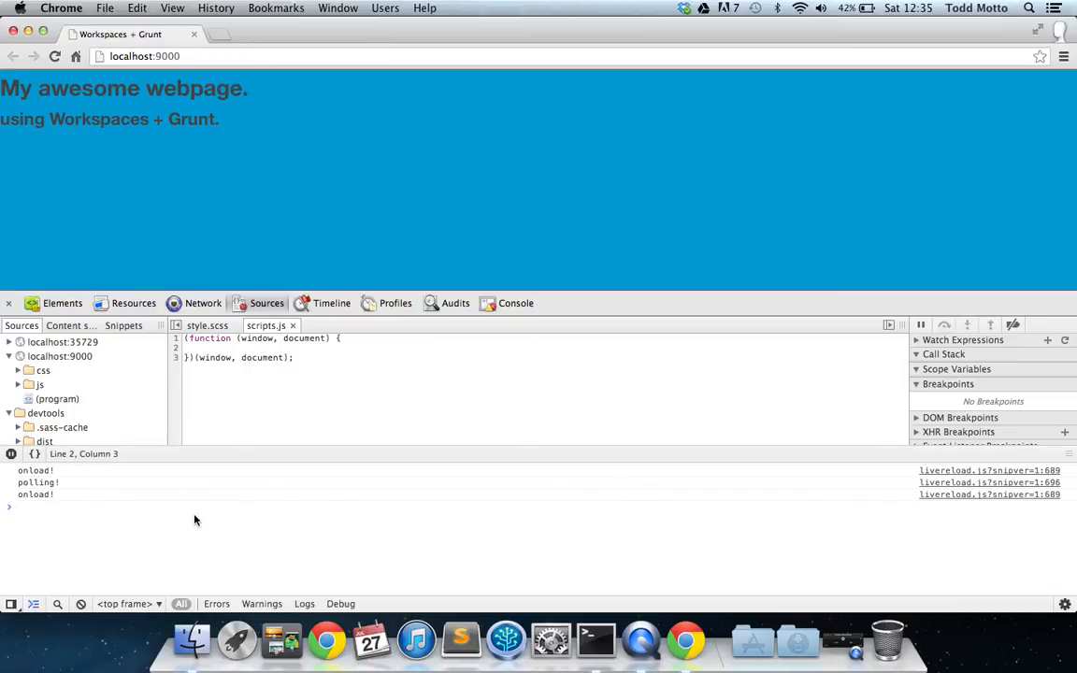
pyautogui.moveTo(904, 475)
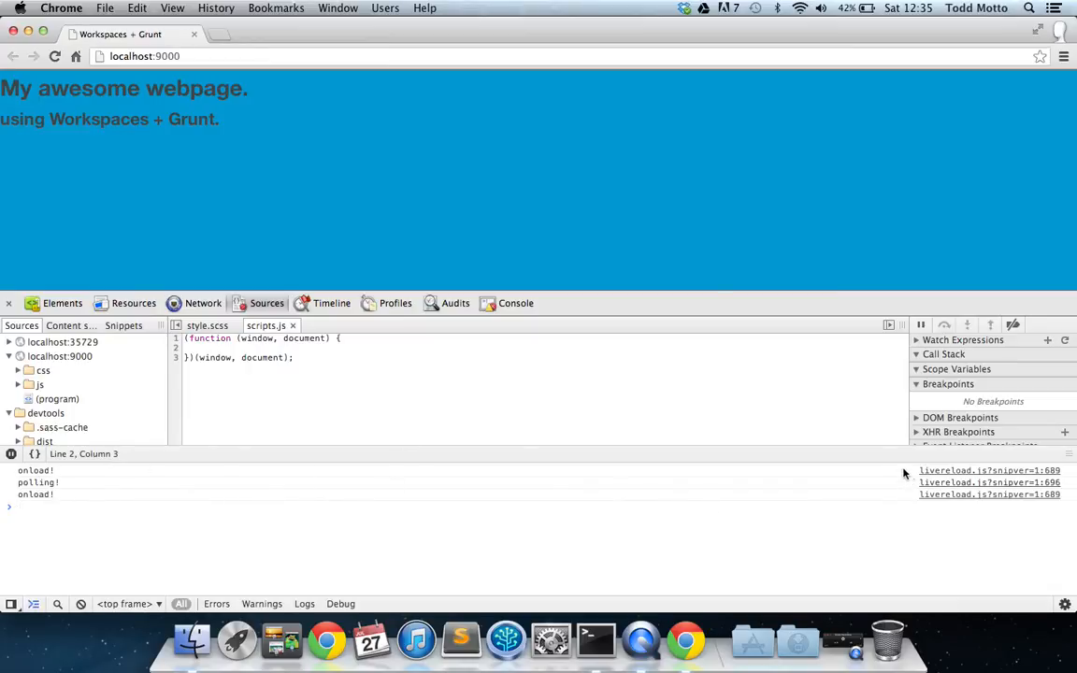
pyautogui.moveTo(482, 543)
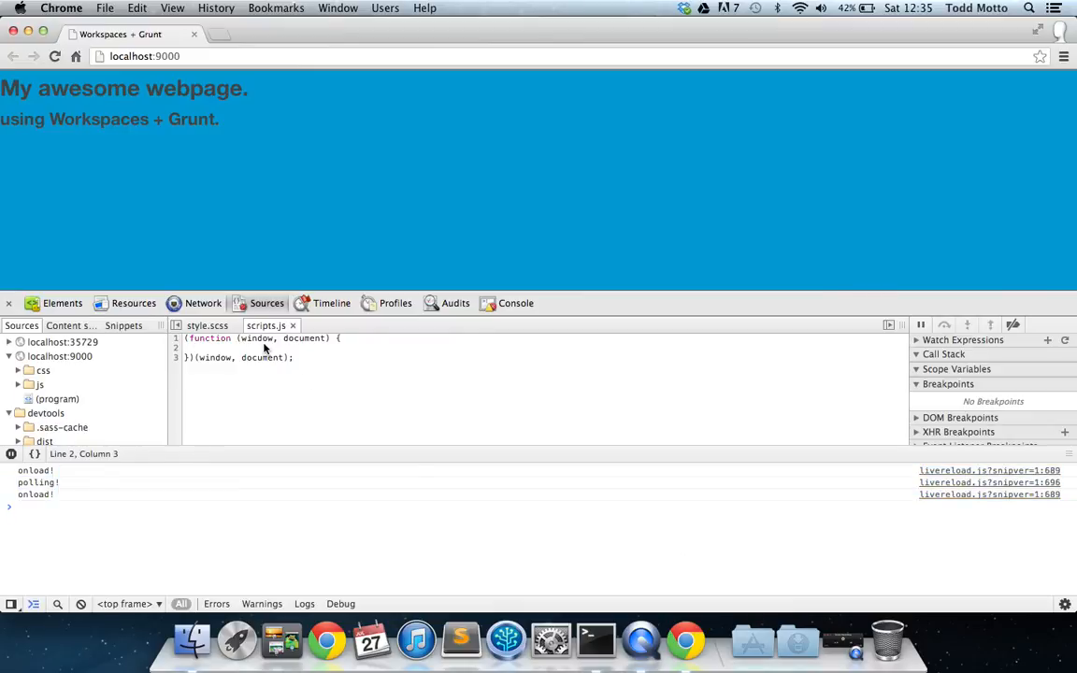
# Step: Add console.log('Hey! We're using Workspaces!'); to scripts.js, then start changing it to an alert call
pyautogui.write('console.log();')
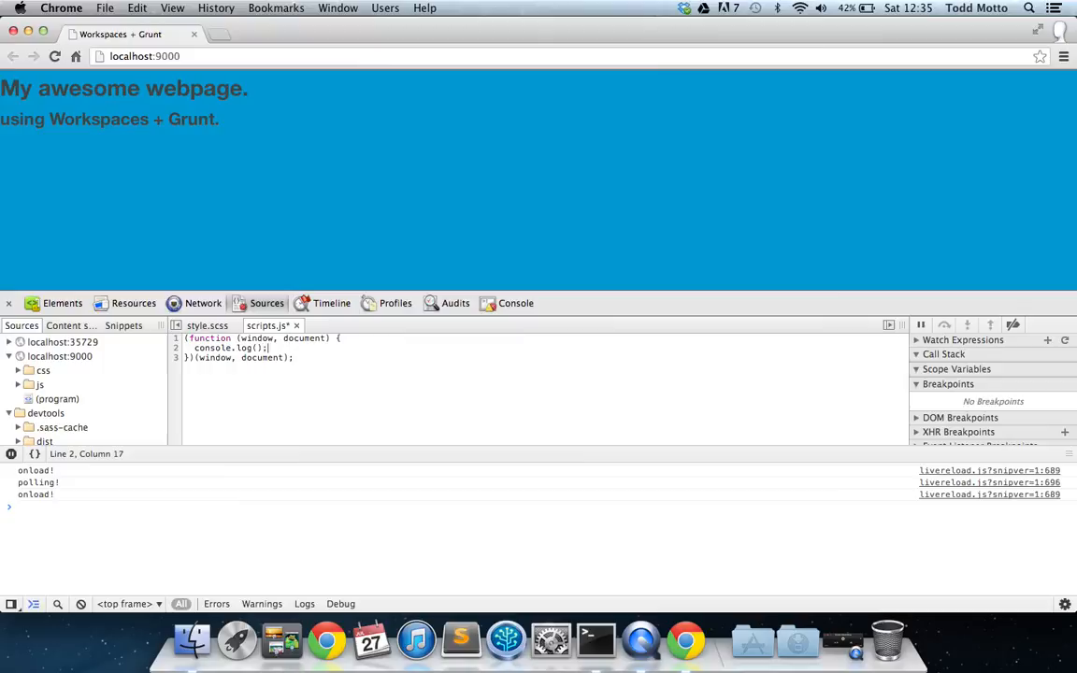
pyautogui.write("'")
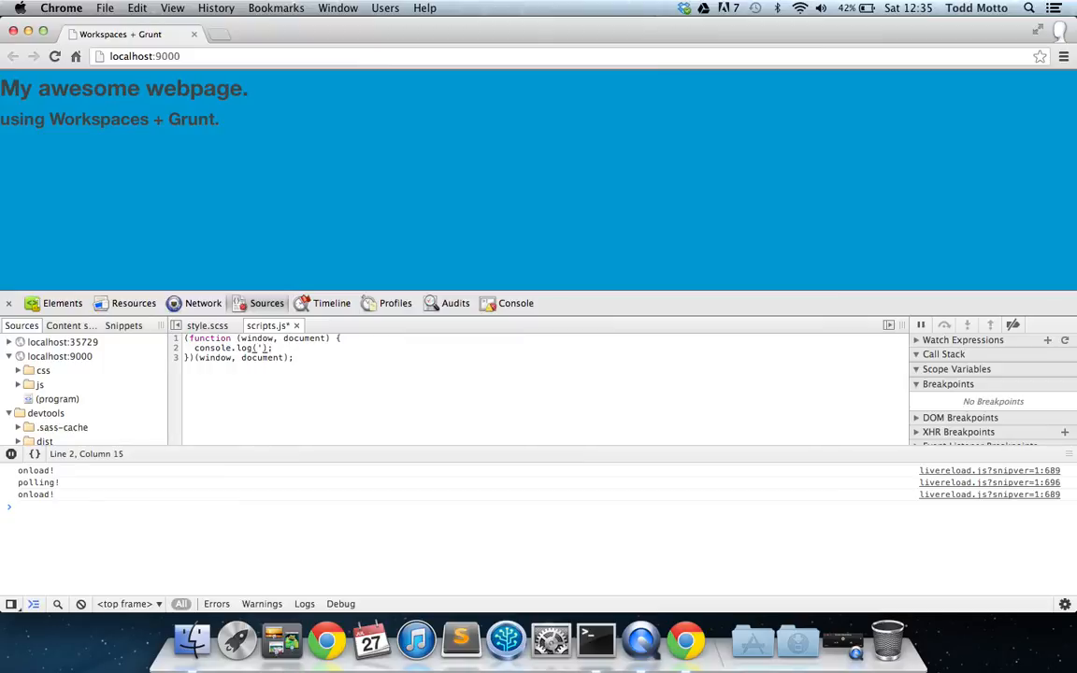
pyautogui.write('Hey!')
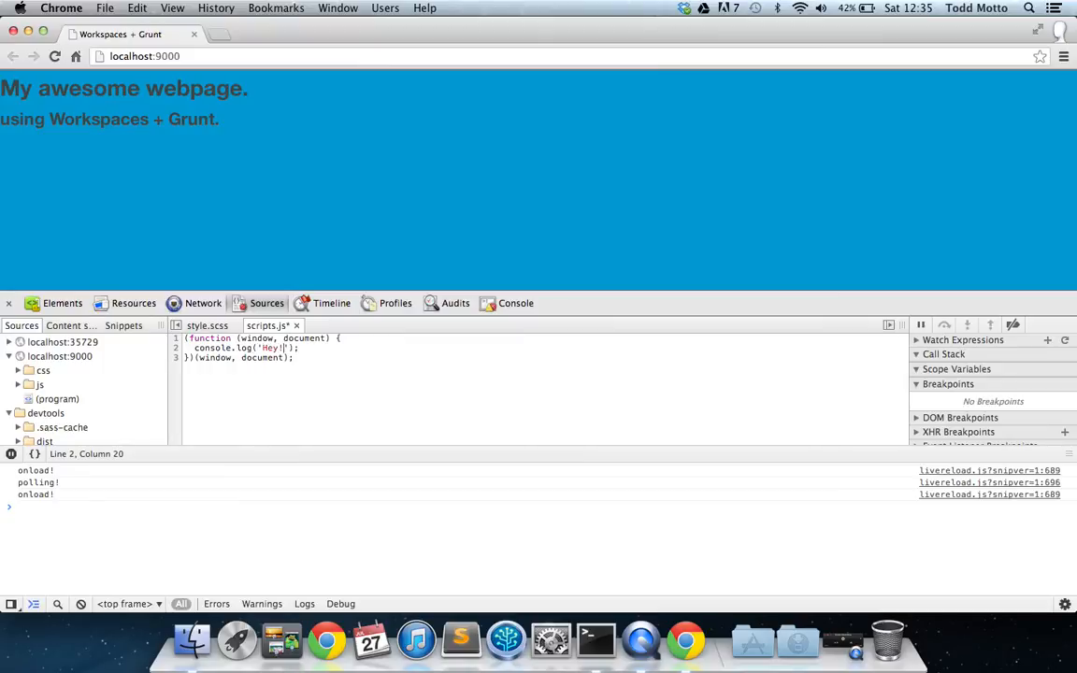
pyautogui.write("We're de")
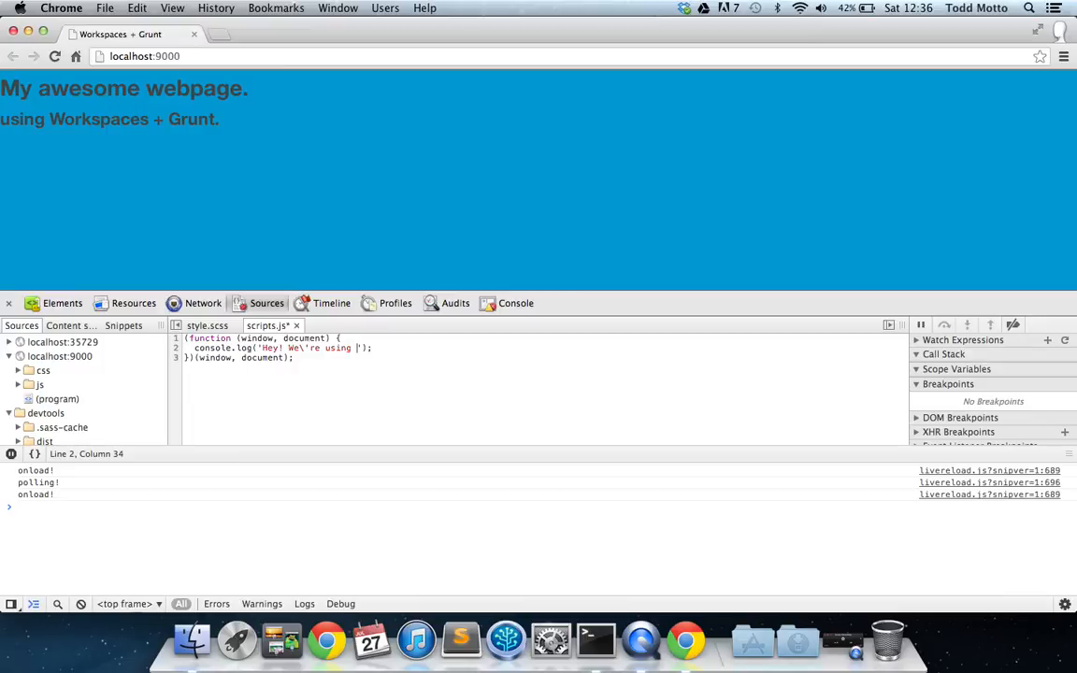
pyautogui.write('Workspaces!')
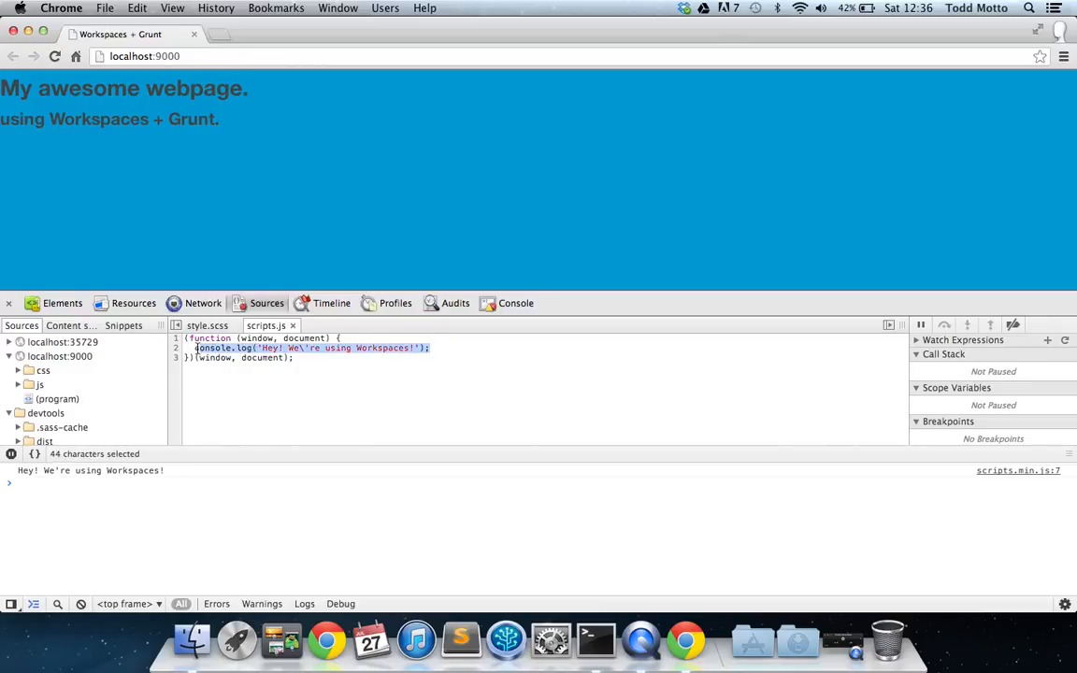
pyautogui.write('alert()')
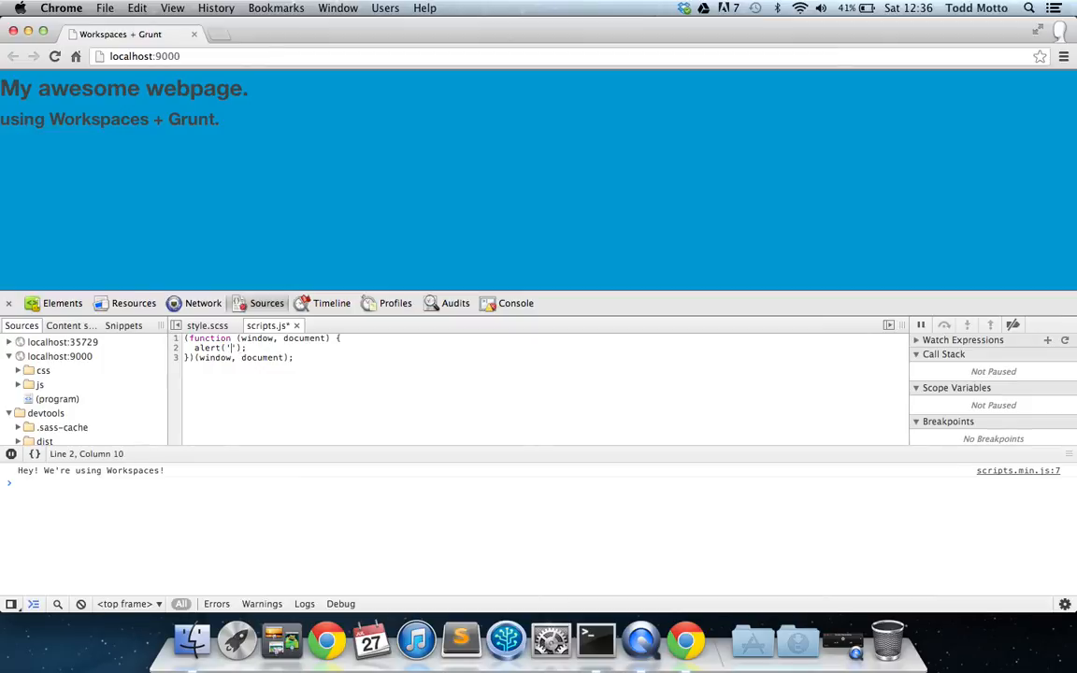
# Step: Save scripts.js with alert('BooM!') and dismiss the resulting BooM! alert
pyautogui.write('BooM!')
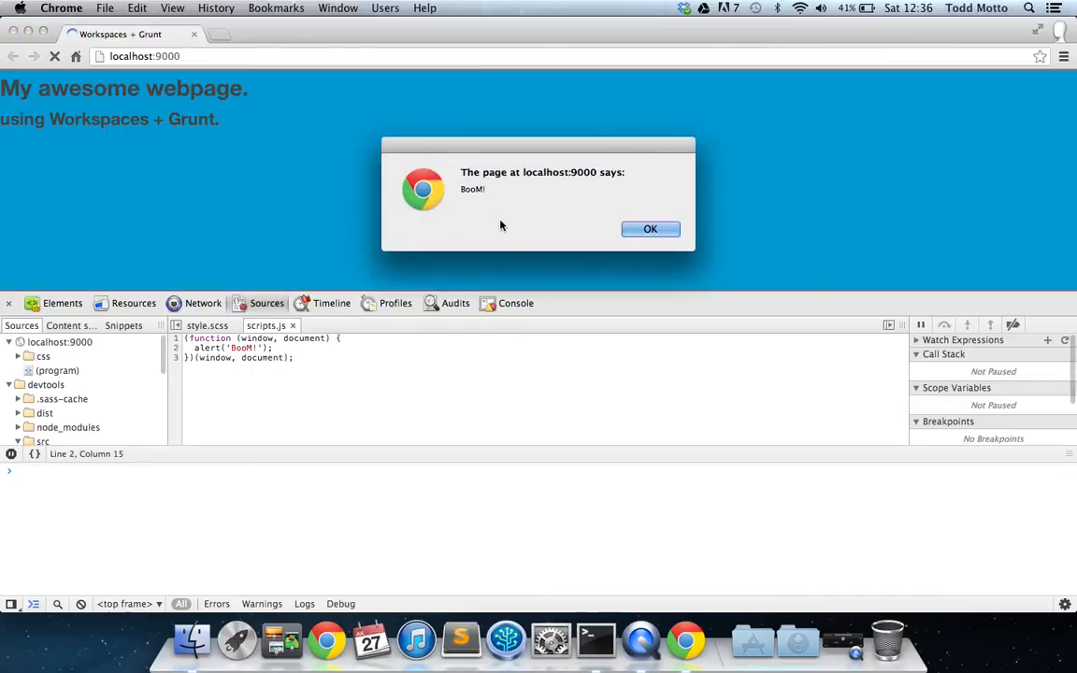
pyautogui.click(651, 228)
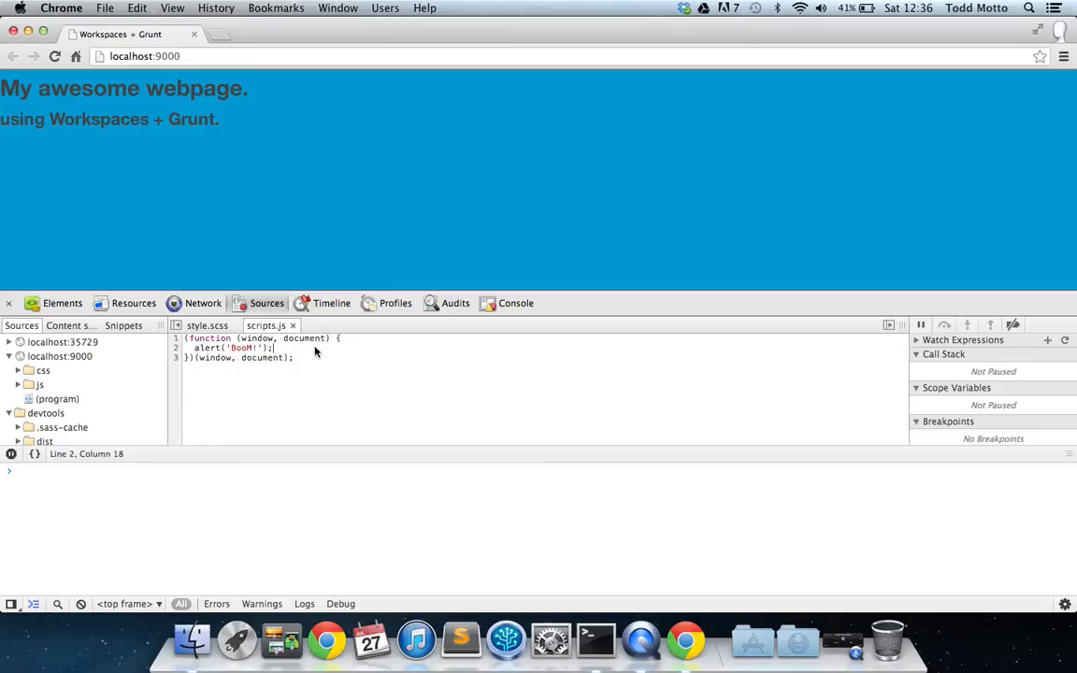
# Step: Remove the alert line from scripts.js and open the loaded scripts.min.js from the page markup
pyautogui.click(206, 325)
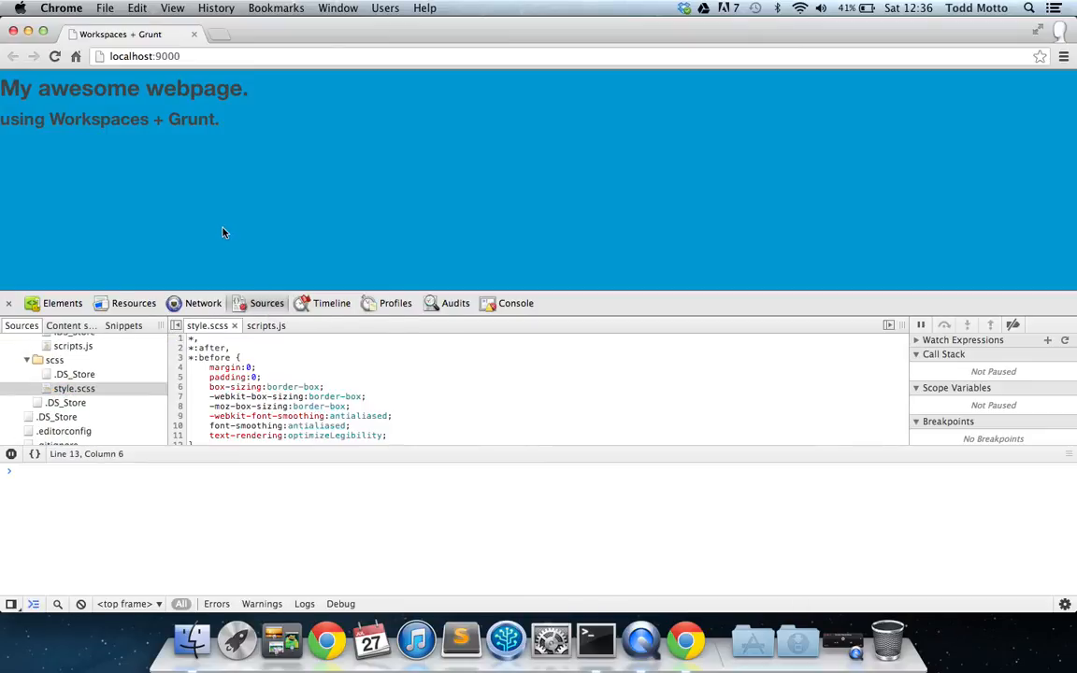
pyautogui.click(73, 345)
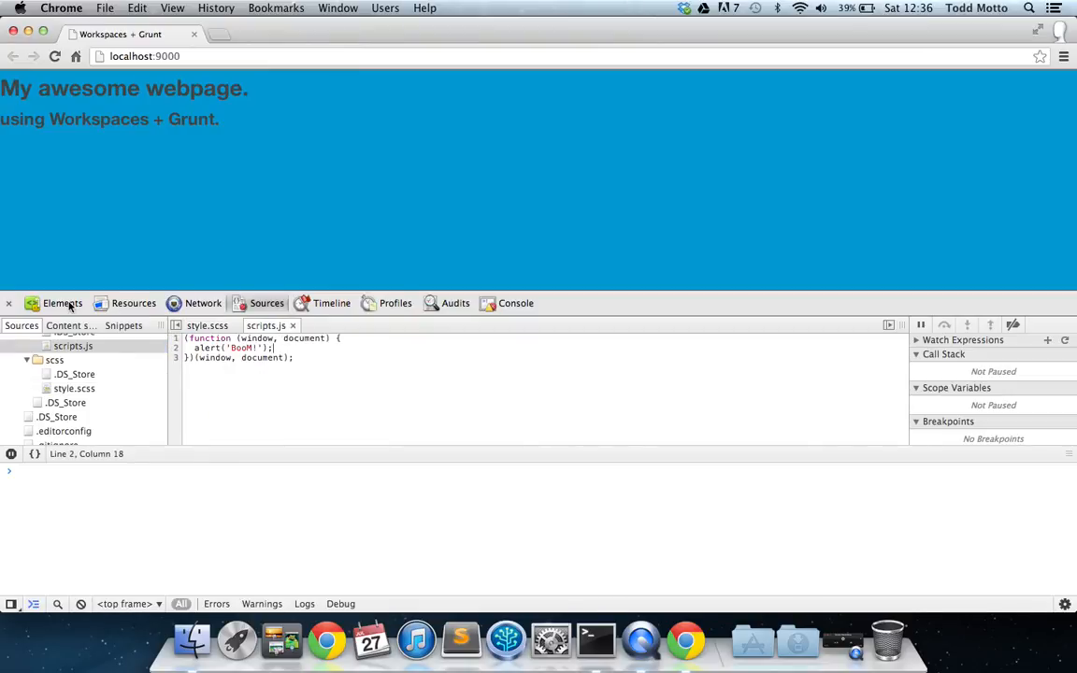
pyautogui.click(64, 302)
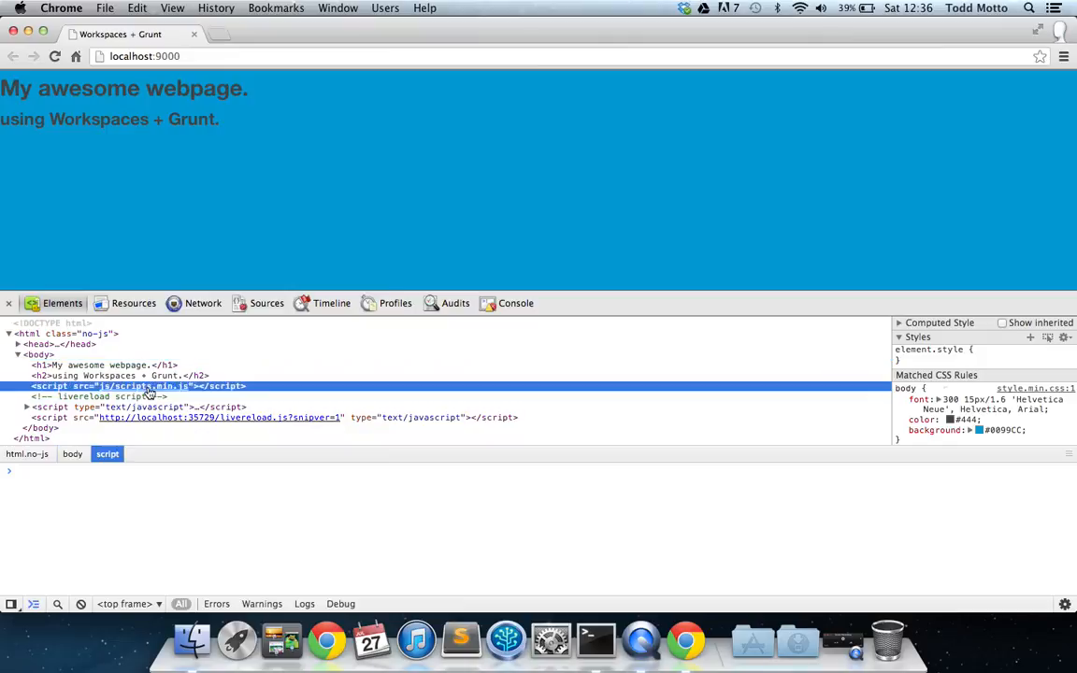
pyautogui.click(265, 303)
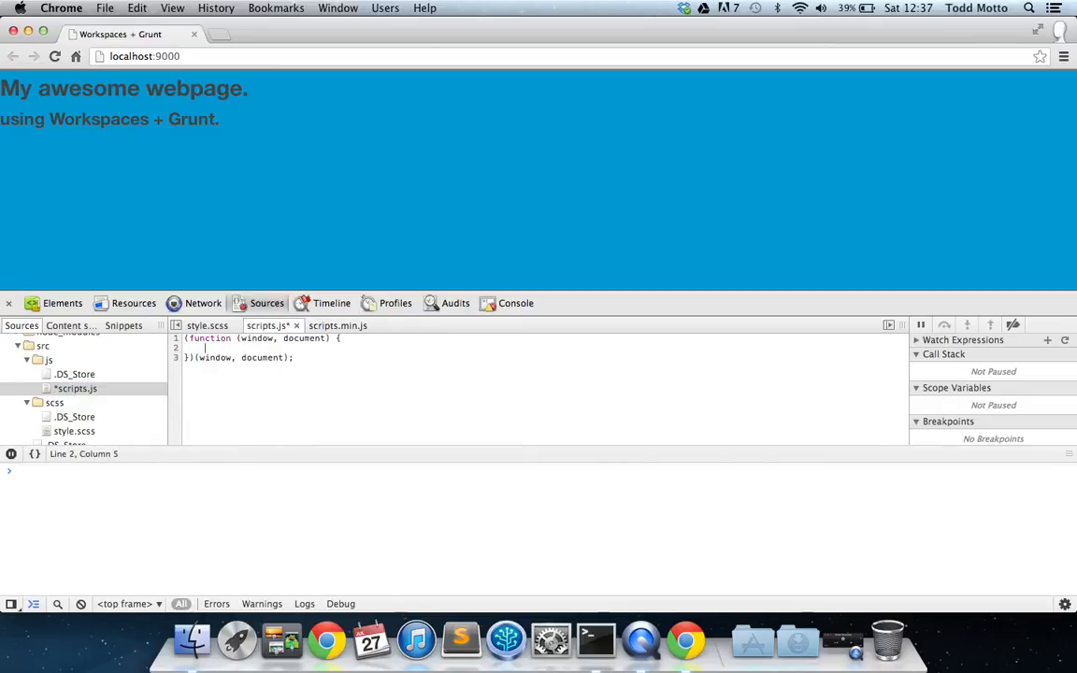
# Step: Write var h1 = document.getElementsByTagName('h1'); console.log(h1); in scripts.js and save
pyautogui.write('document.getElemen')
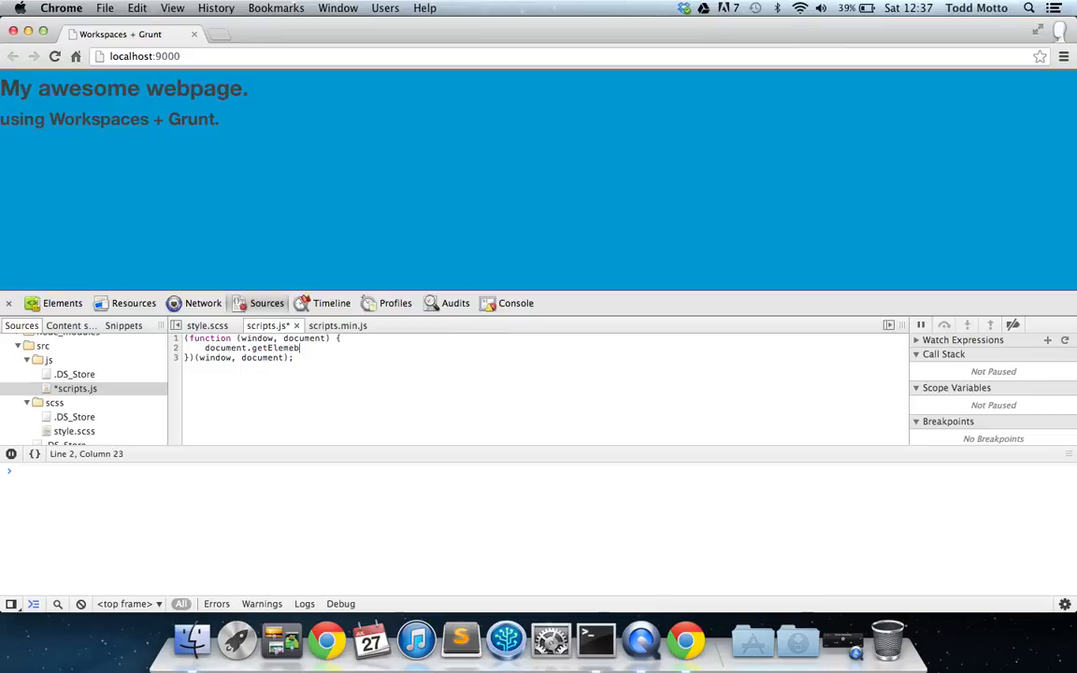
pyautogui.write('s')
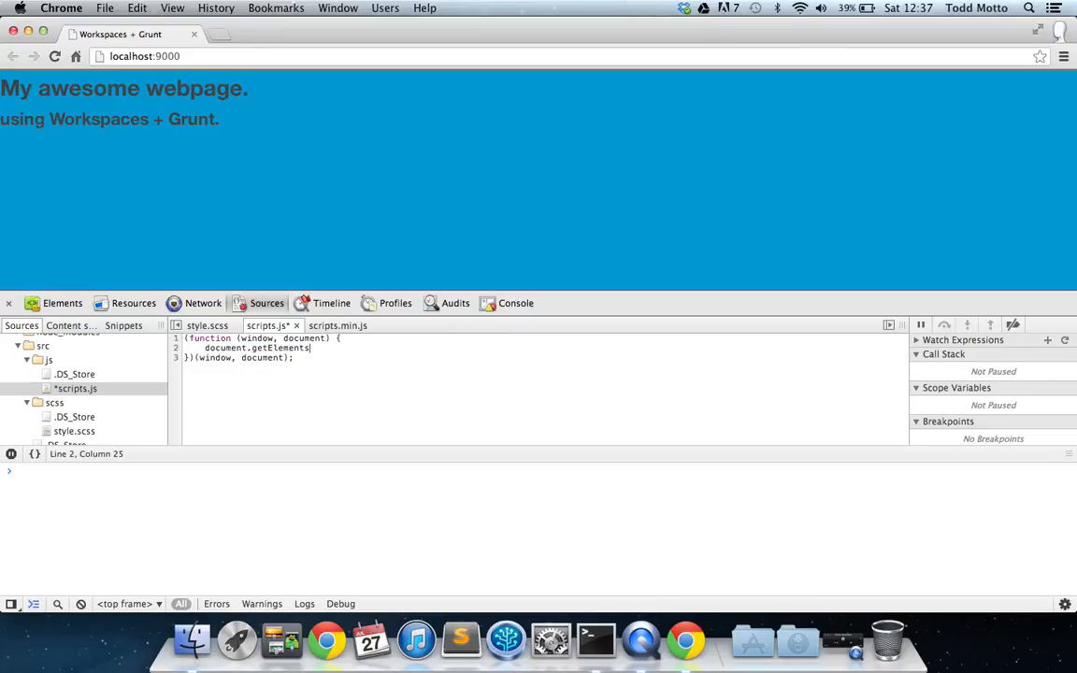
pyautogui.write('ByTagName')
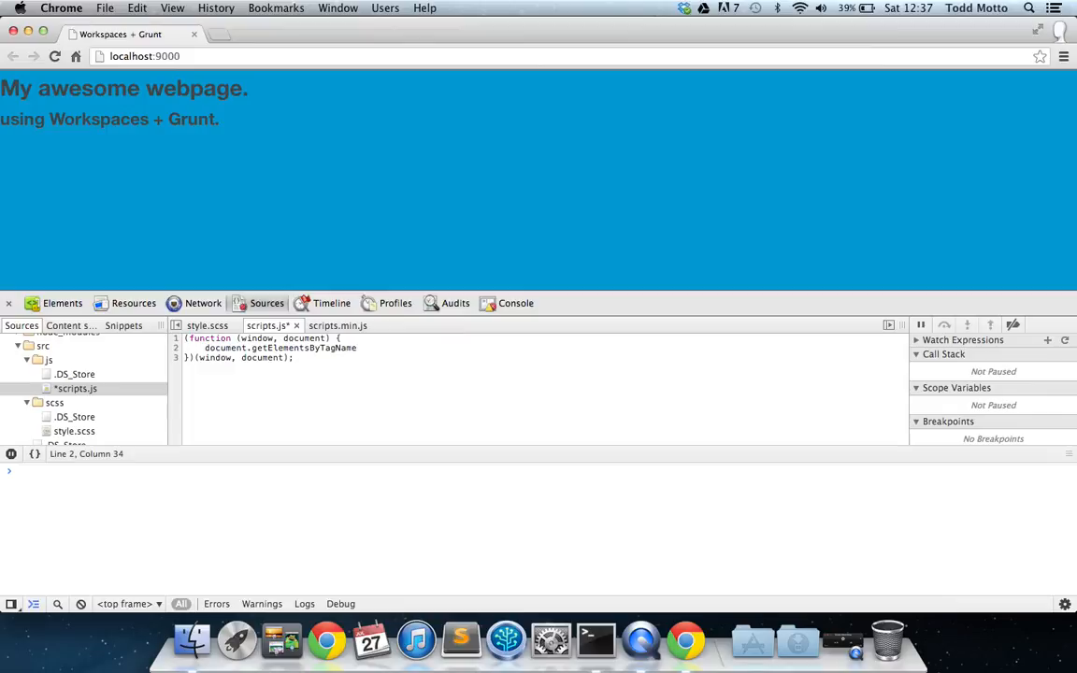
pyautogui.write('();')
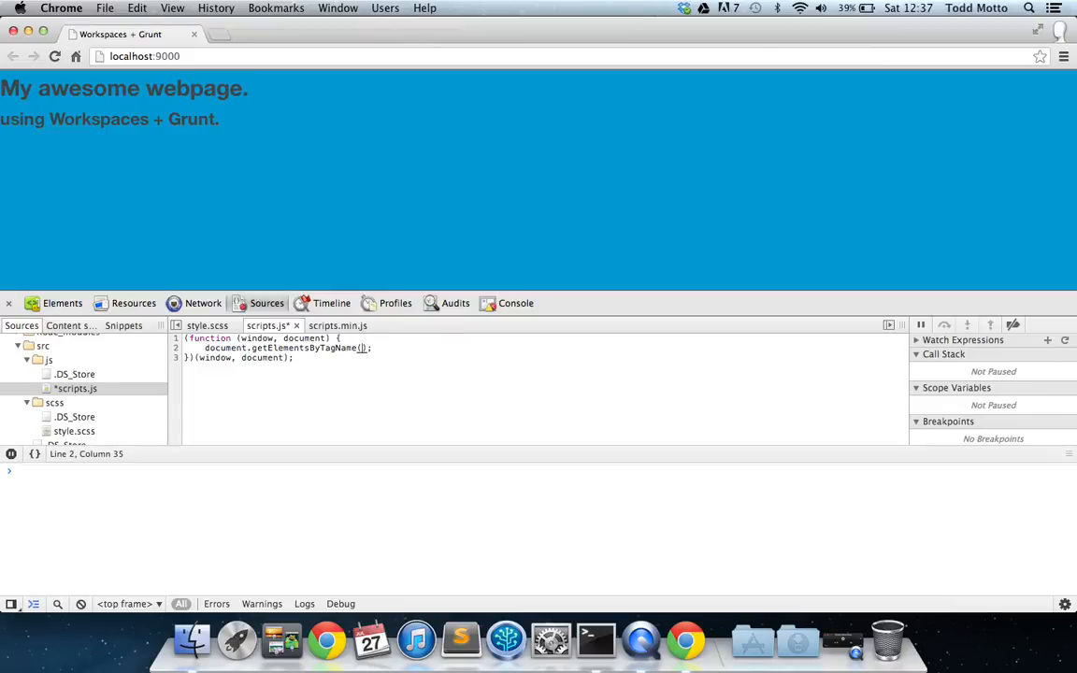
pyautogui.write("'h1'")
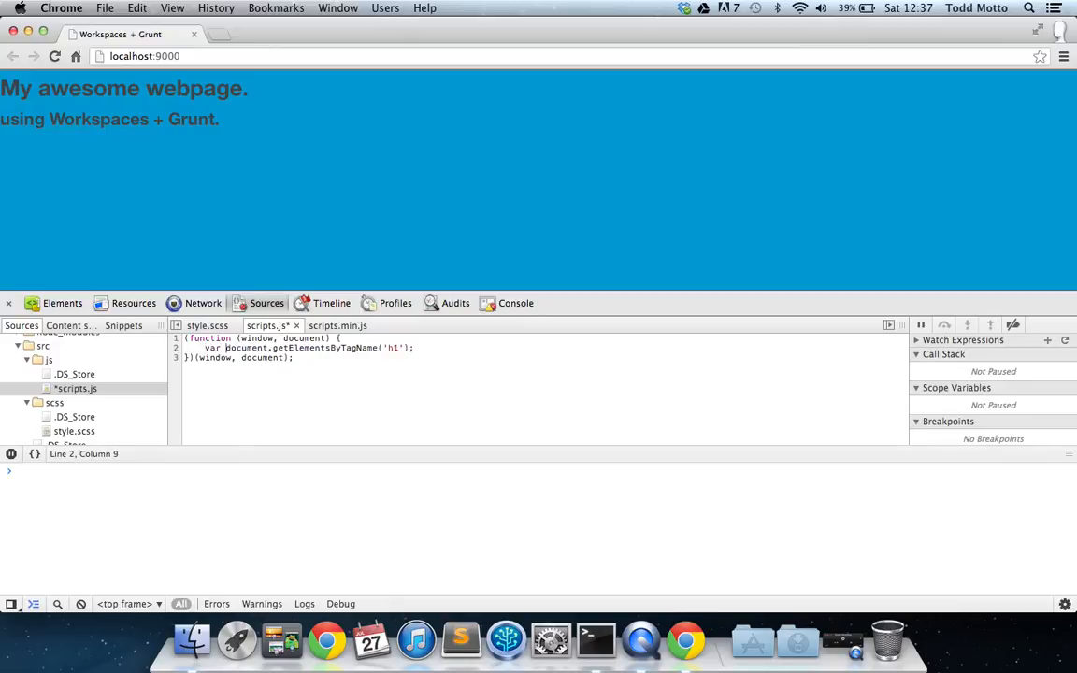
pyautogui.write('h1 =')
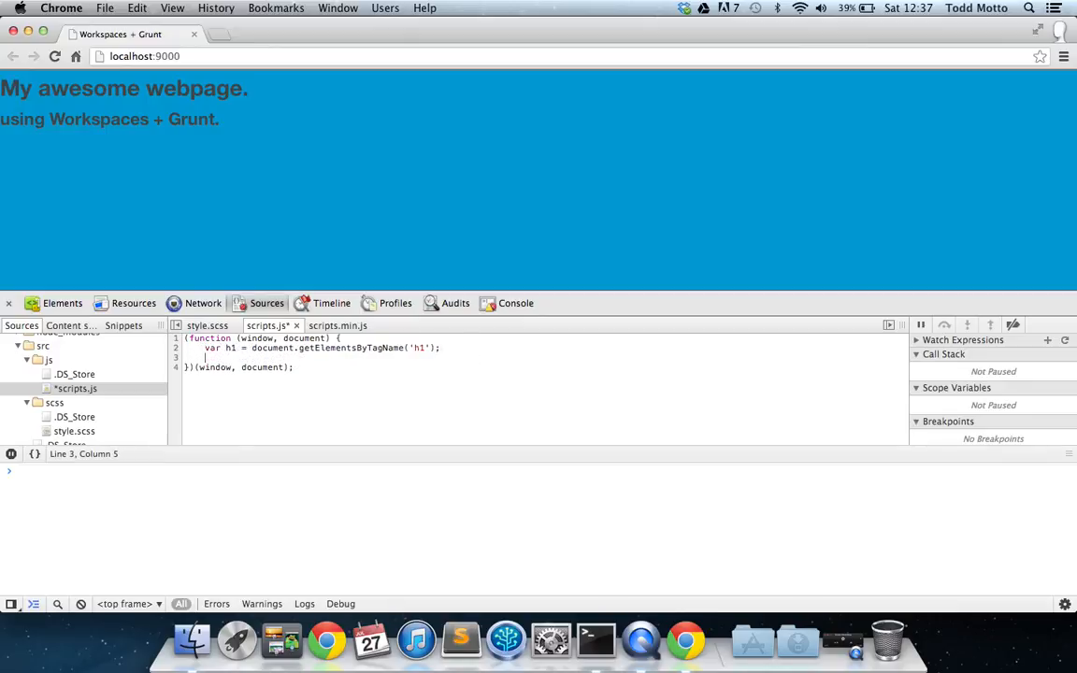
pyautogui.write('console.og();')
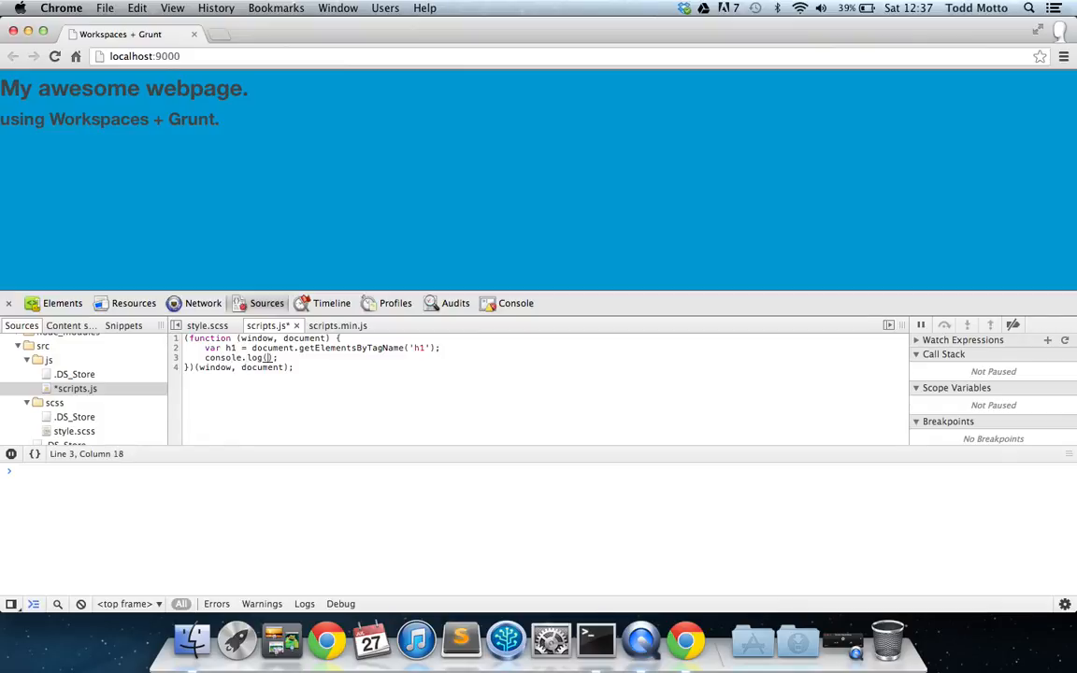
pyautogui.write('1')
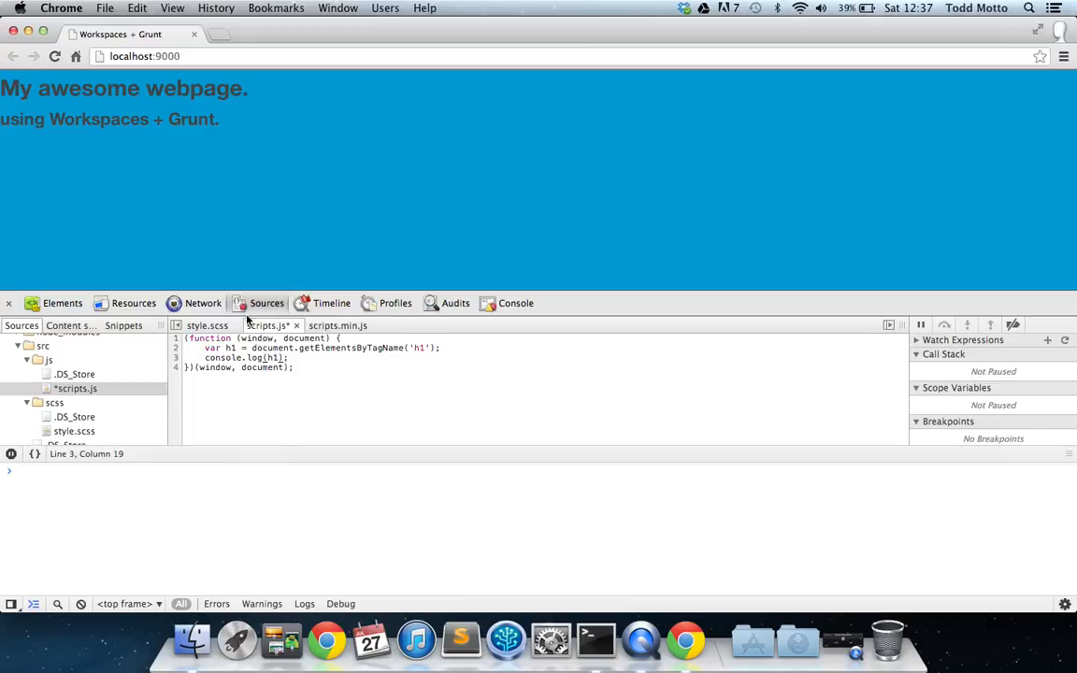
pyautogui.press('cmd+s')
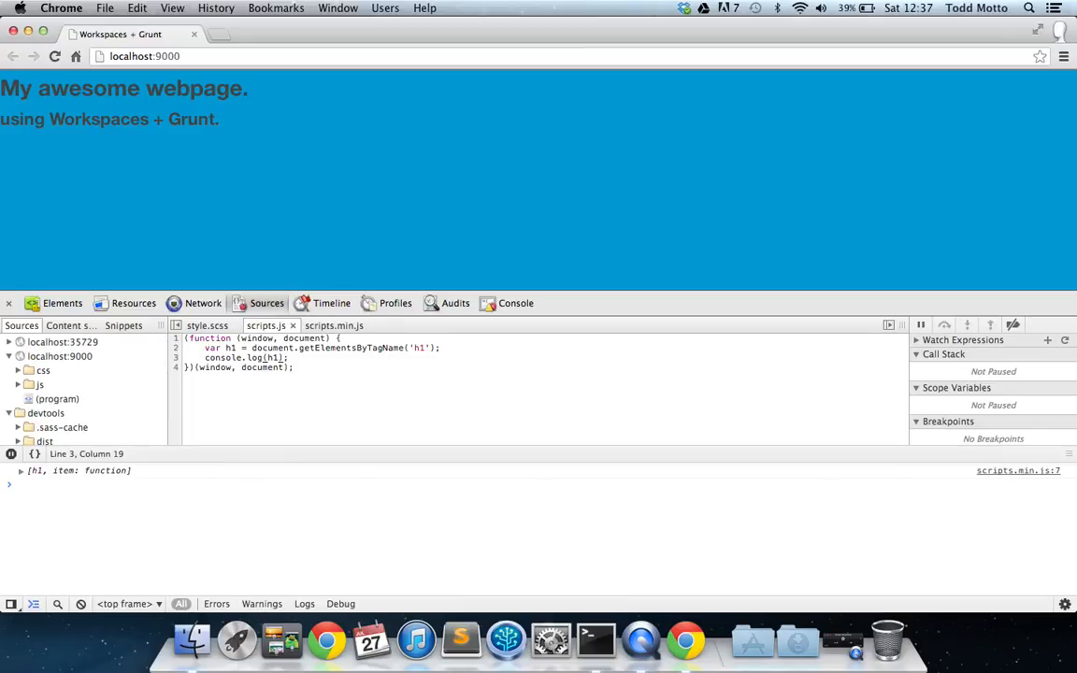
# Step: Expand and collapse the logged h1 NodeList in the console
pyautogui.click(21, 471)
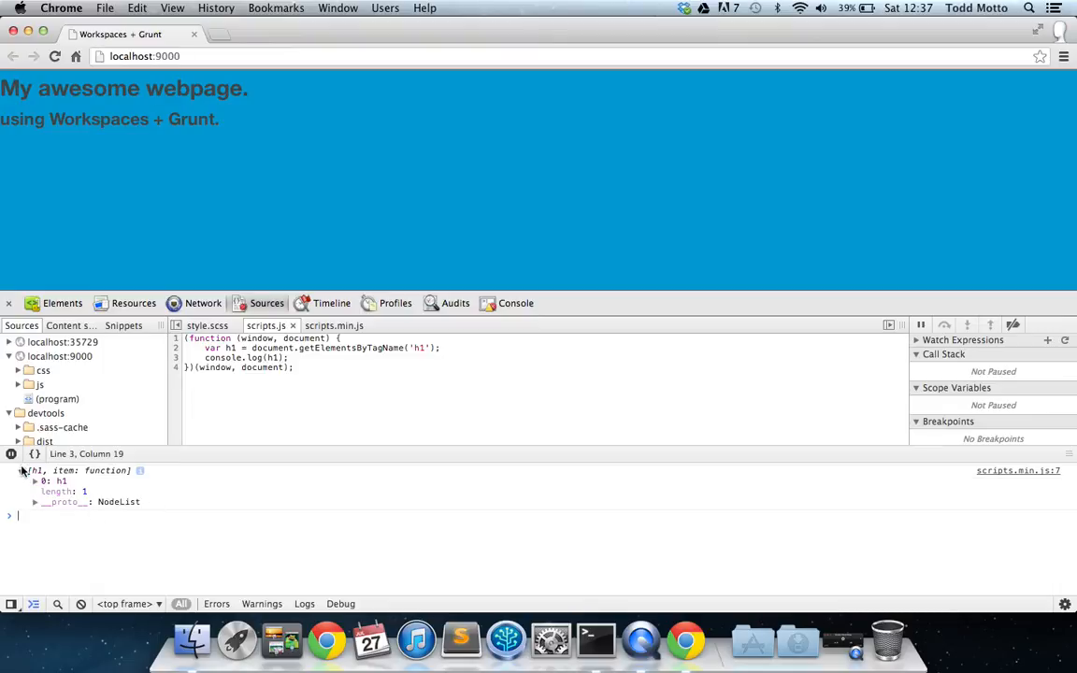
pyautogui.click(23, 471)
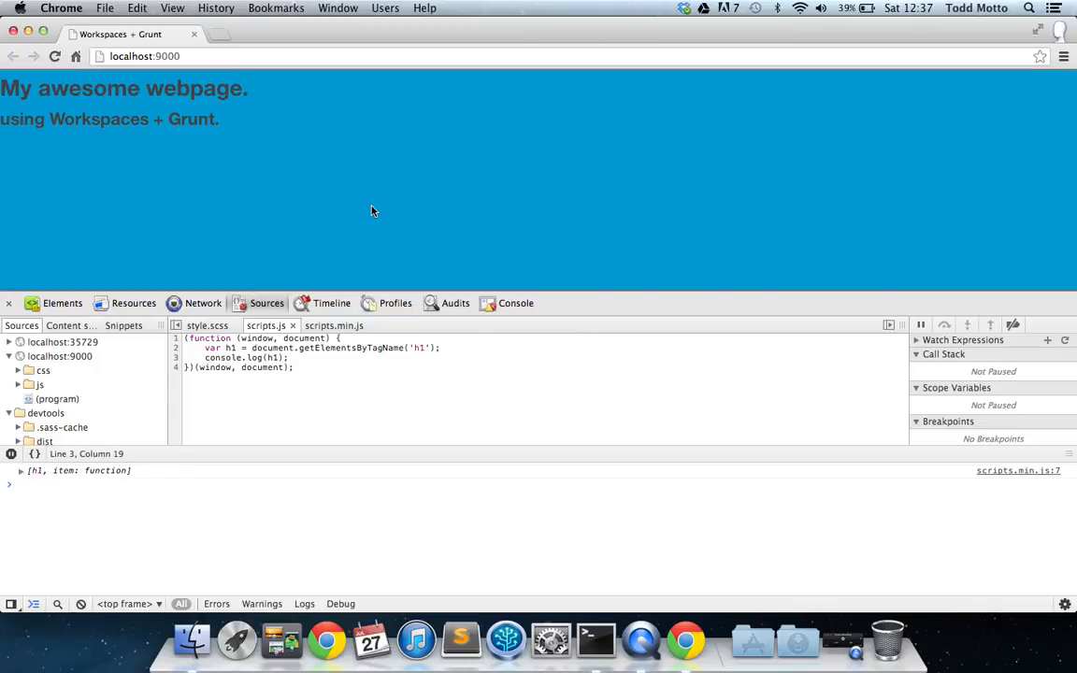
pyautogui.moveTo(168, 265)
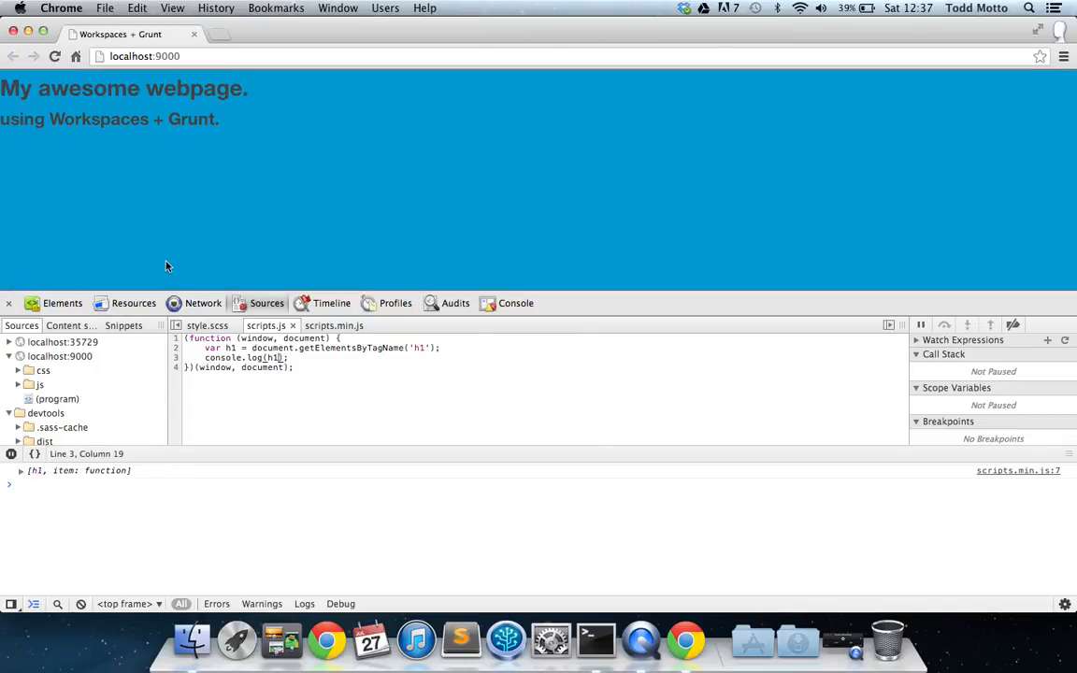
pyautogui.moveTo(79, 370)
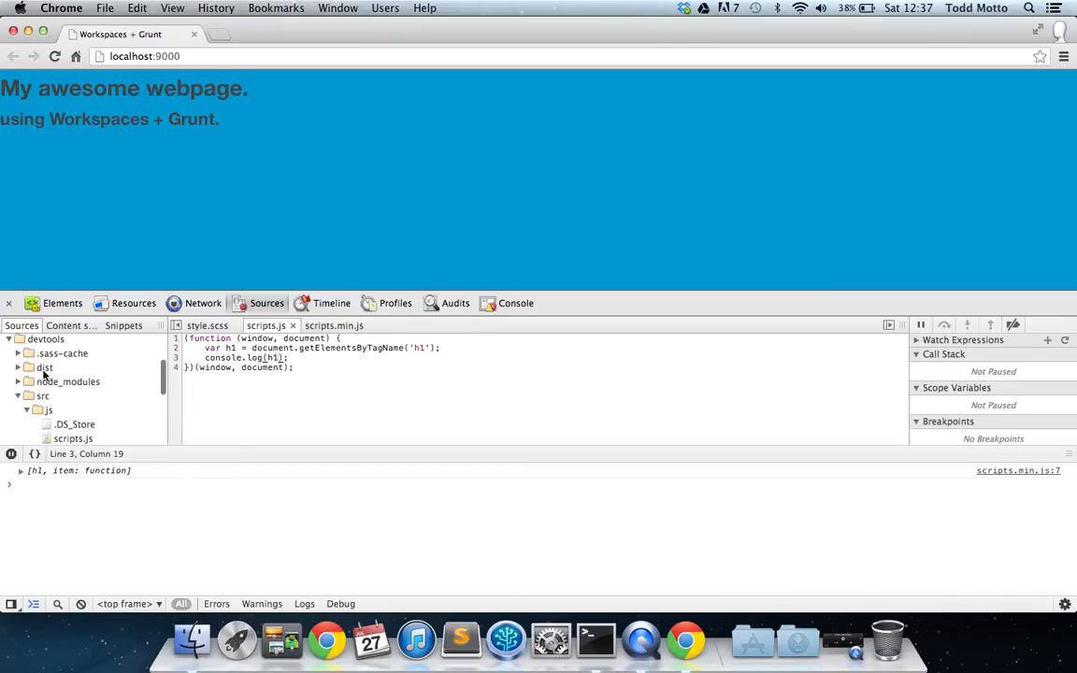
# Step: Expand the project's src and dist folders and open index.html
pyautogui.click(26, 411)
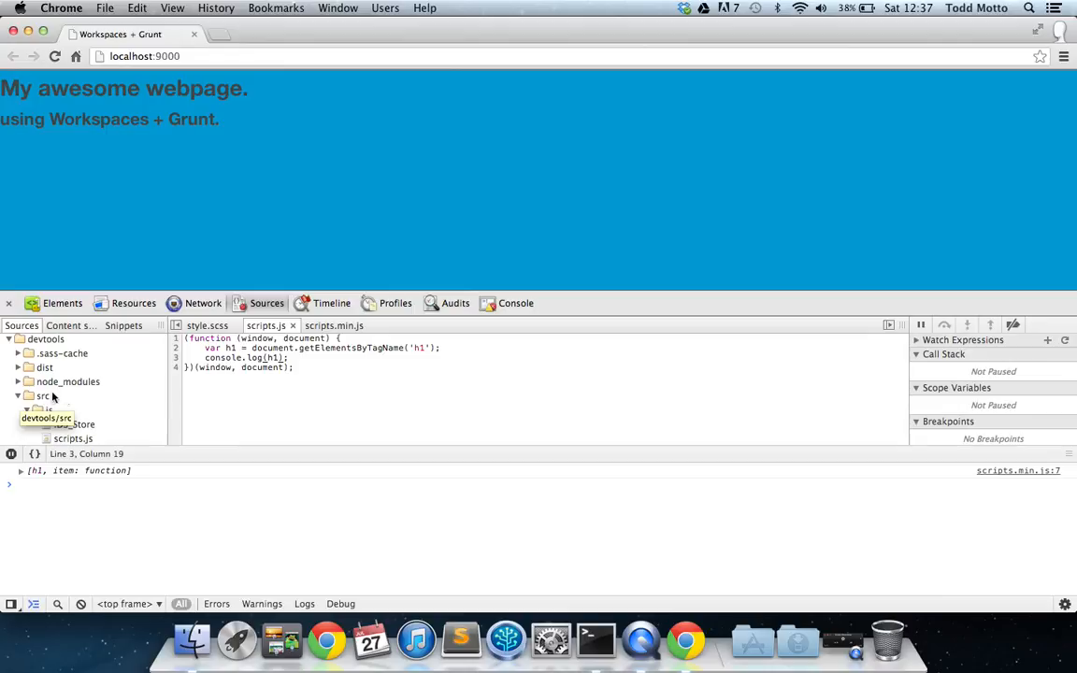
pyautogui.click(43, 396)
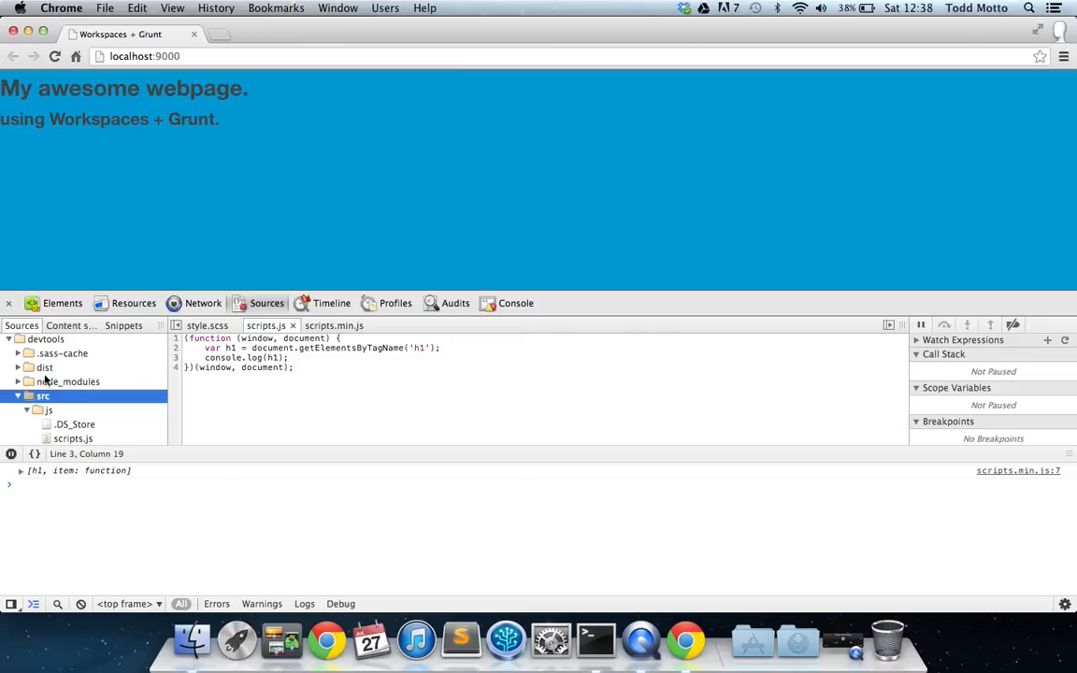
pyautogui.click(45, 366)
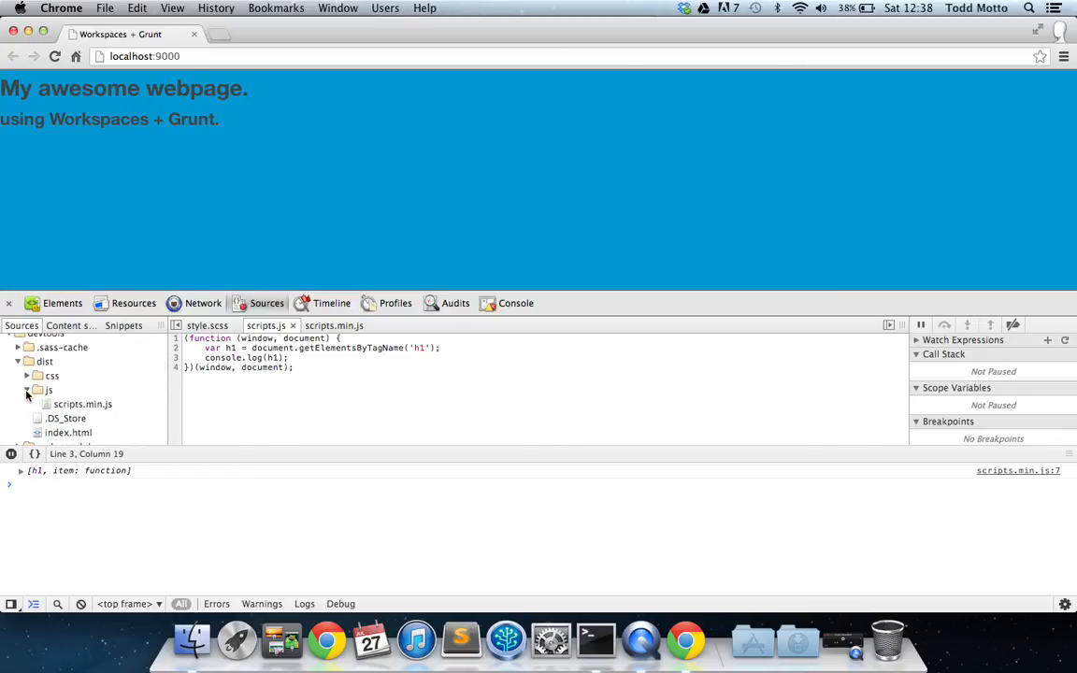
pyautogui.click(82, 404)
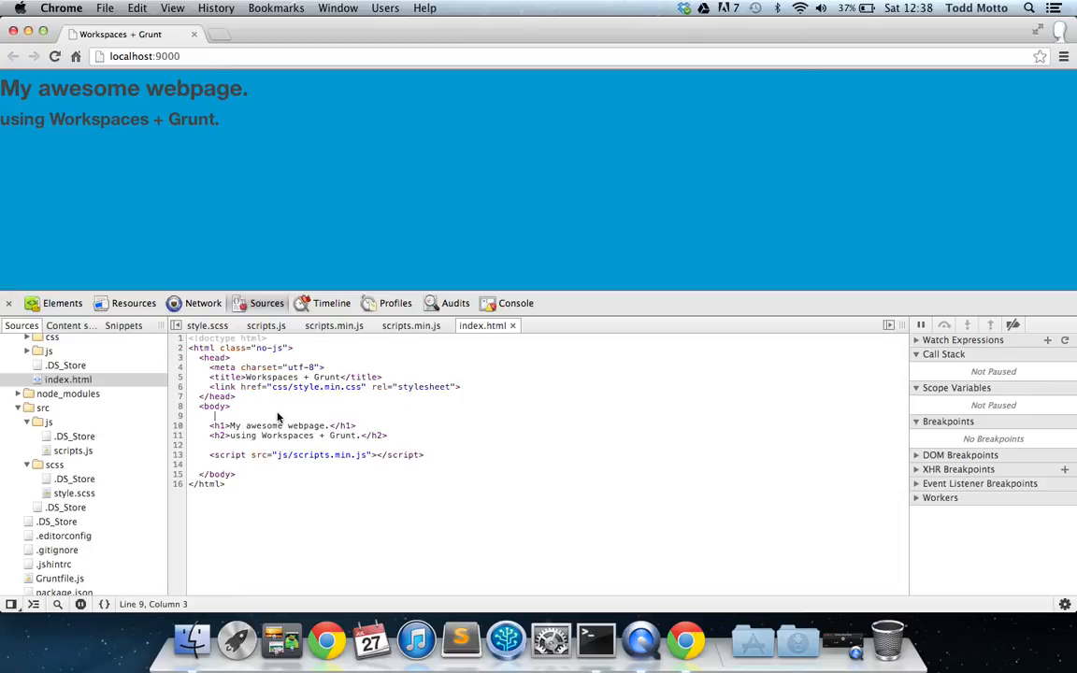
# Step: Change the h1 text to 'Hello world, what a nice day it is!', save, and open package.json
pyautogui.moveTo(230, 427); pyautogui.dragTo(325, 426)
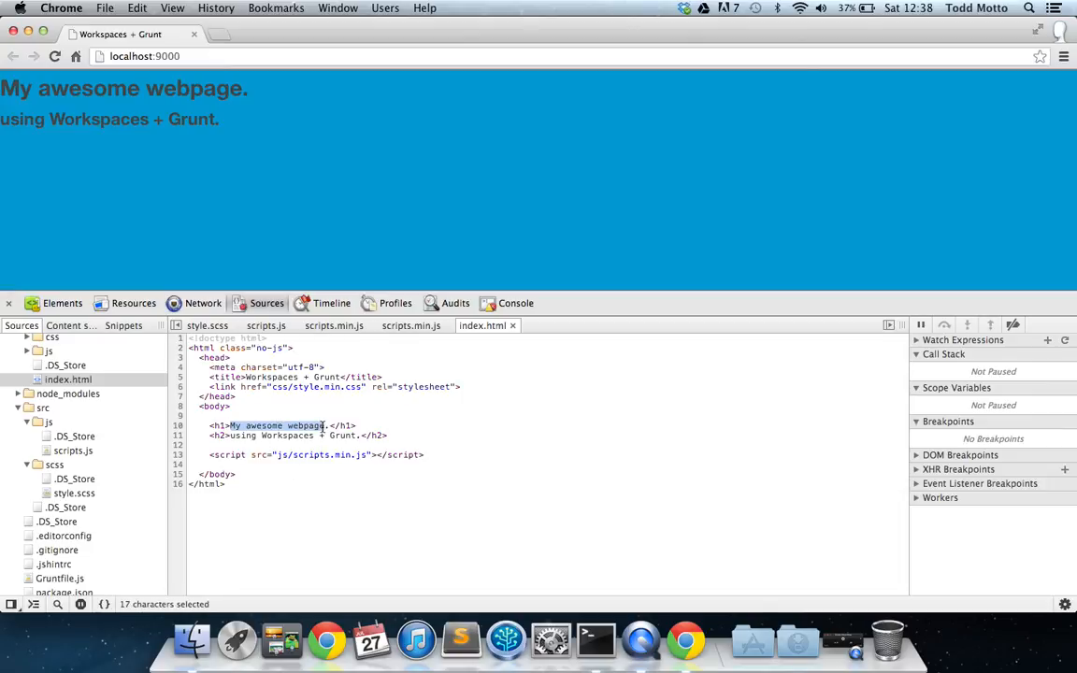
pyautogui.write('Hello world, what a nice day it is!</h1>')
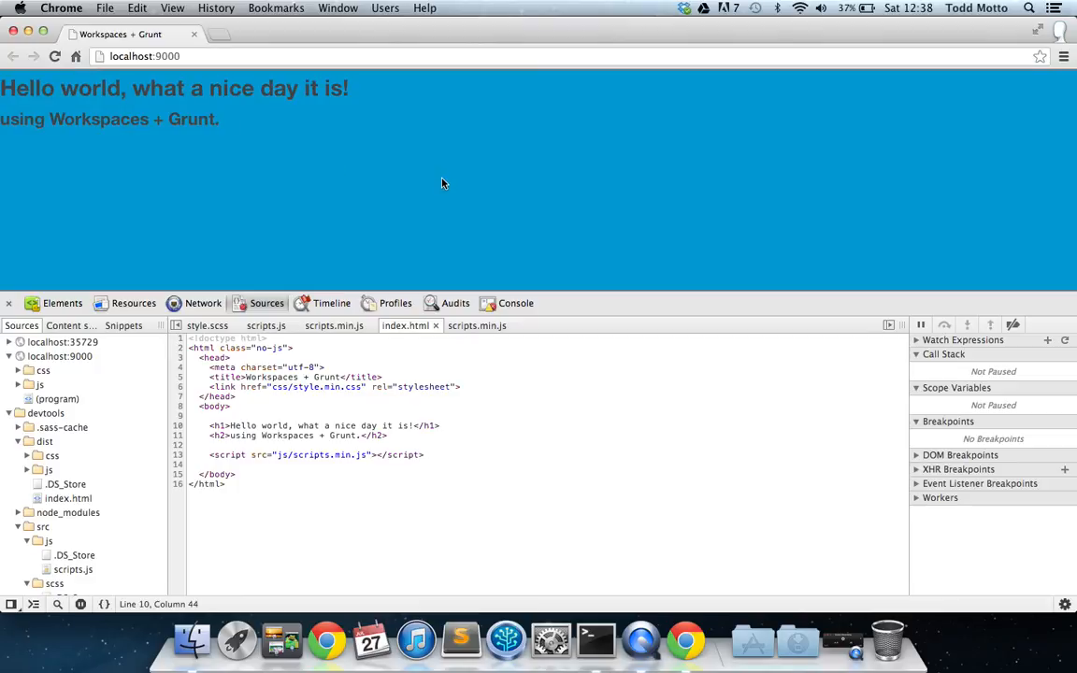
pyautogui.moveTo(483, 190)
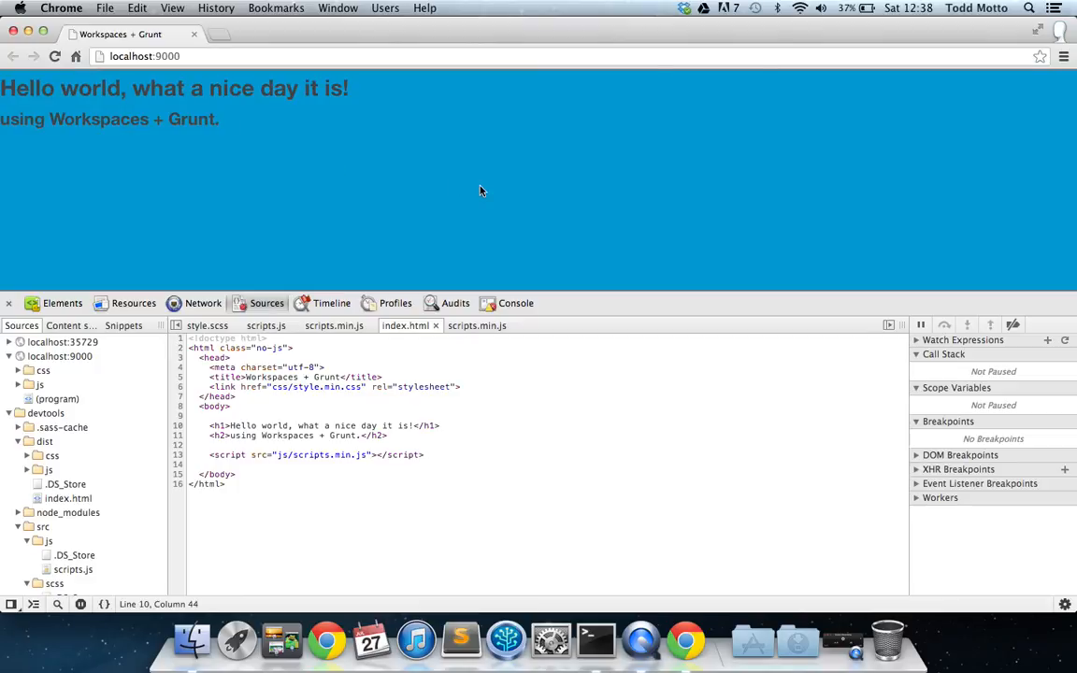
pyautogui.moveTo(497, 187)
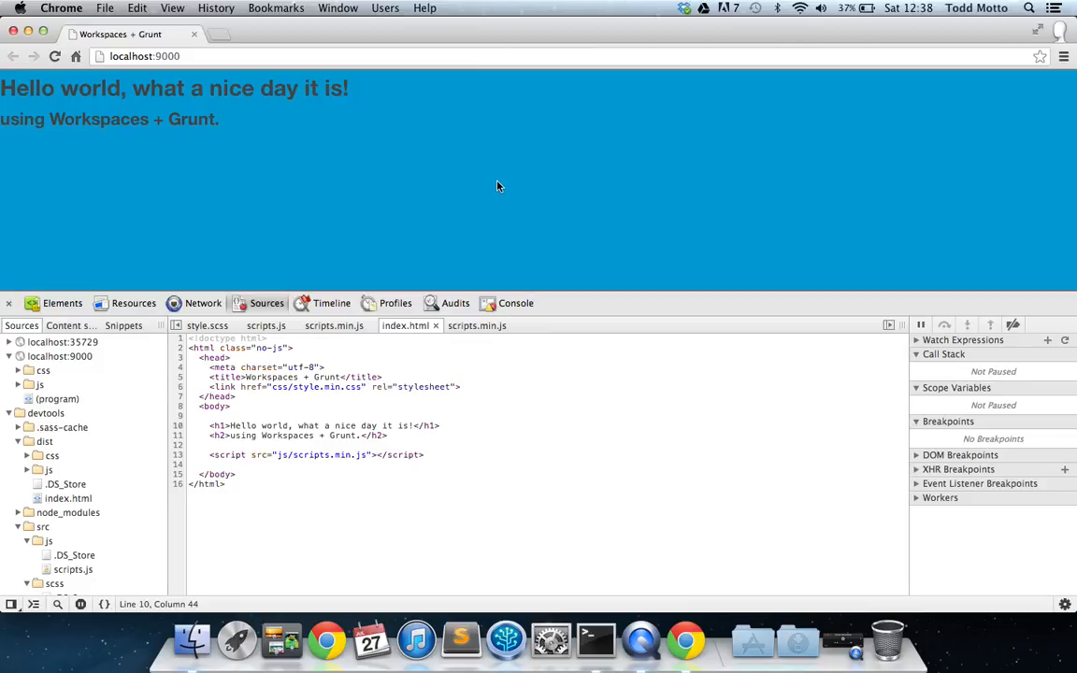
pyautogui.moveTo(247, 258)
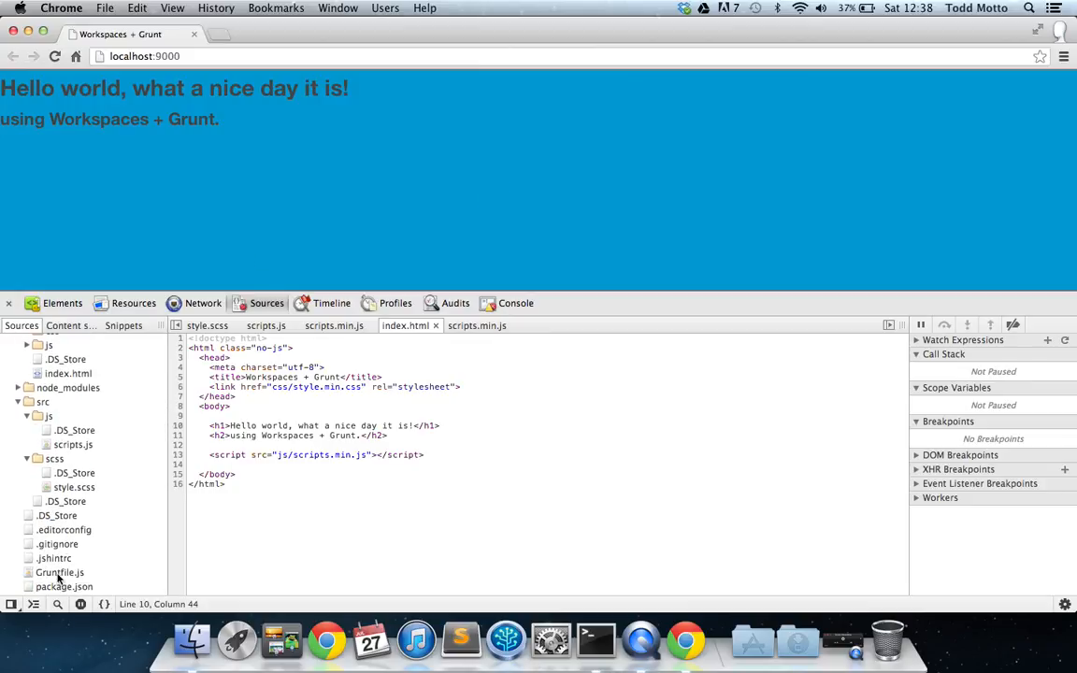
pyautogui.click(64, 587)
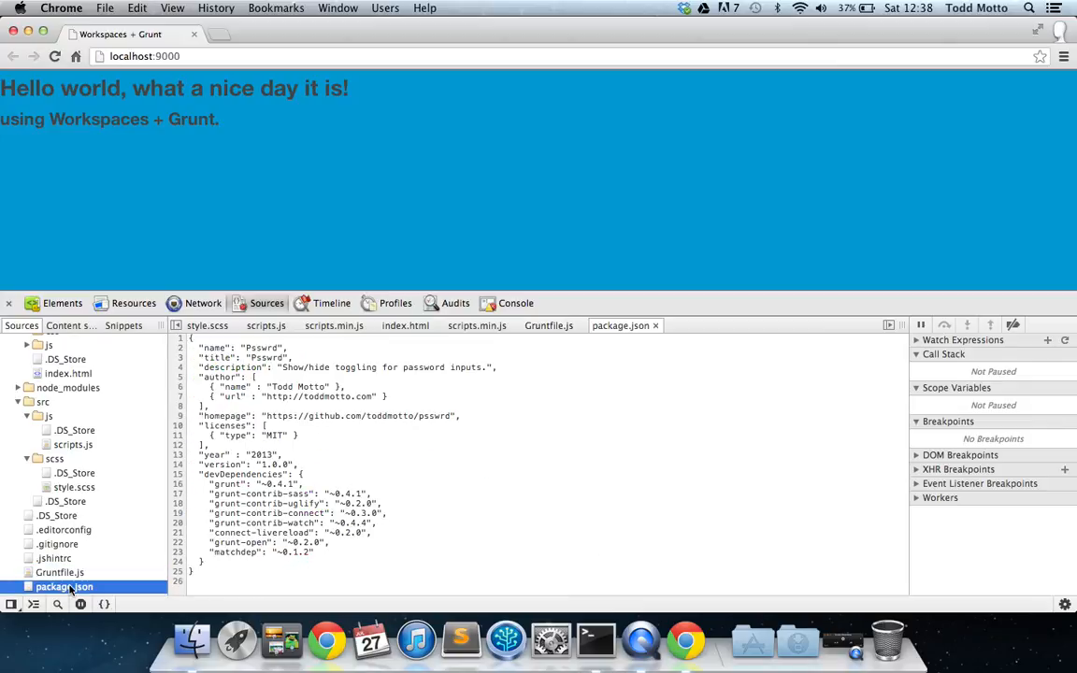